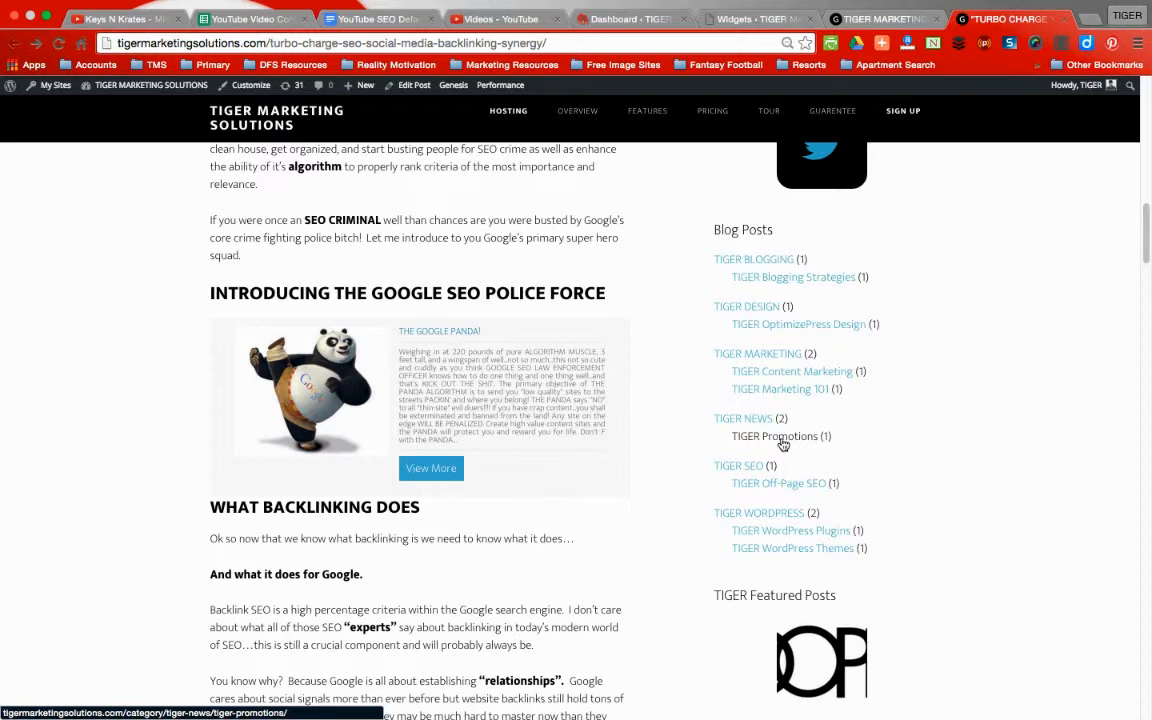
mouse_move(788, 440)
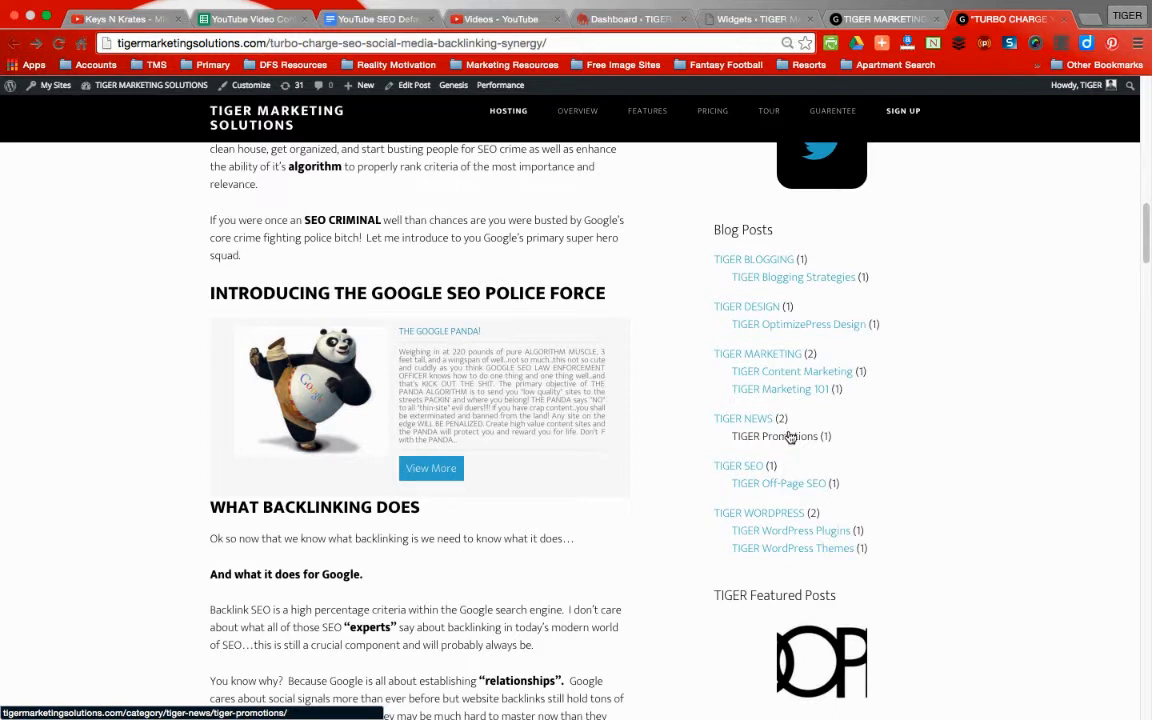
Step: Scroll through the blog post to review the Blog Posts category list in its sidebar
scroll("down", 3)
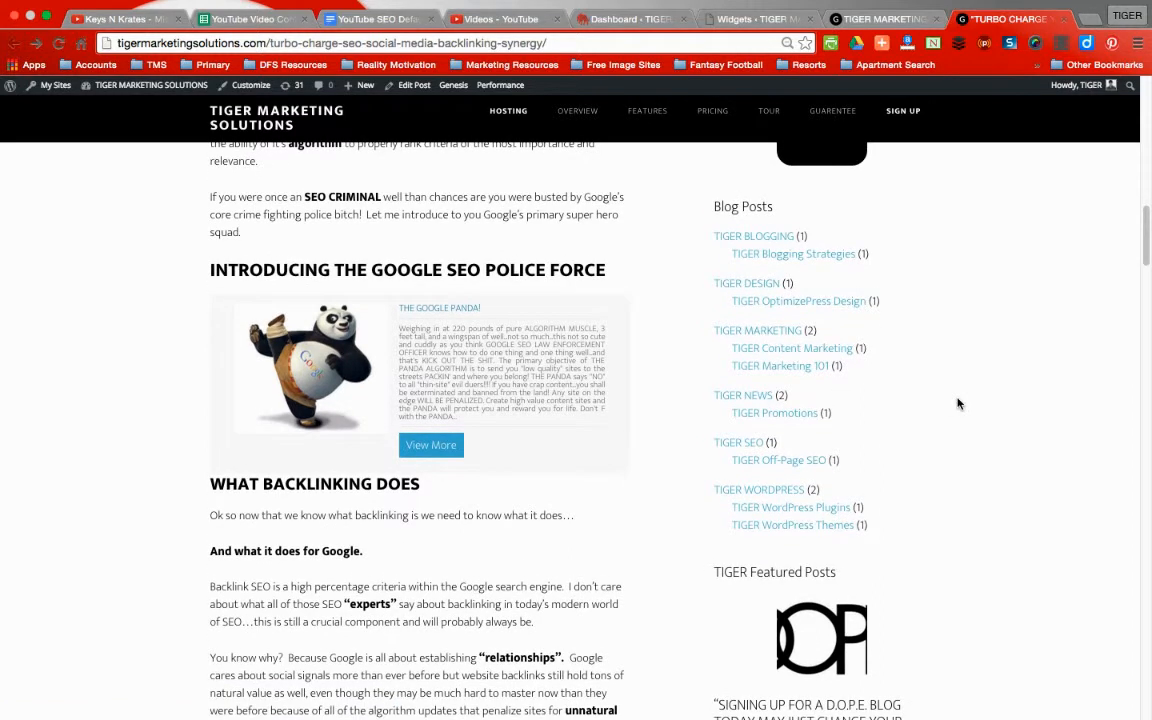
scroll("down", 3)
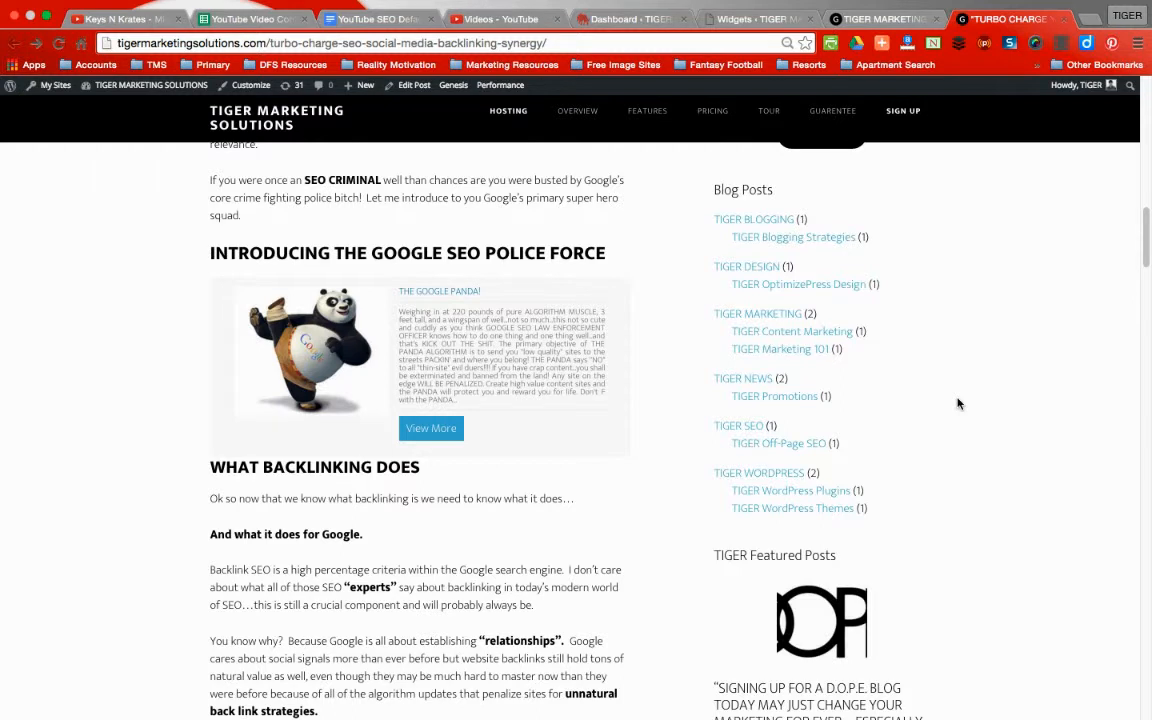
scroll("down", 3)
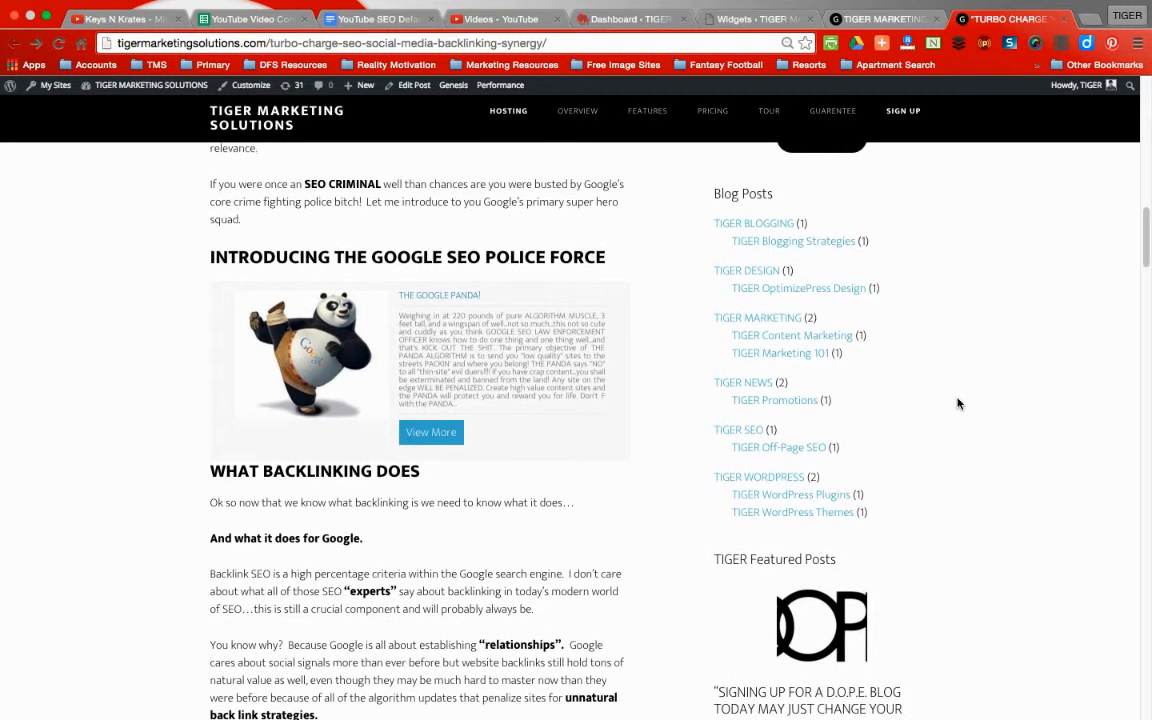
scroll("down", 3)
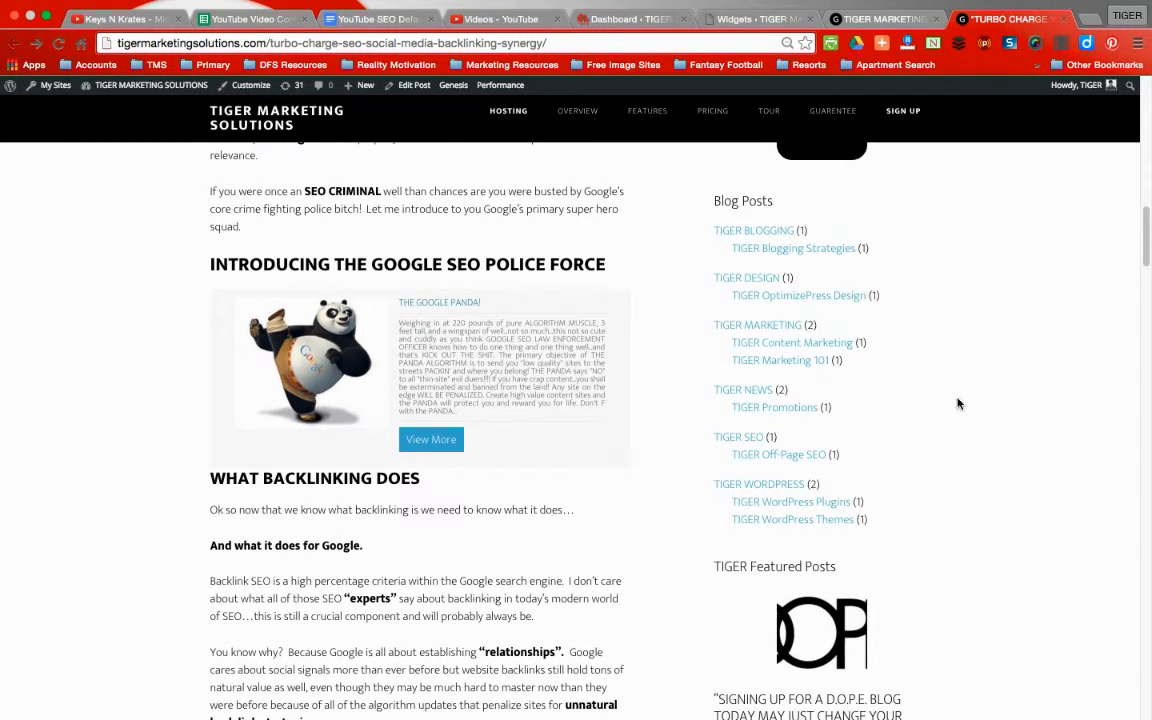
mouse_move(1004, 194)
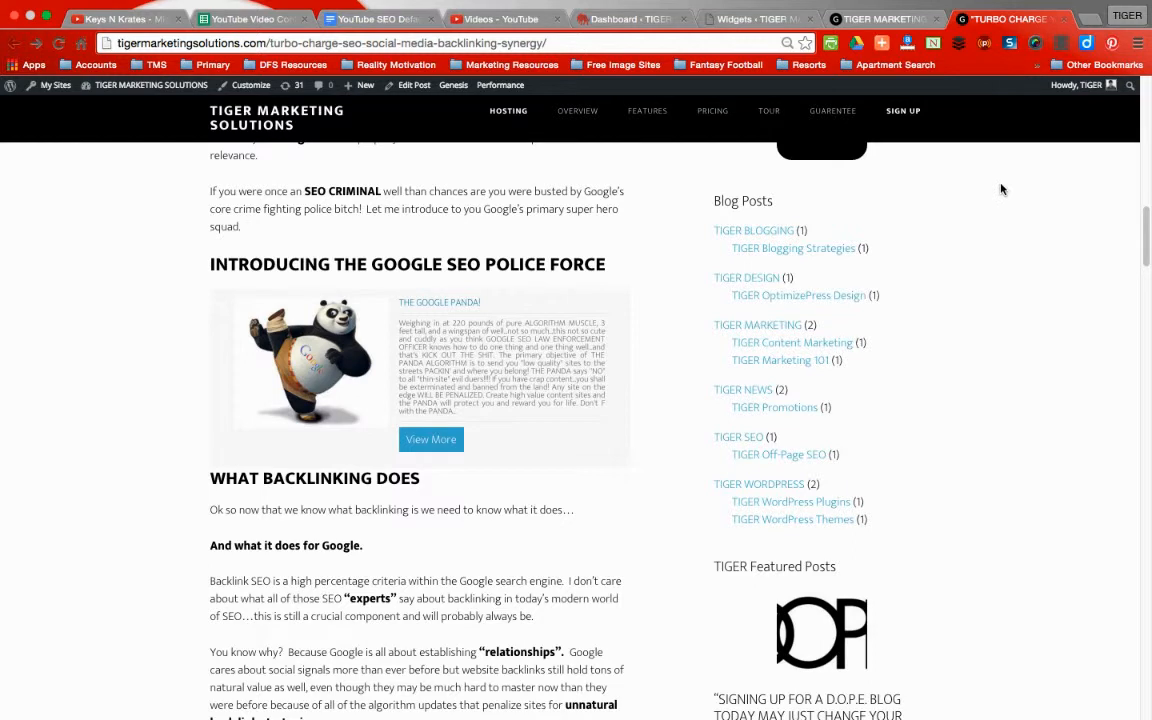
scroll("down", 3)
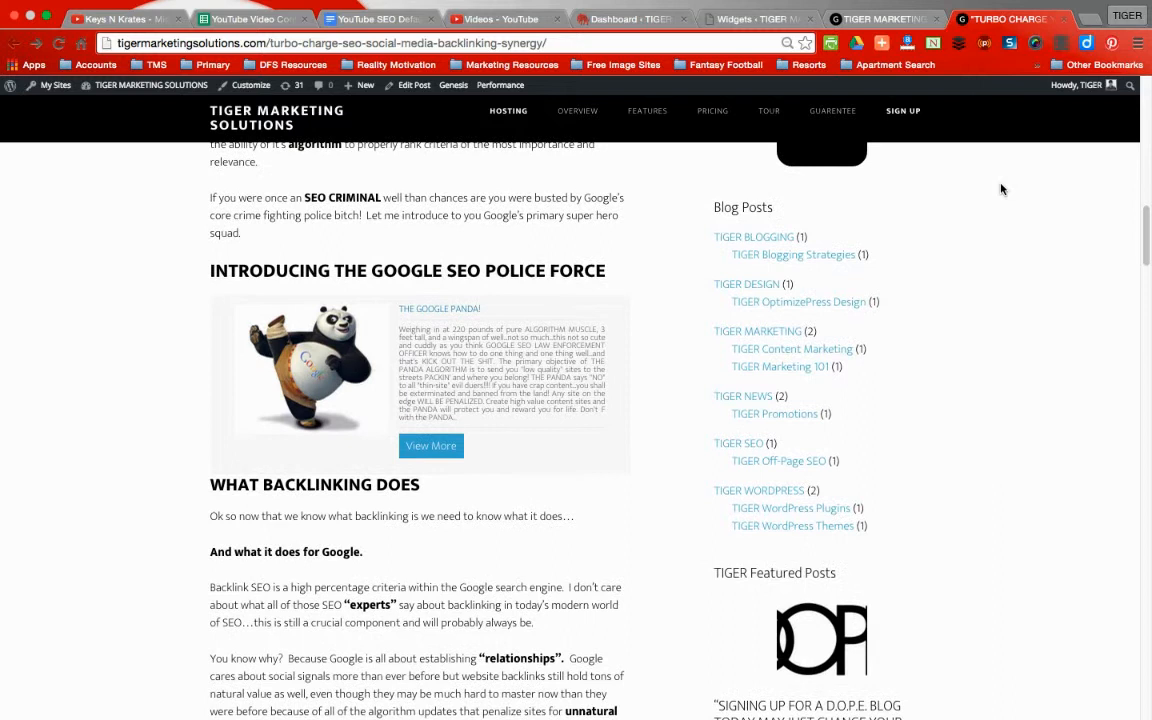
scroll("down", 3)
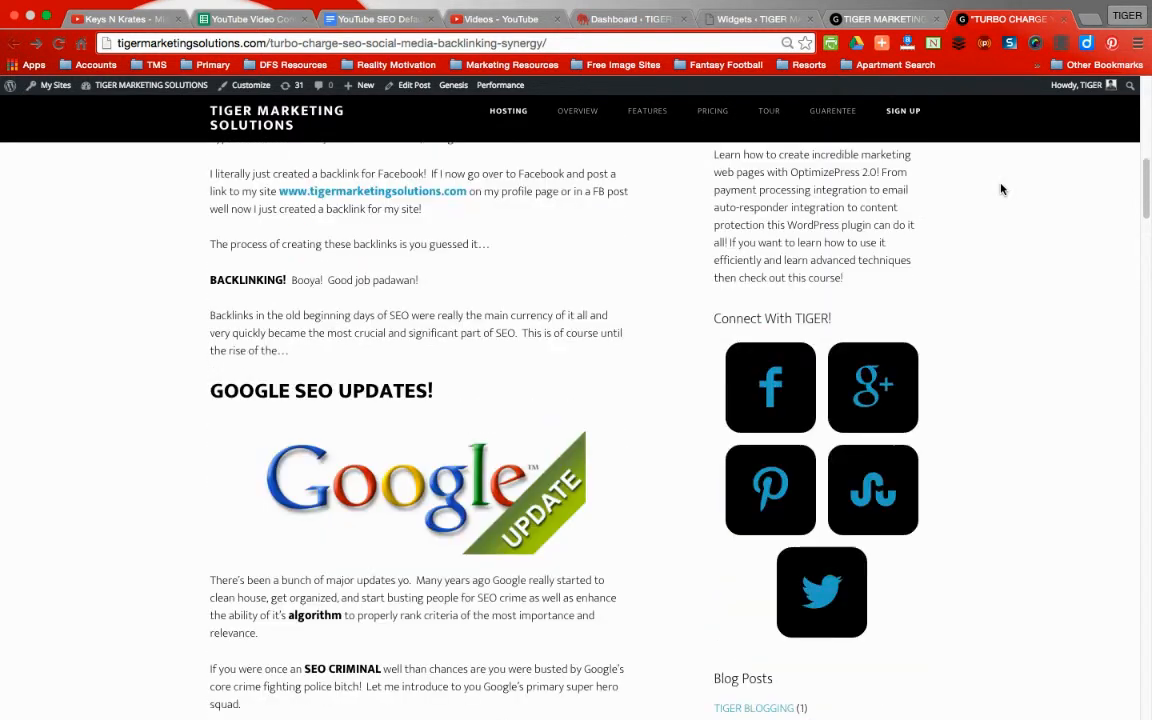
scroll("up", 3)
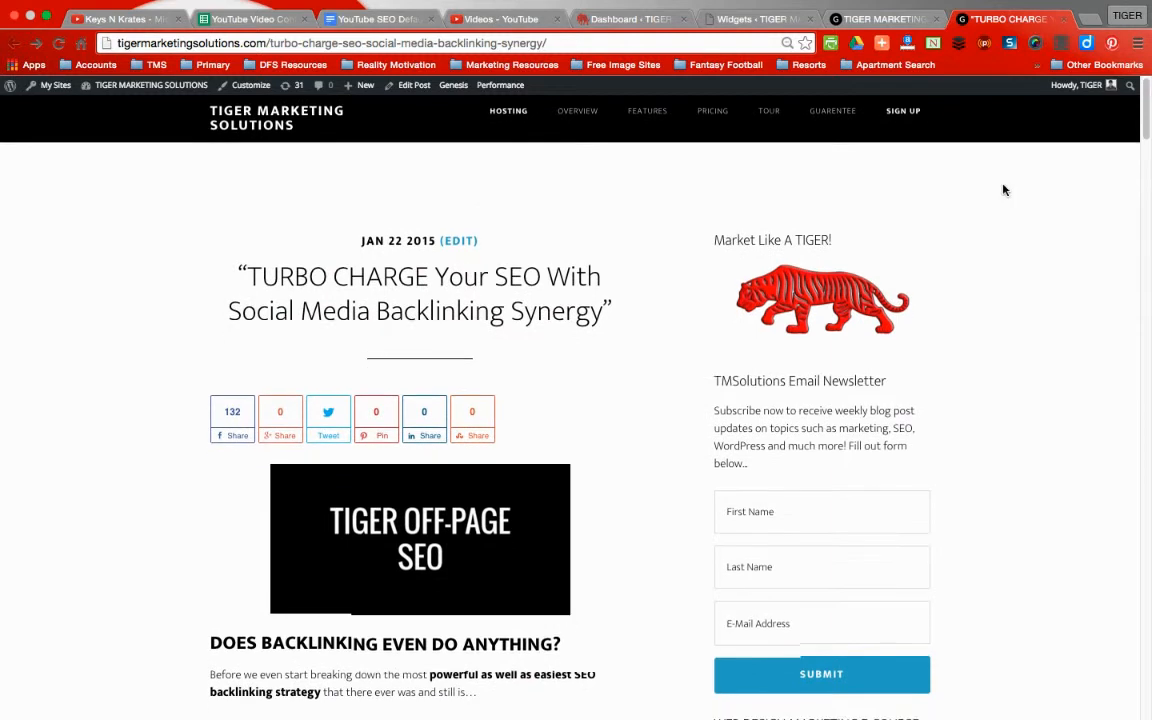
scroll("down", 3)
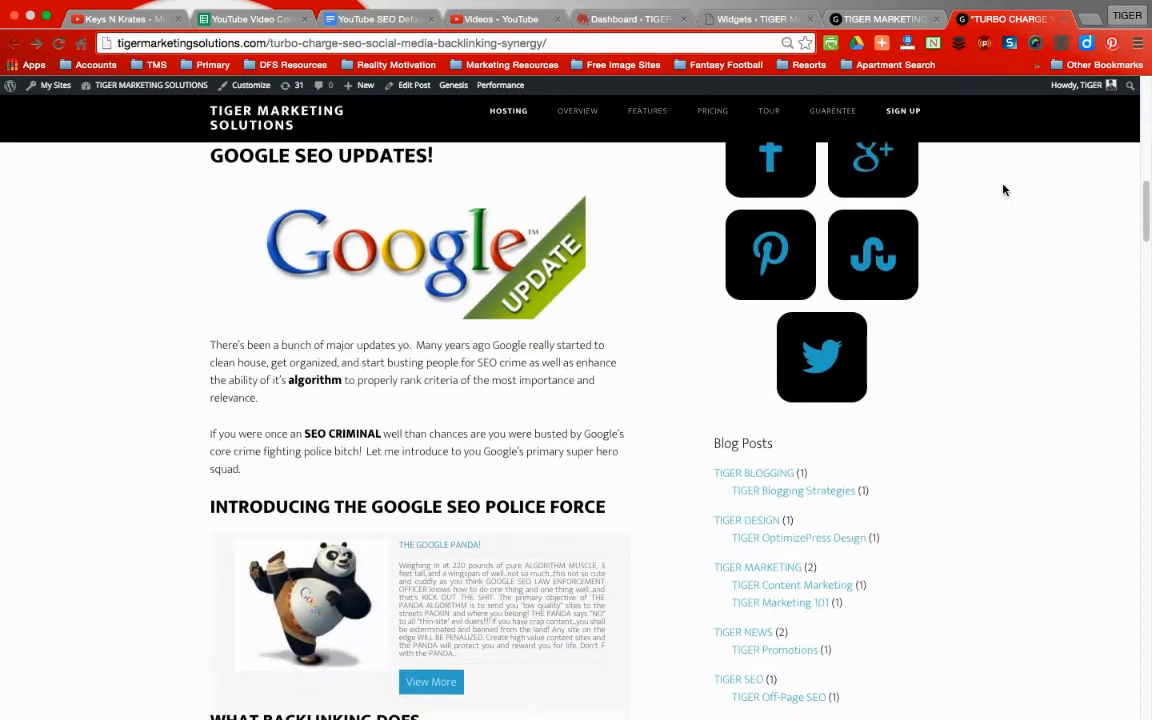
Step: Switch to the browser tab holding the Appearance > Widgets admin page
left_click(752, 18)
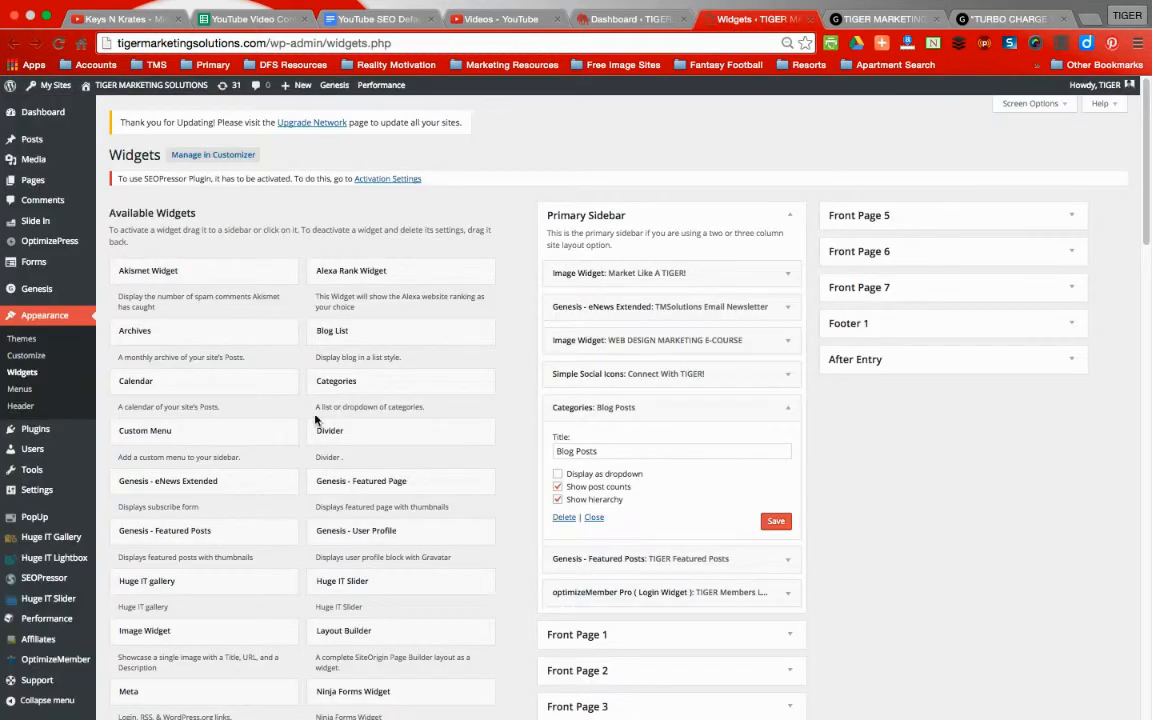
mouse_move(284, 408)
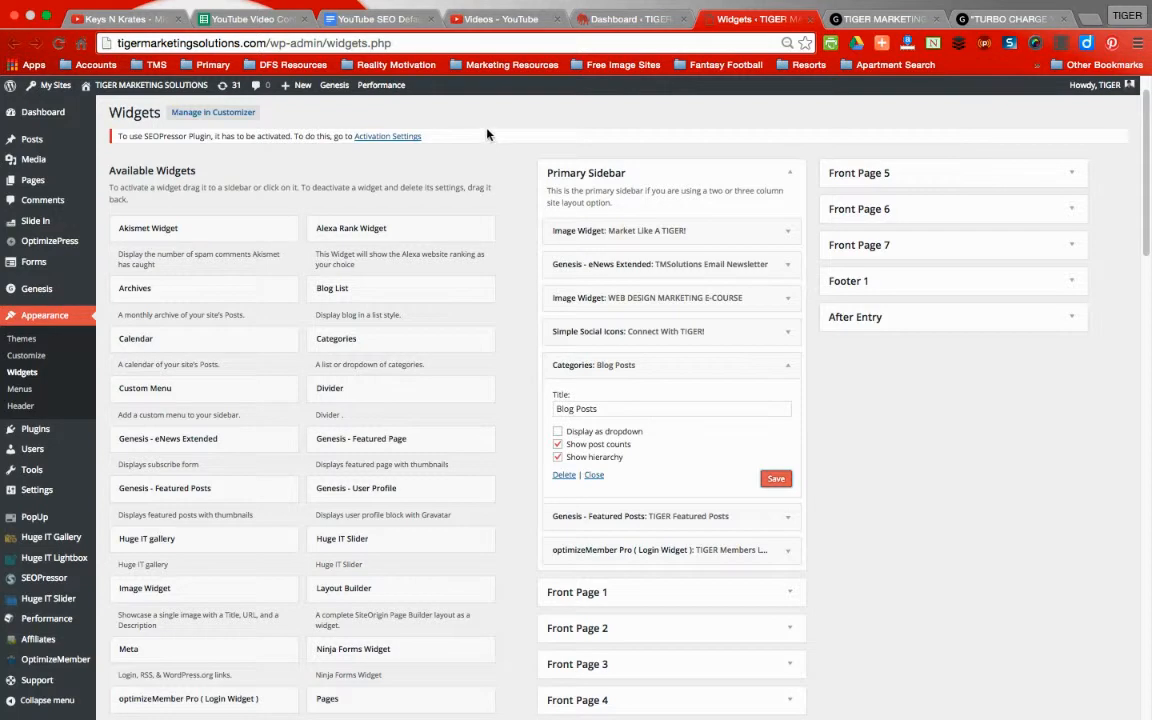
mouse_move(490, 124)
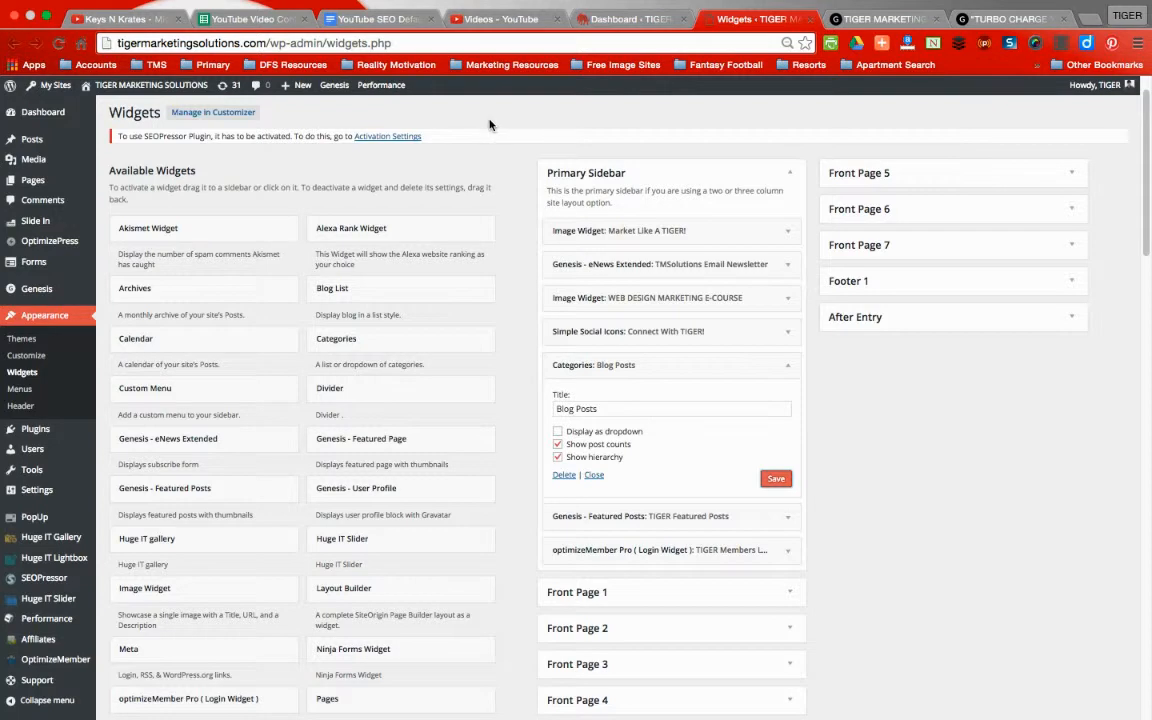
mouse_move(612, 108)
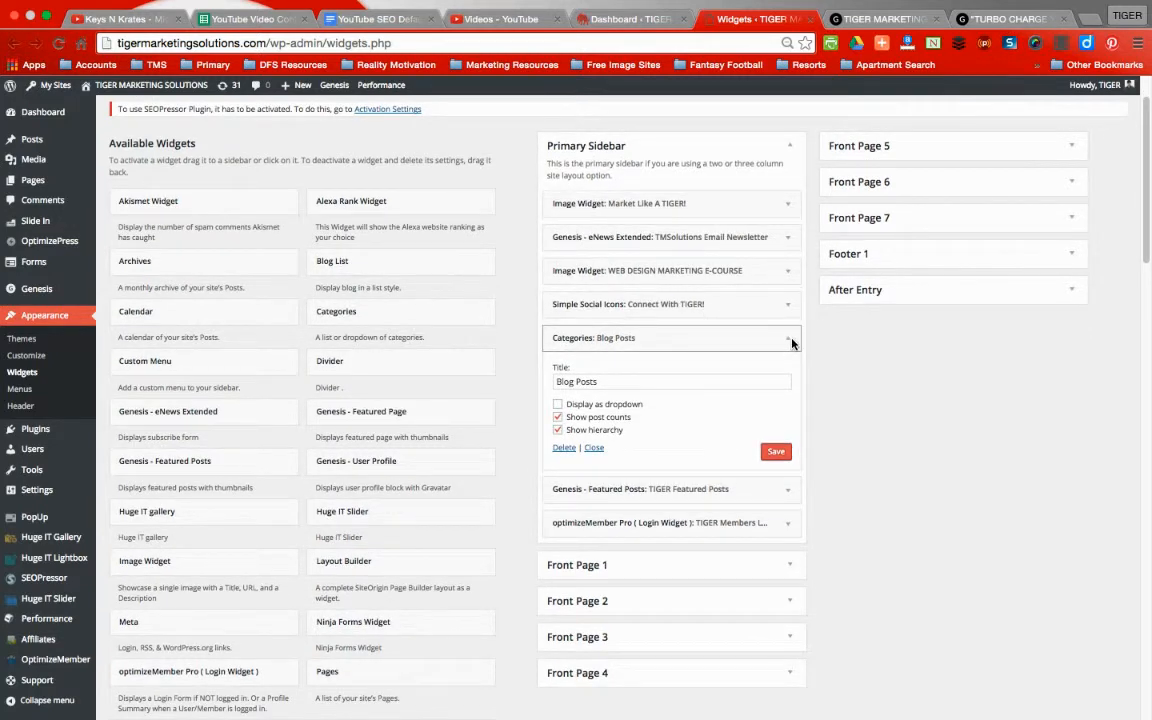
Step: Save the Blog Posts categories widget's display options and reload the live blog post
left_click(1010, 18)
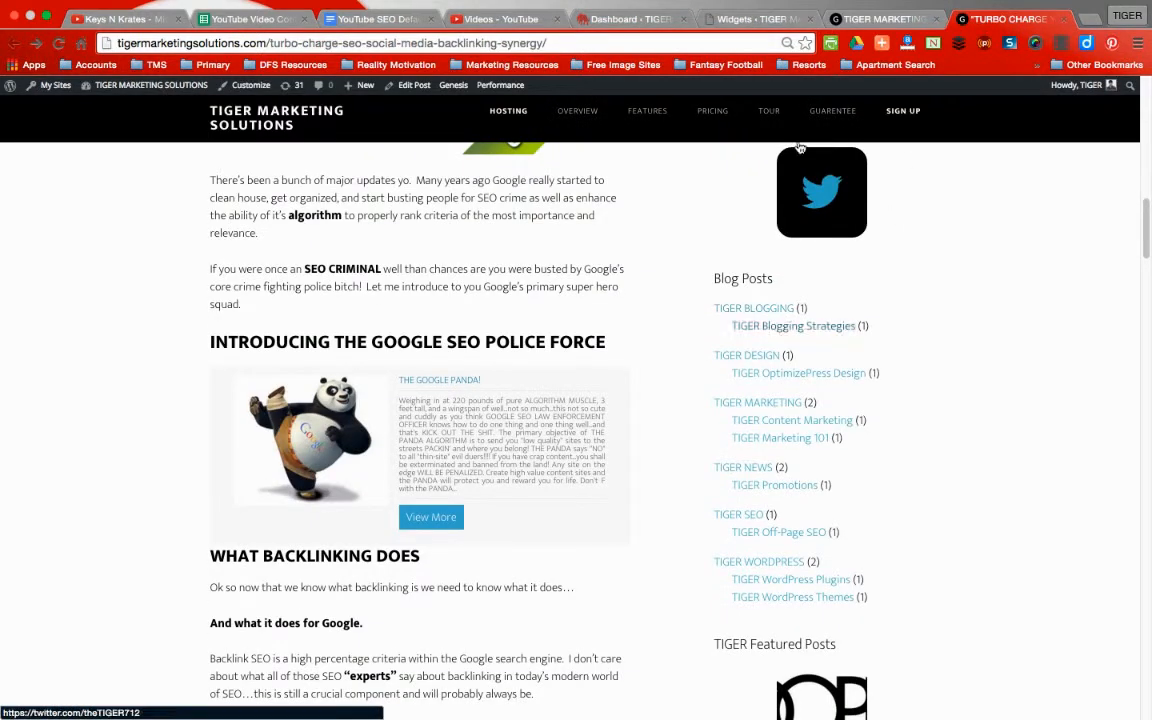
left_click(760, 18)
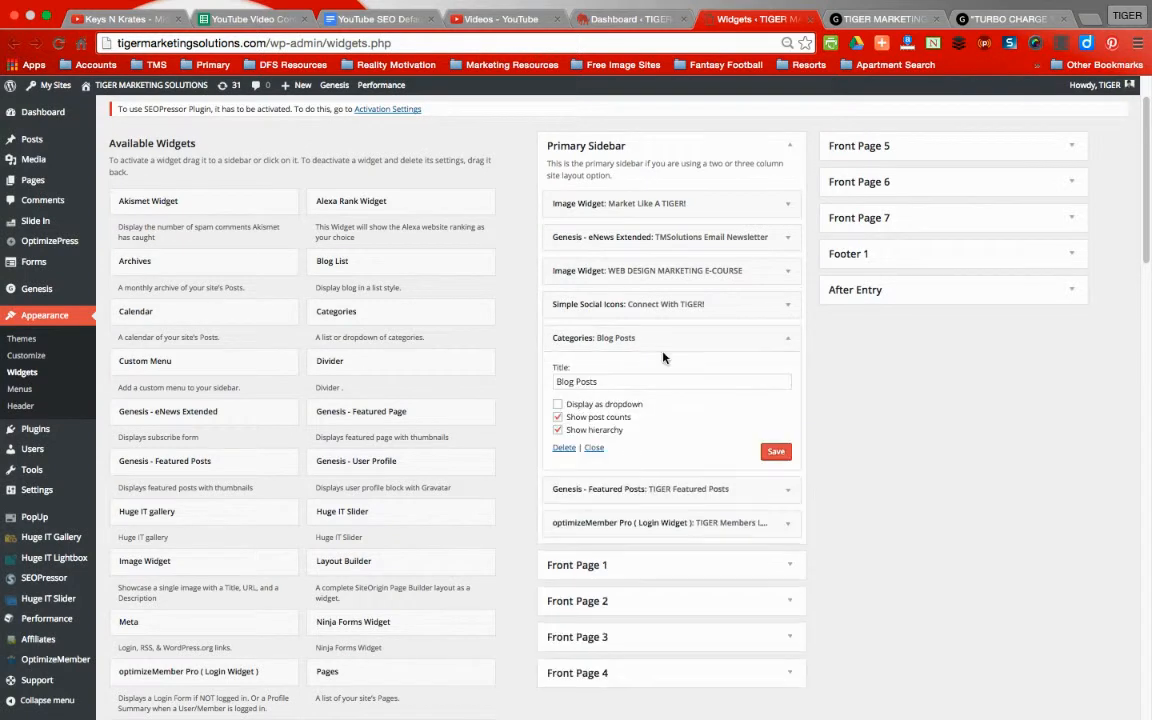
left_click(556, 404)
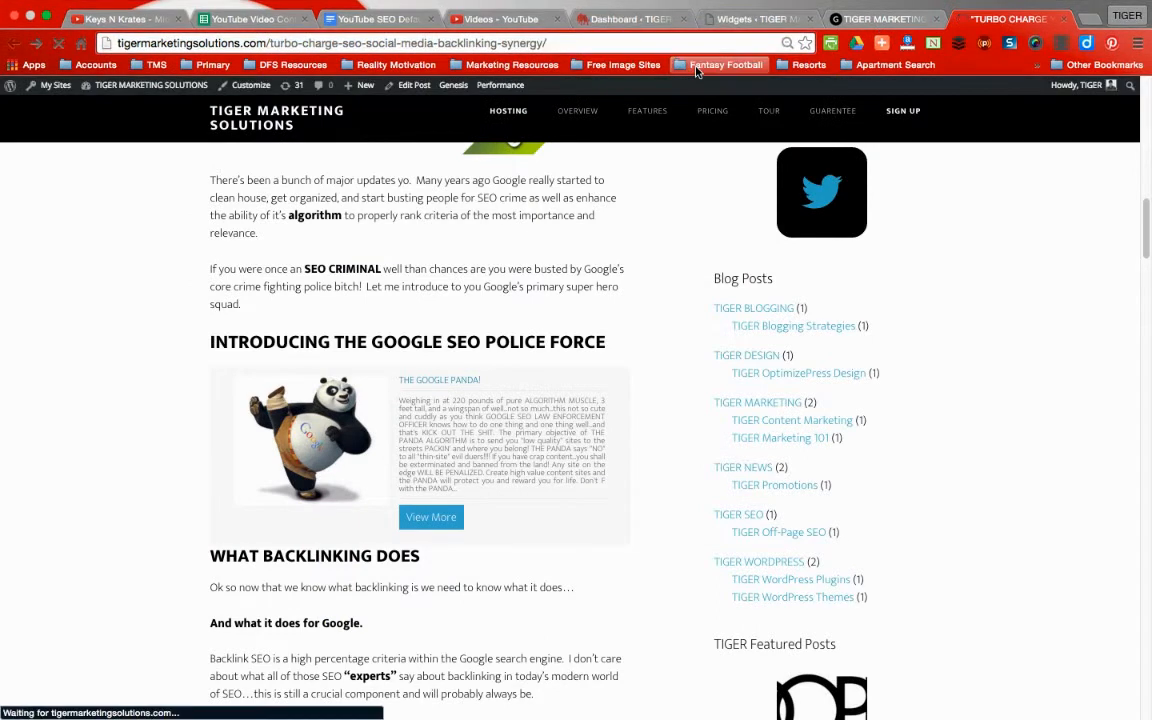
mouse_move(760, 304)
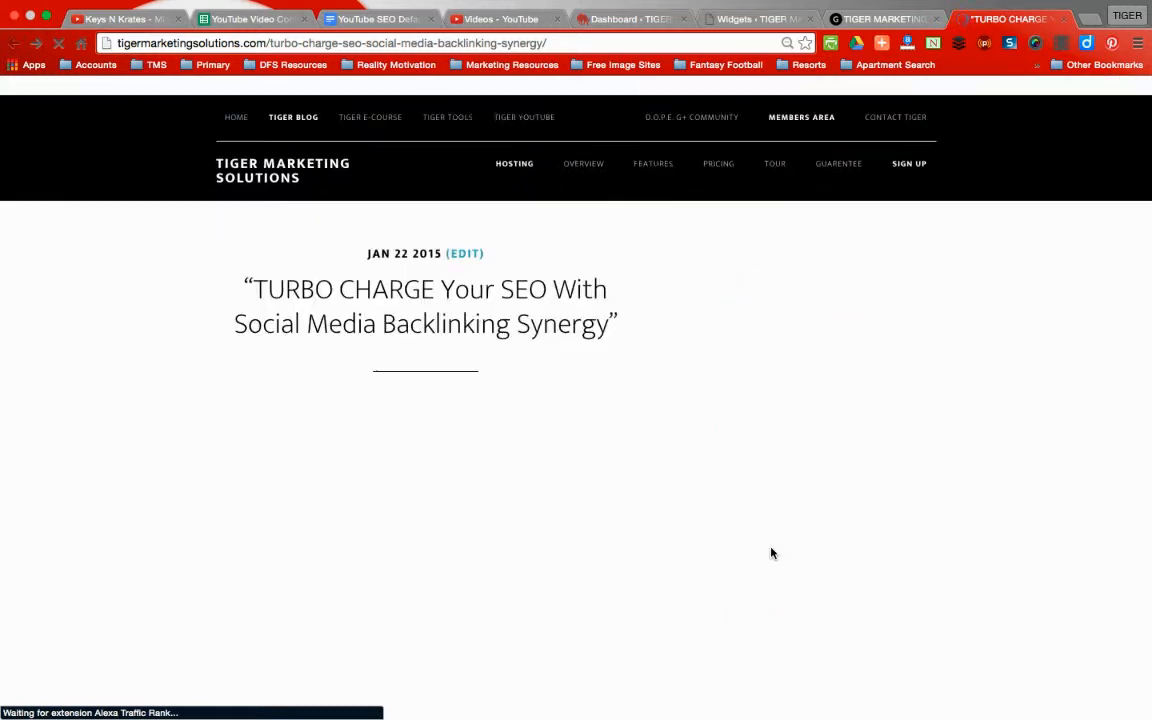
Step: Scroll the reloaded post down to the sidebar's Blog Posts widget, now shown as a dropdown
scroll("down", 3)
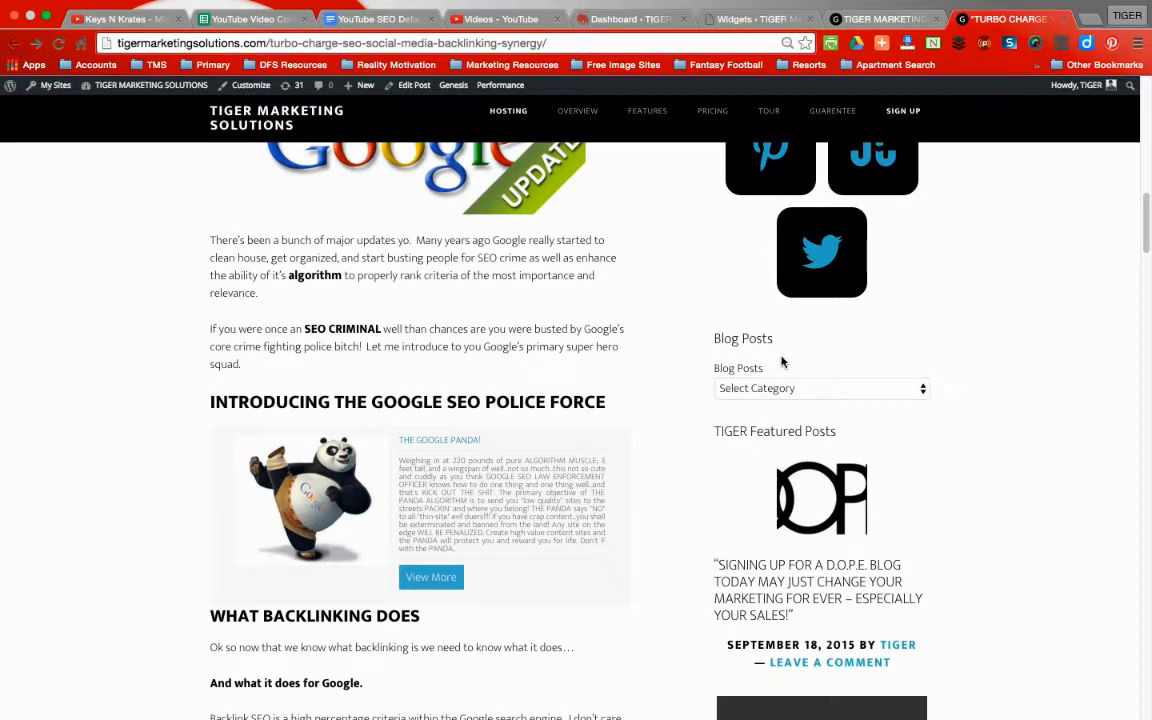
left_click(820, 388)
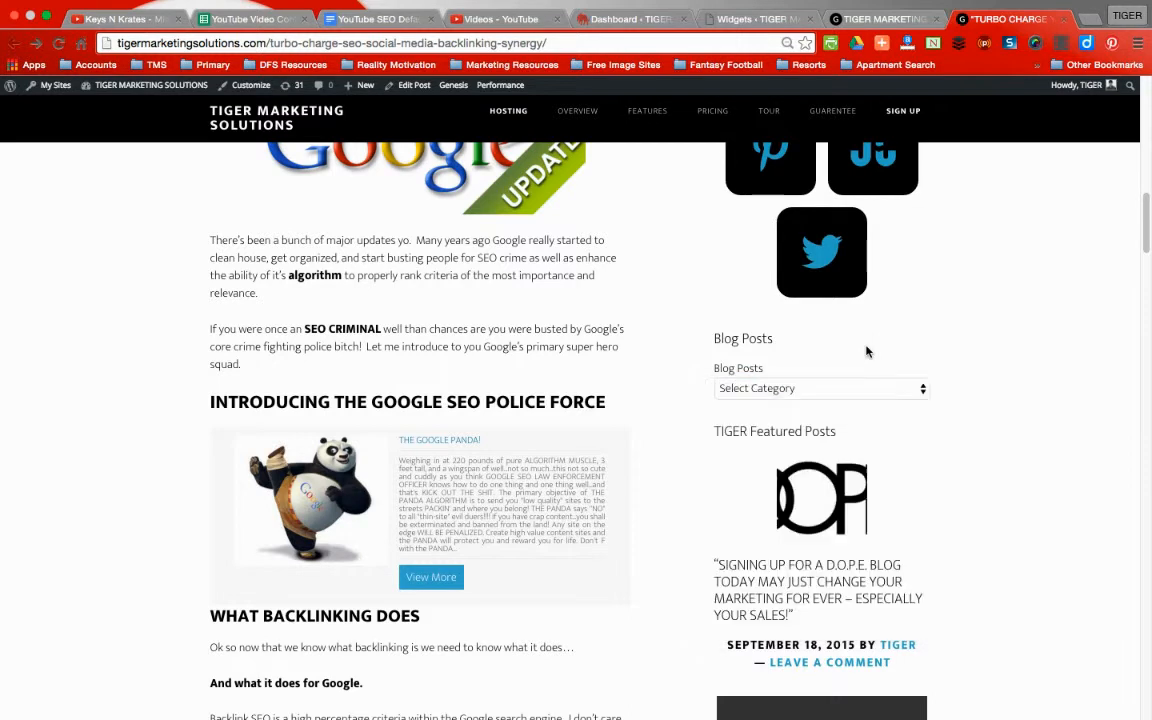
scroll("down", 3)
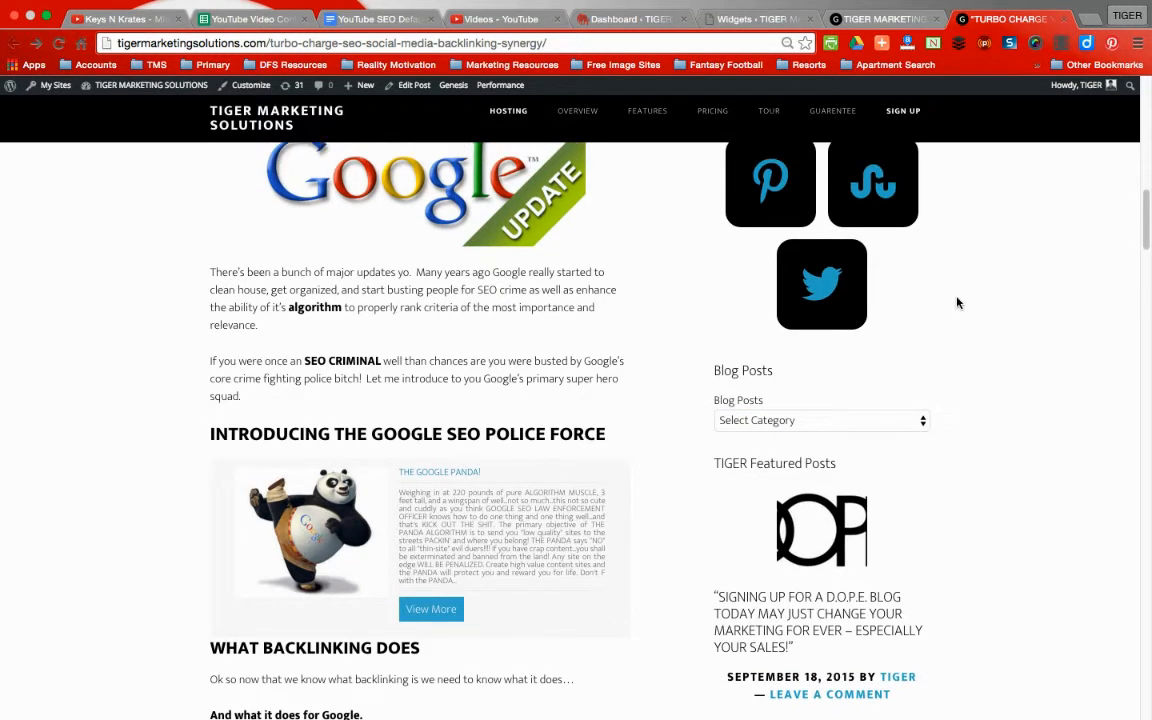
left_click(818, 420)
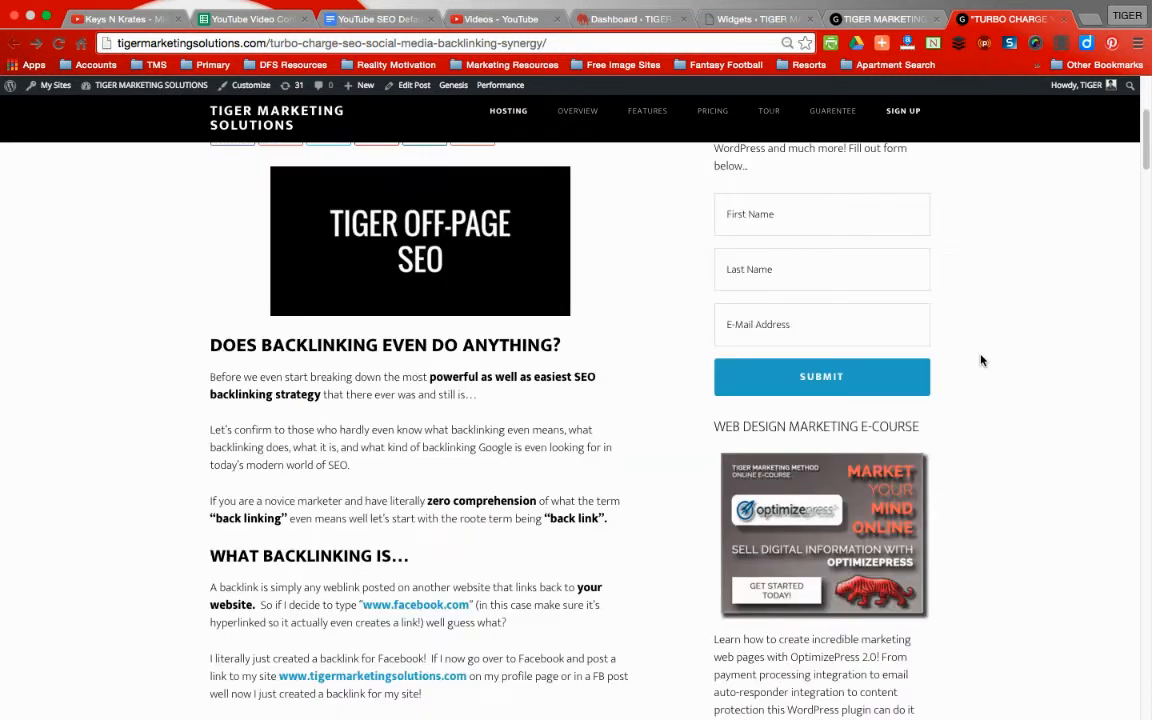
scroll("up", 3)
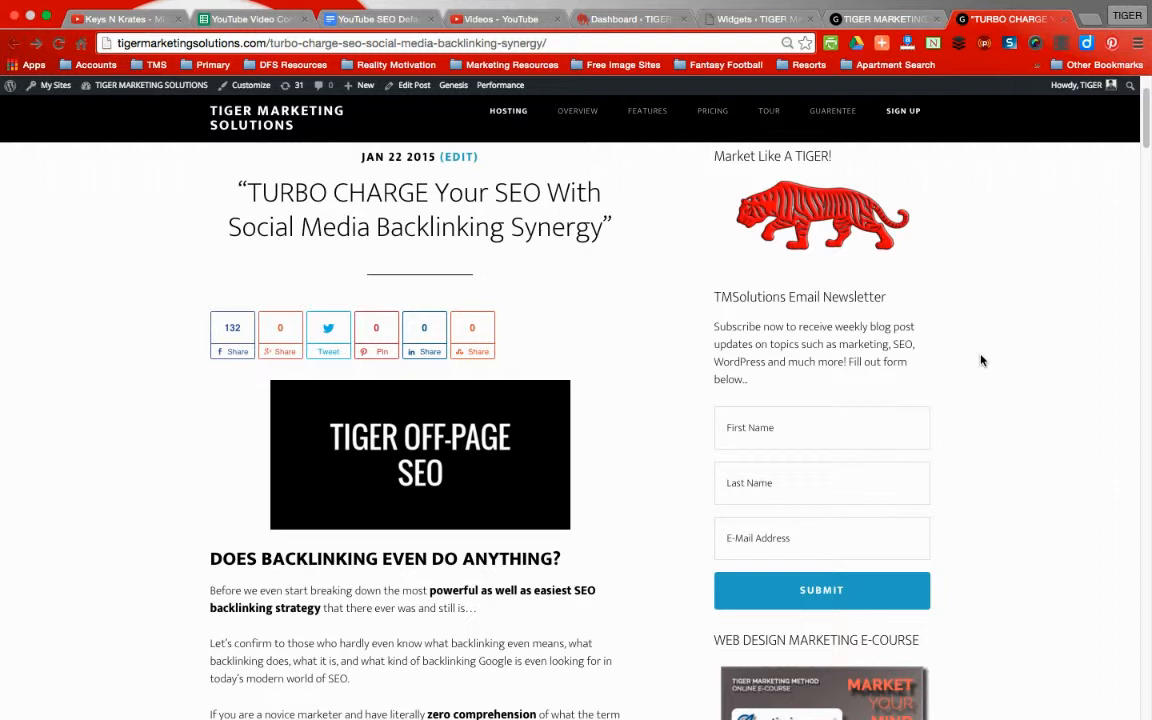
scroll("down", 3)
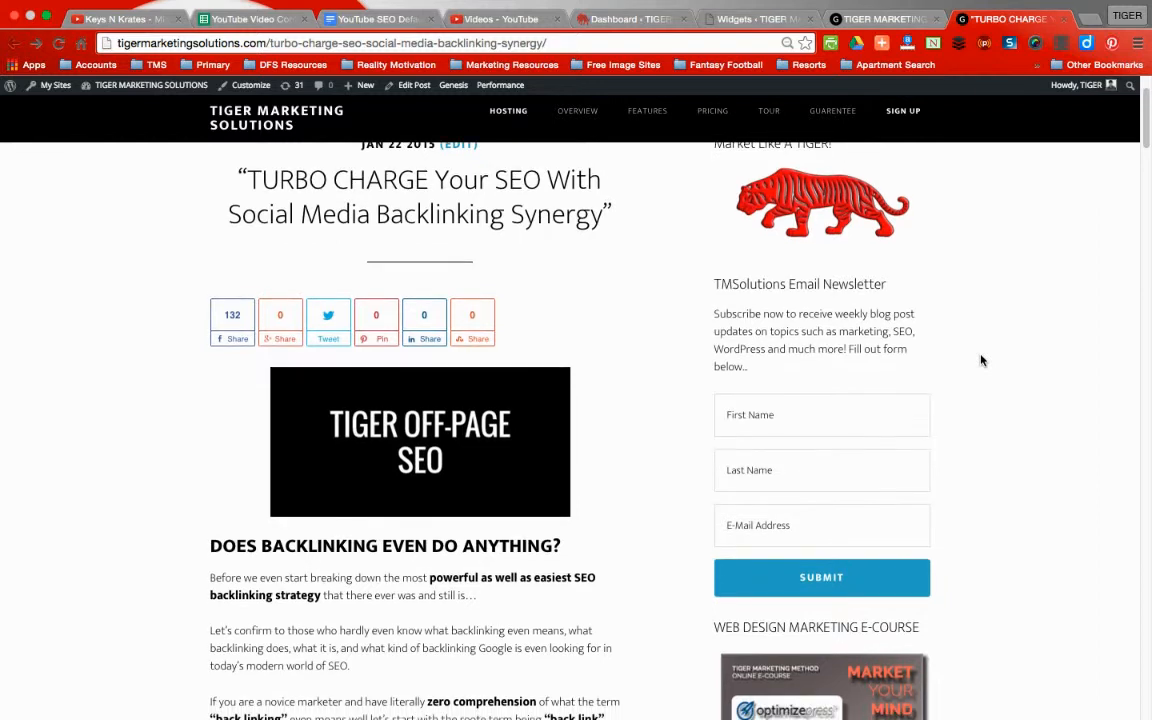
scroll("down", 3)
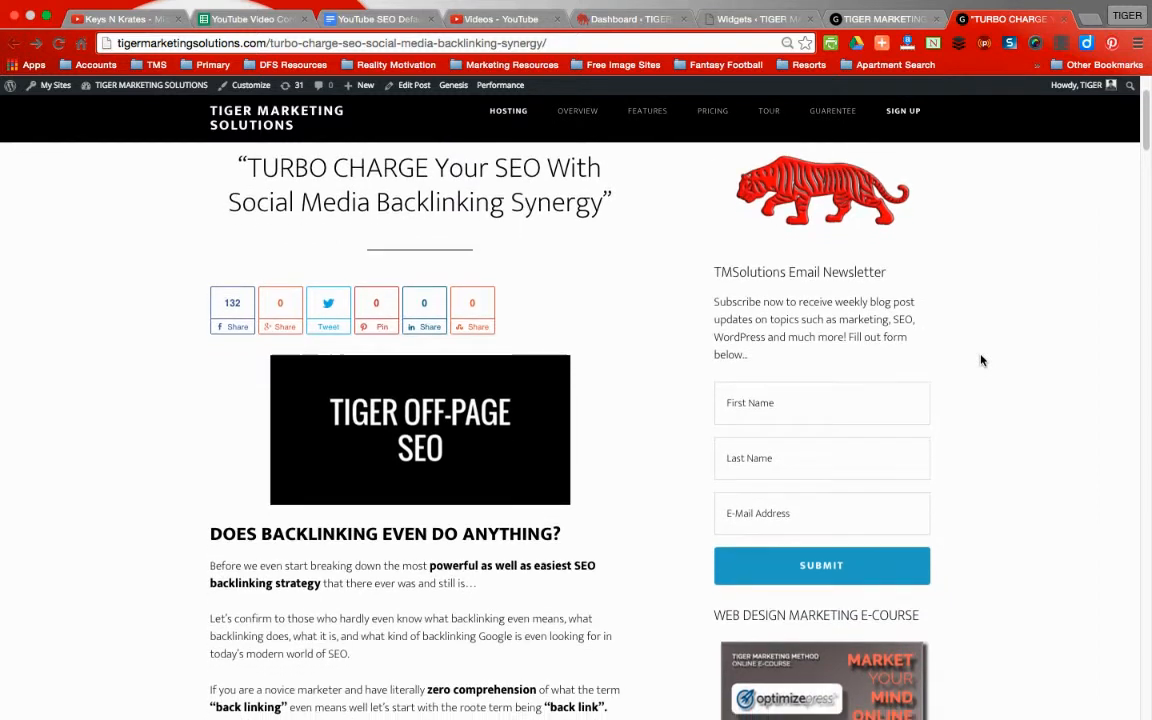
scroll("down", 3)
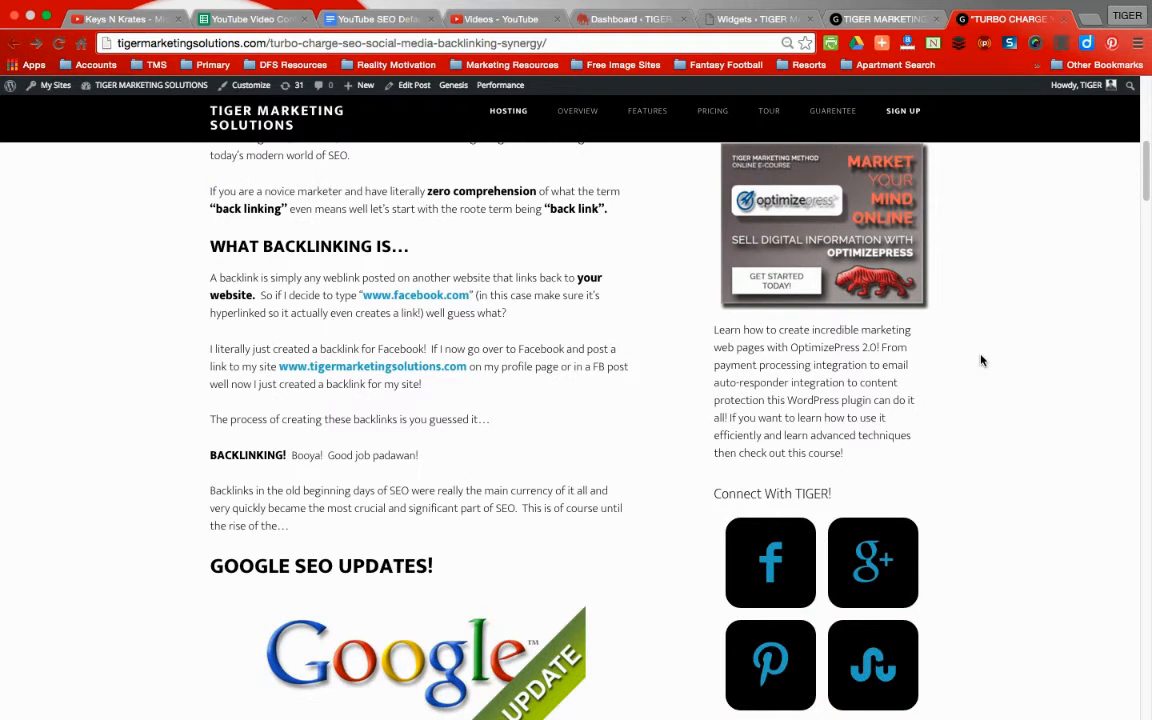
scroll("down", 3)
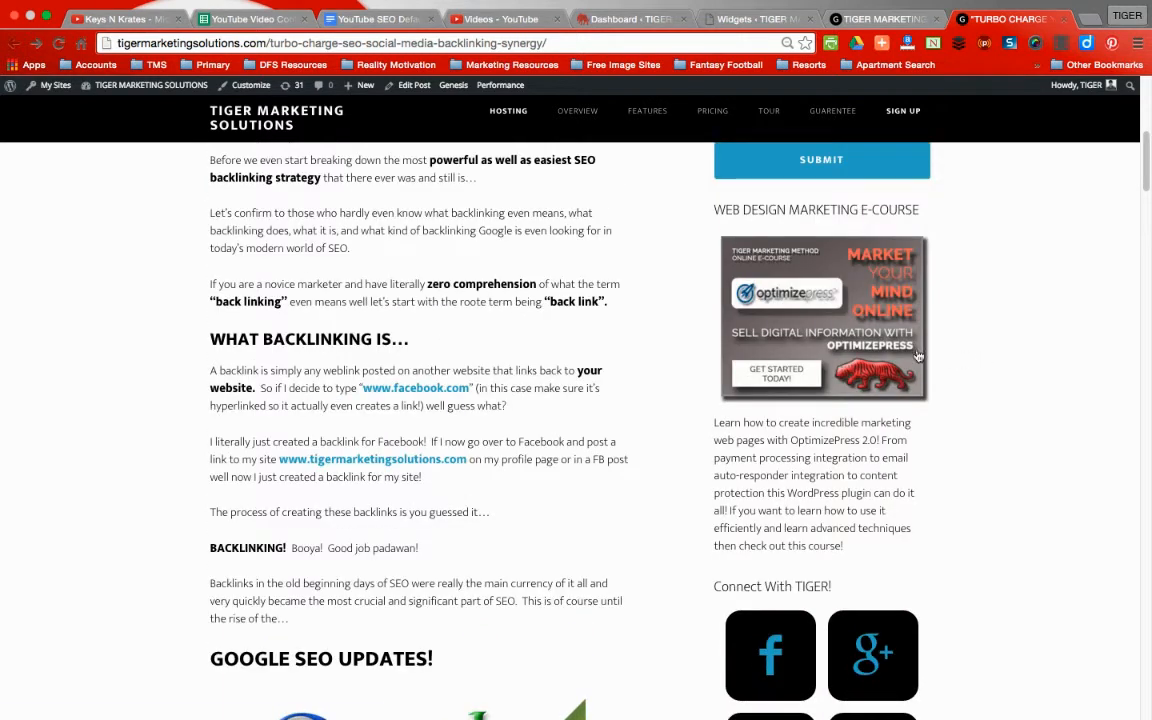
mouse_move(1076, 176)
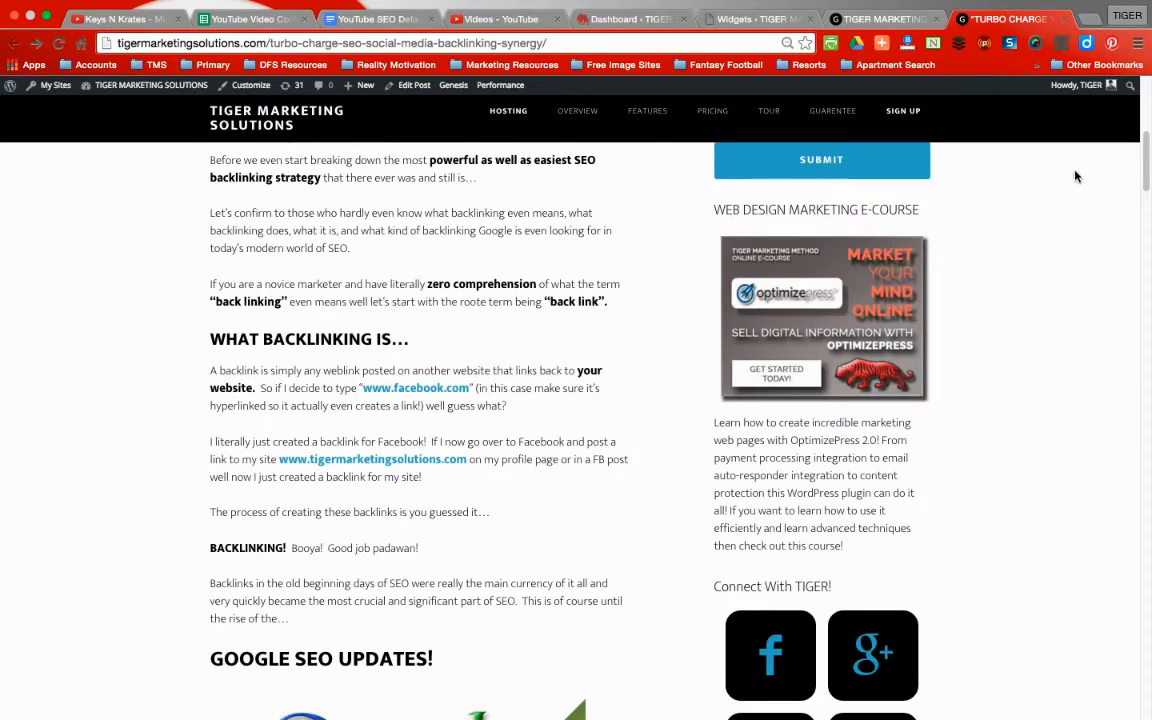
scroll("down", 3)
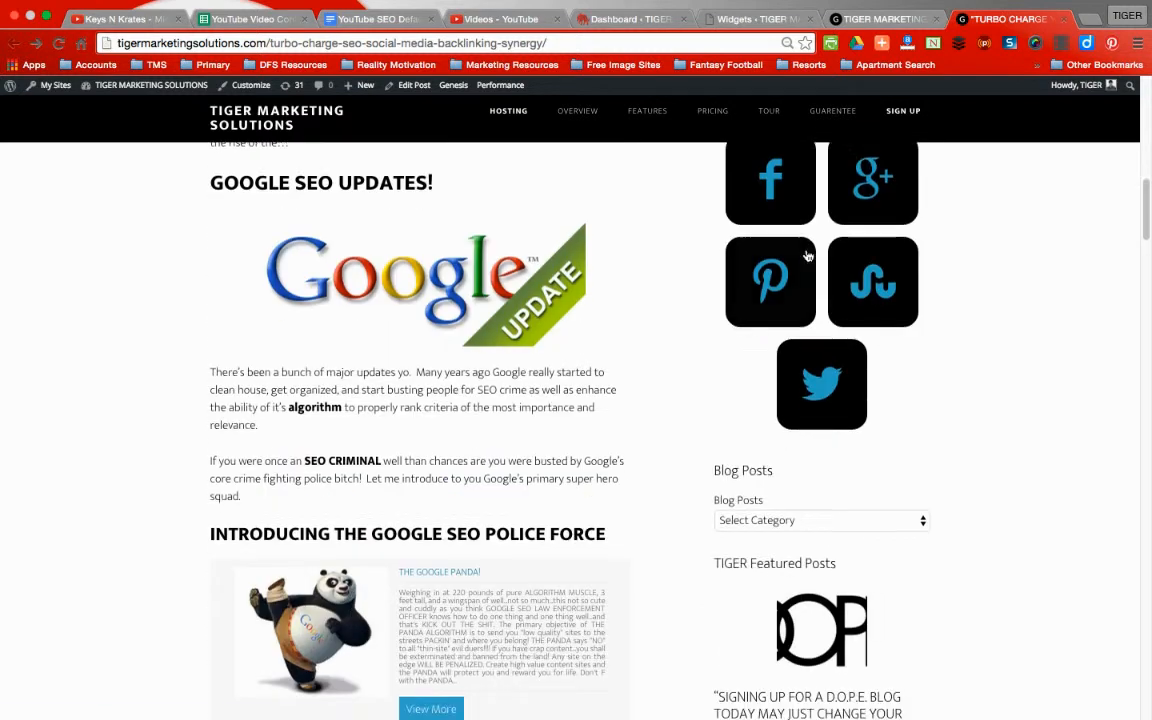
Step: Expand the Blog Posts 'Select Category' dropdown to view categories and subcategories, then dismiss it
left_click(820, 520)
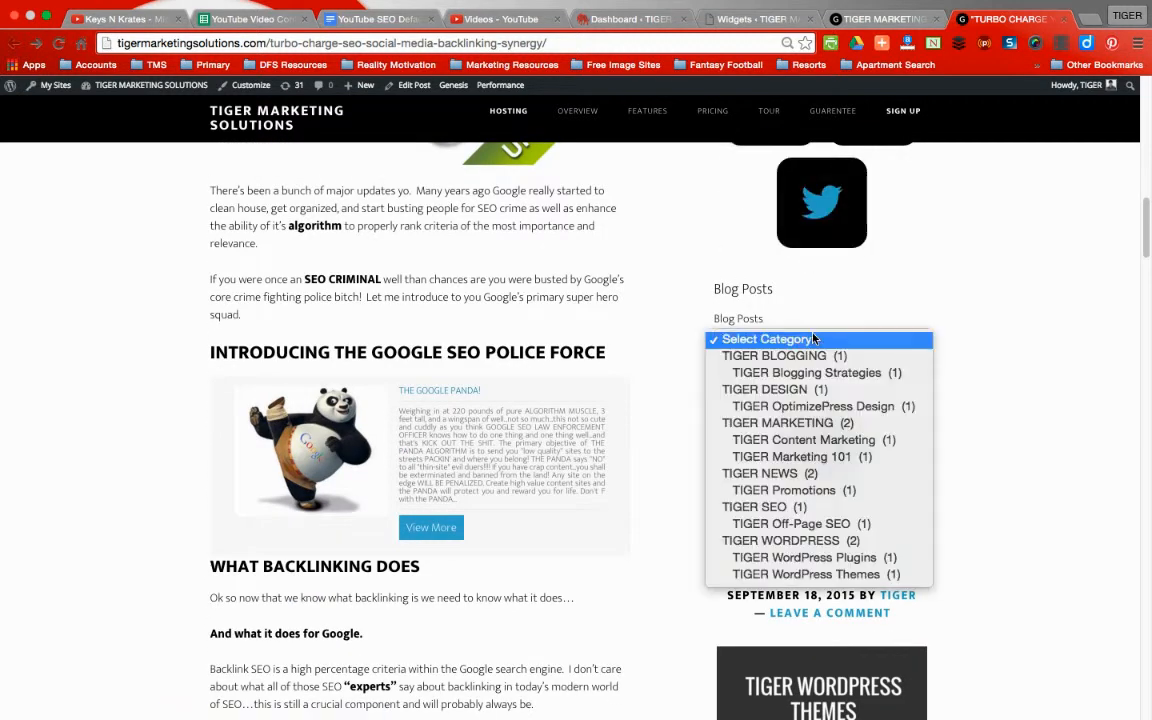
left_click(820, 338)
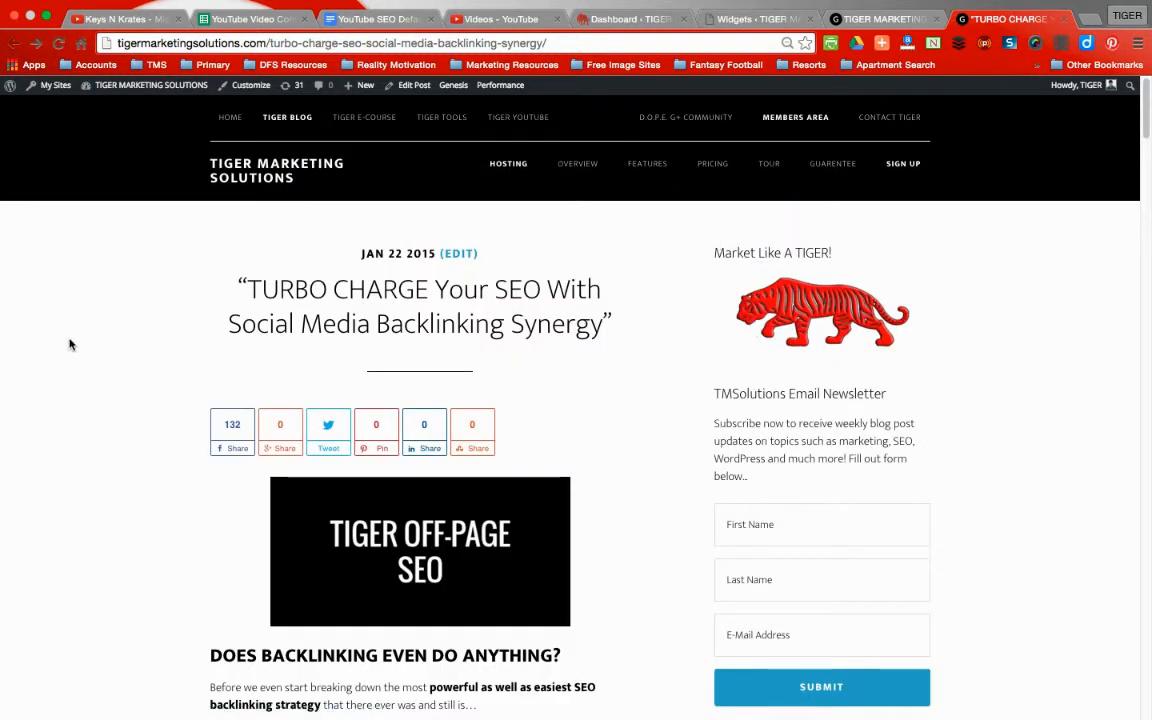
mouse_move(904, 110)
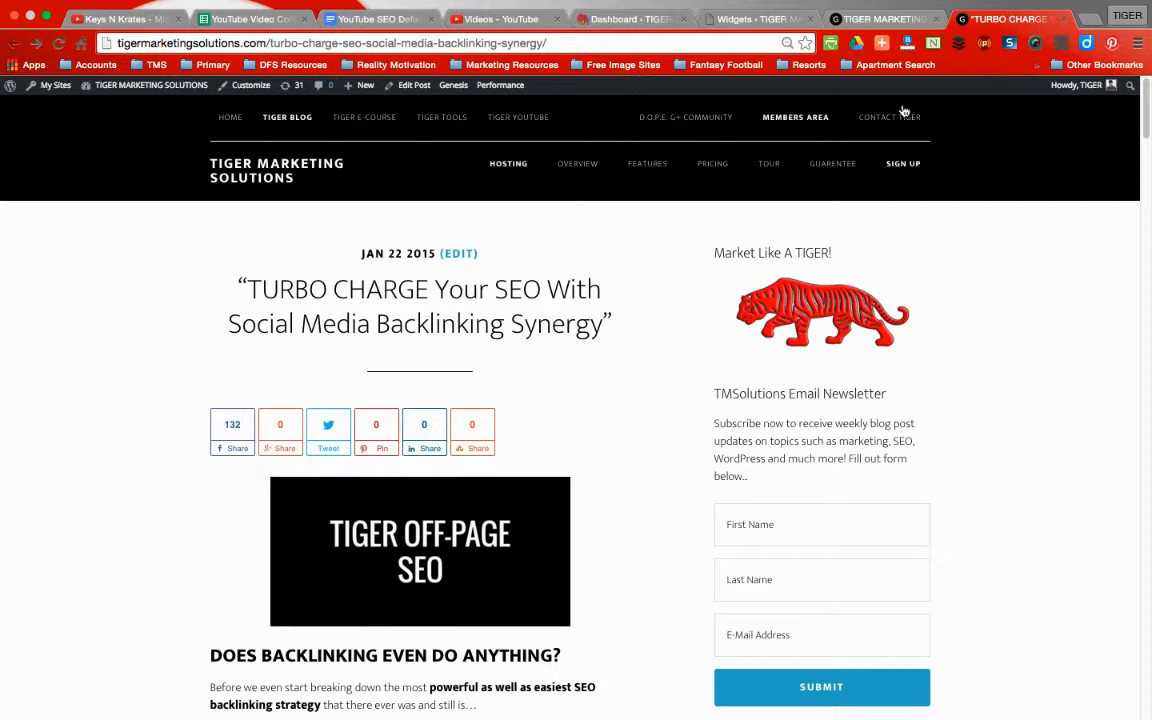
mouse_move(548, 116)
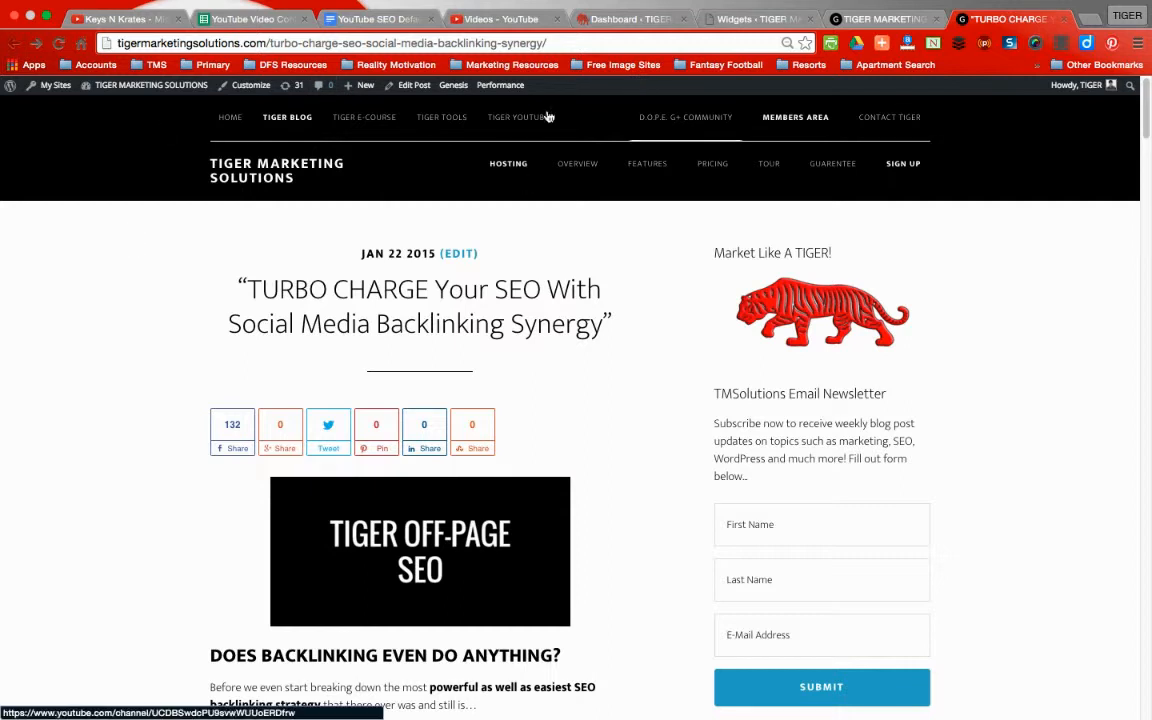
mouse_move(160, 338)
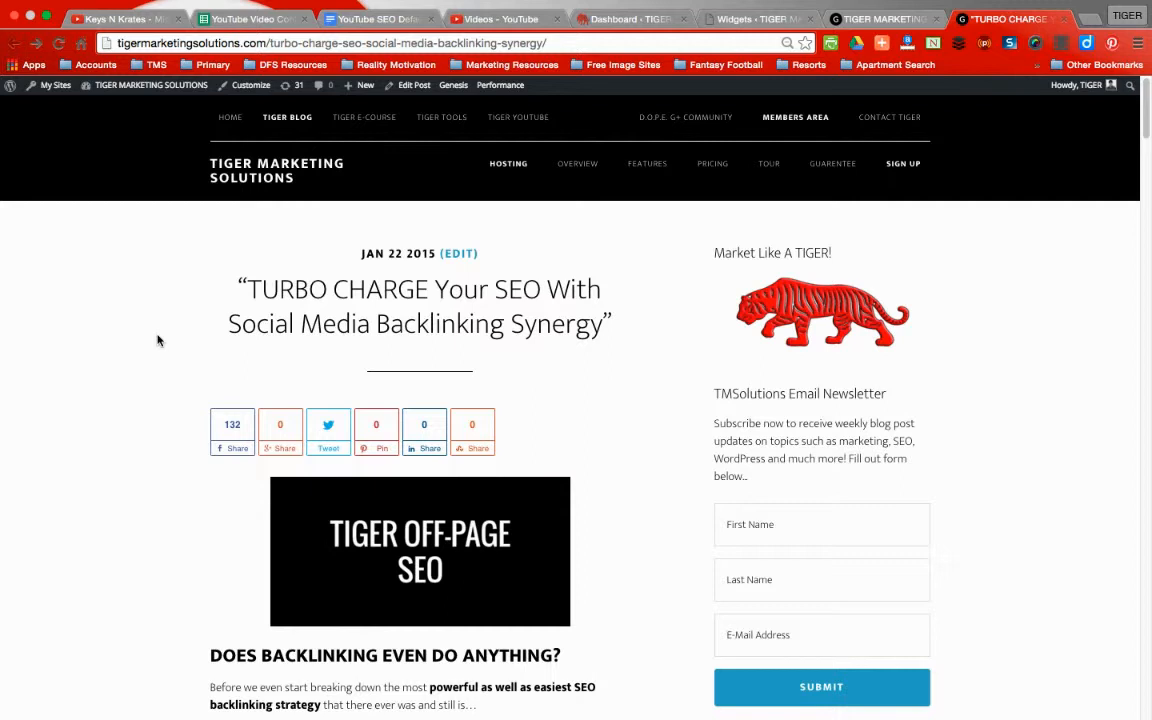
mouse_move(1014, 142)
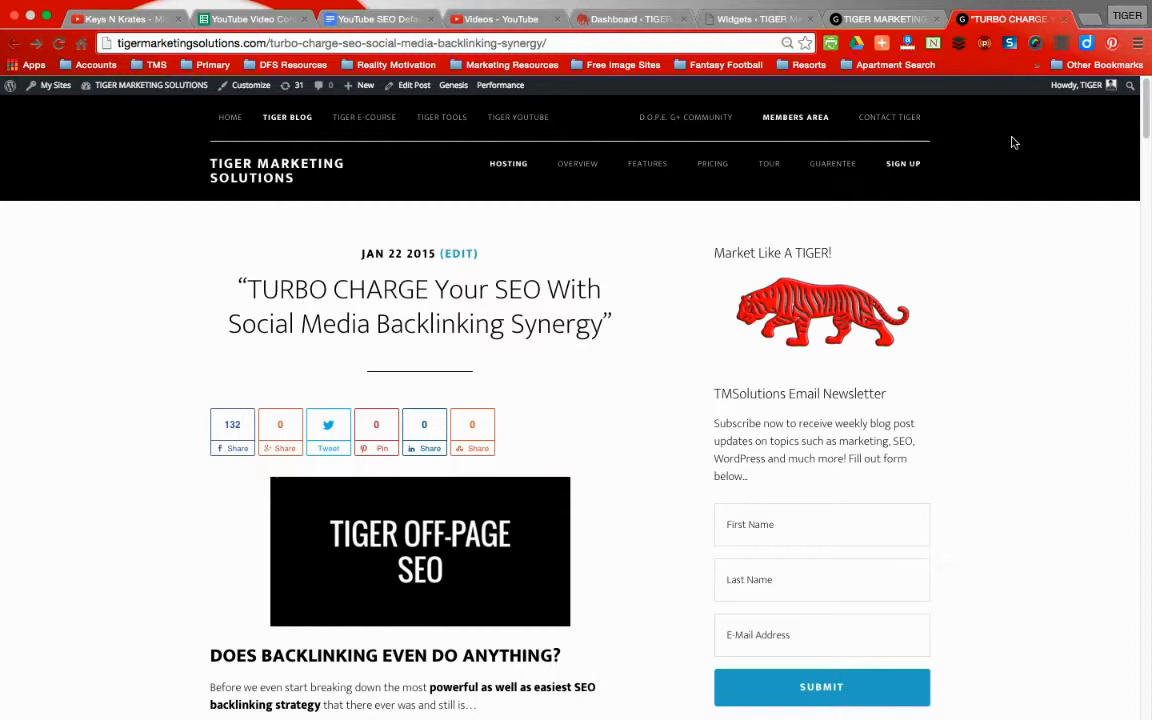
mouse_move(140, 198)
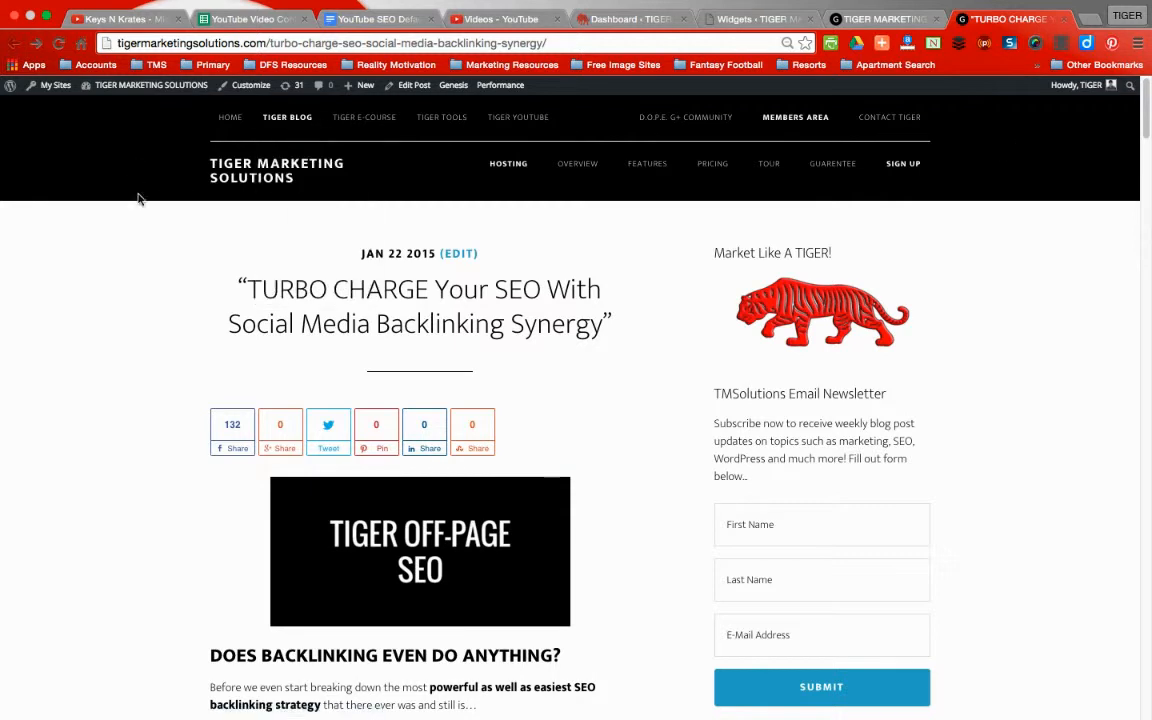
mouse_move(140, 260)
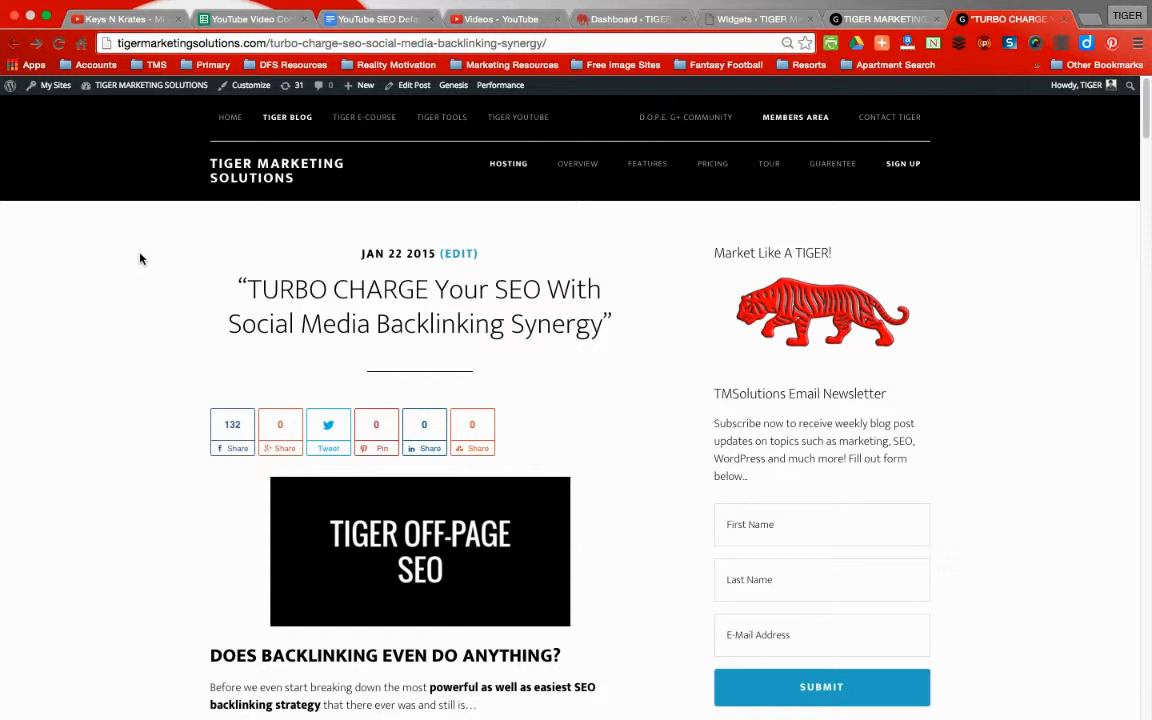
scroll("down", 3)
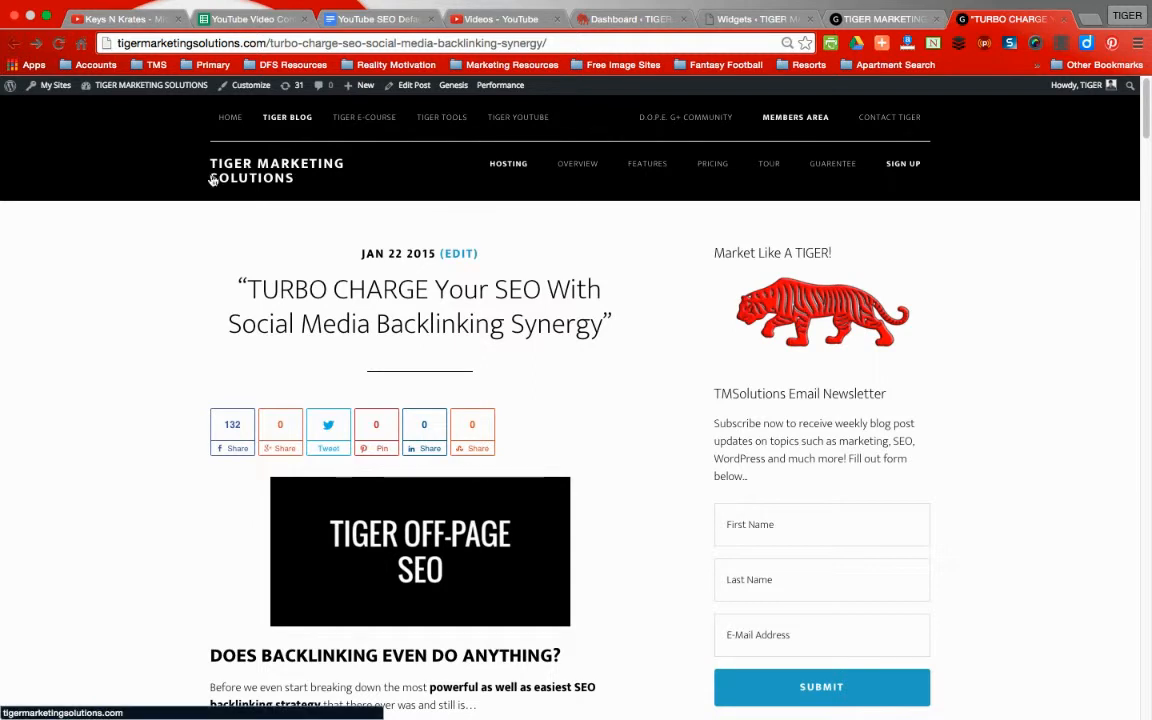
mouse_move(96, 240)
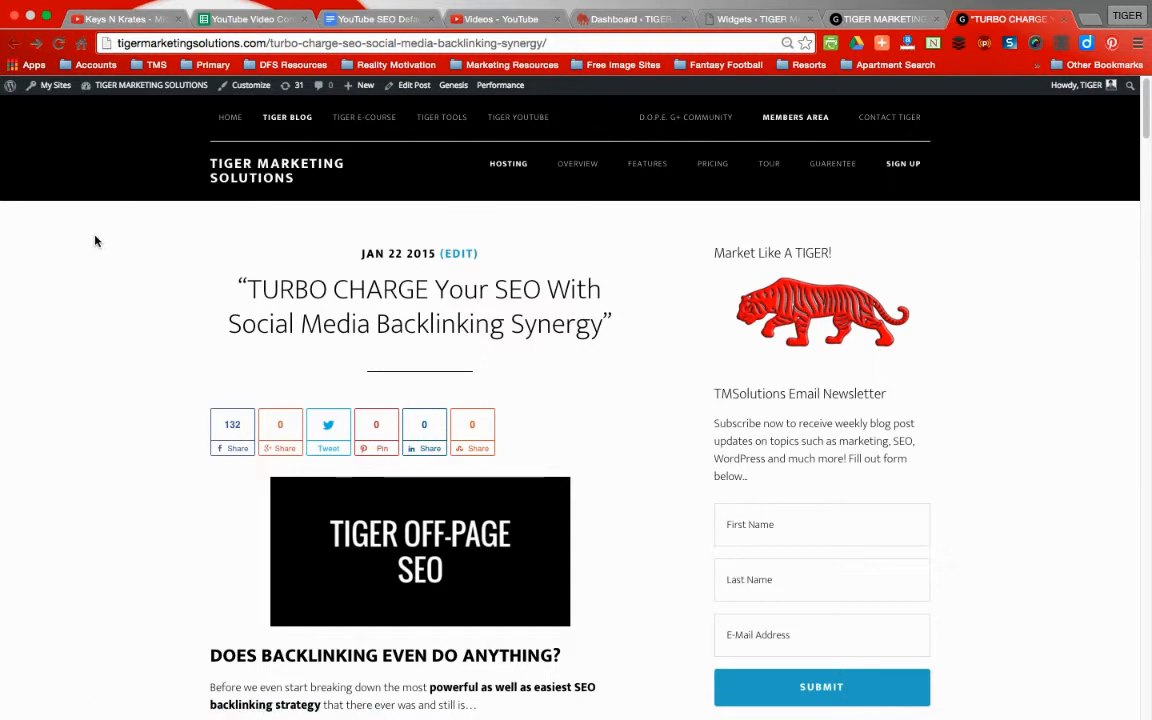
mouse_move(144, 170)
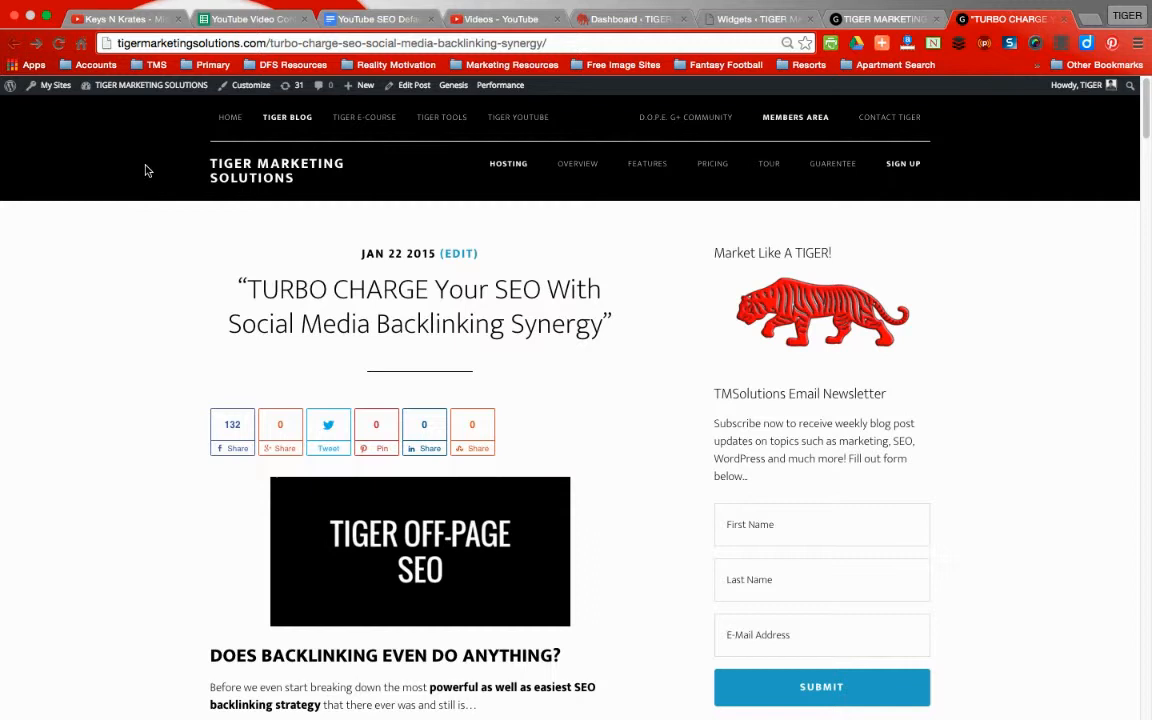
left_click(288, 116)
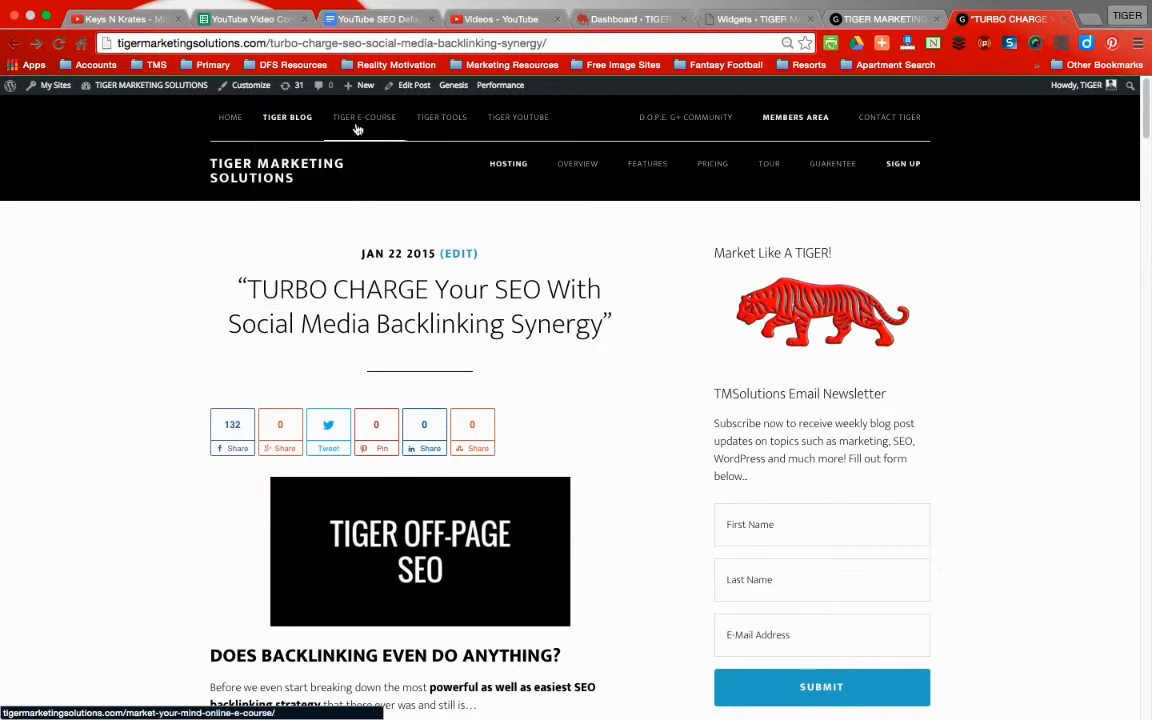
mouse_move(440, 116)
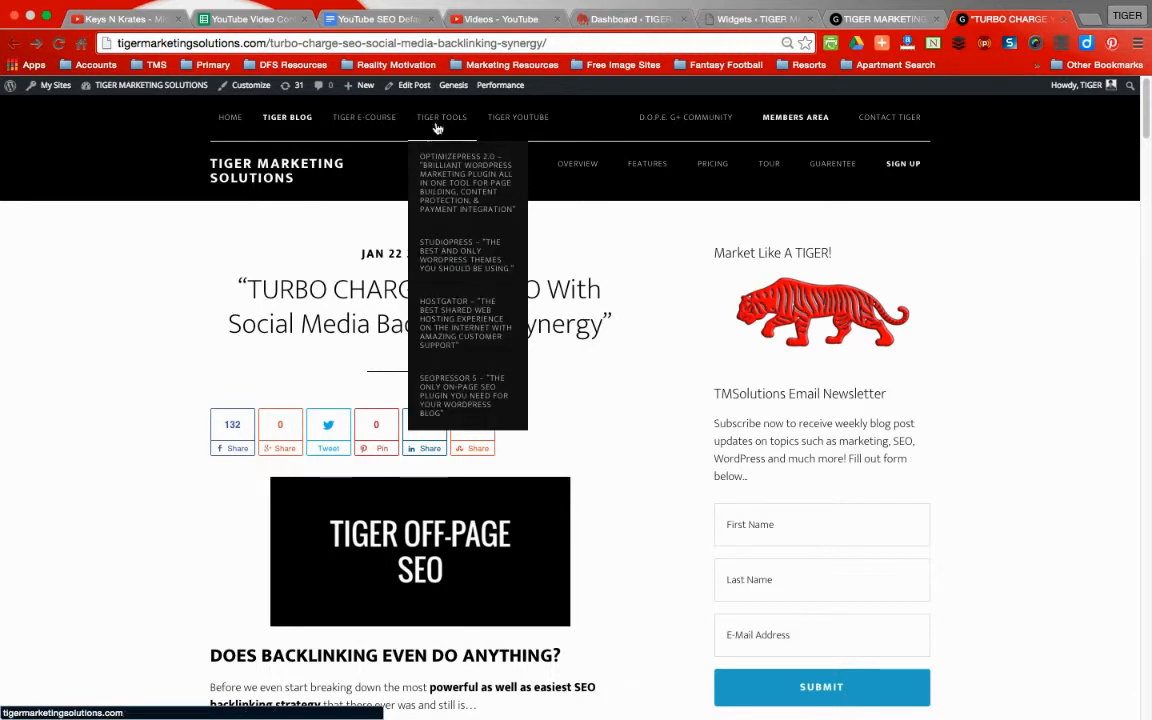
mouse_move(436, 184)
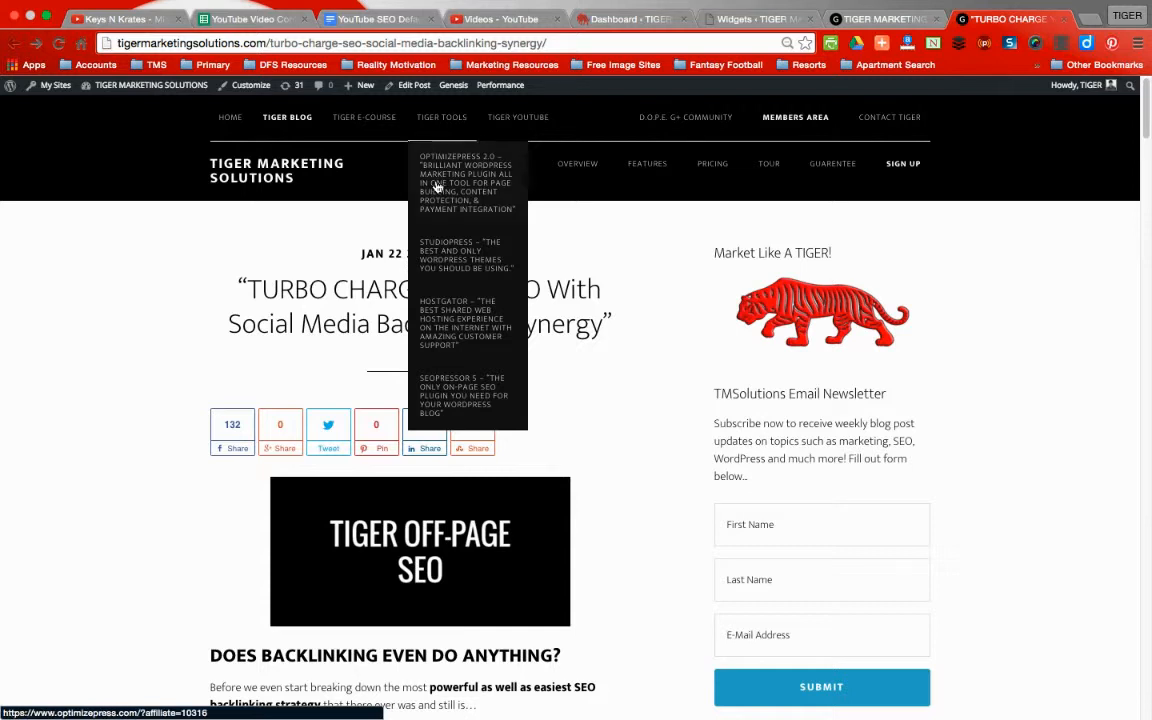
mouse_move(456, 320)
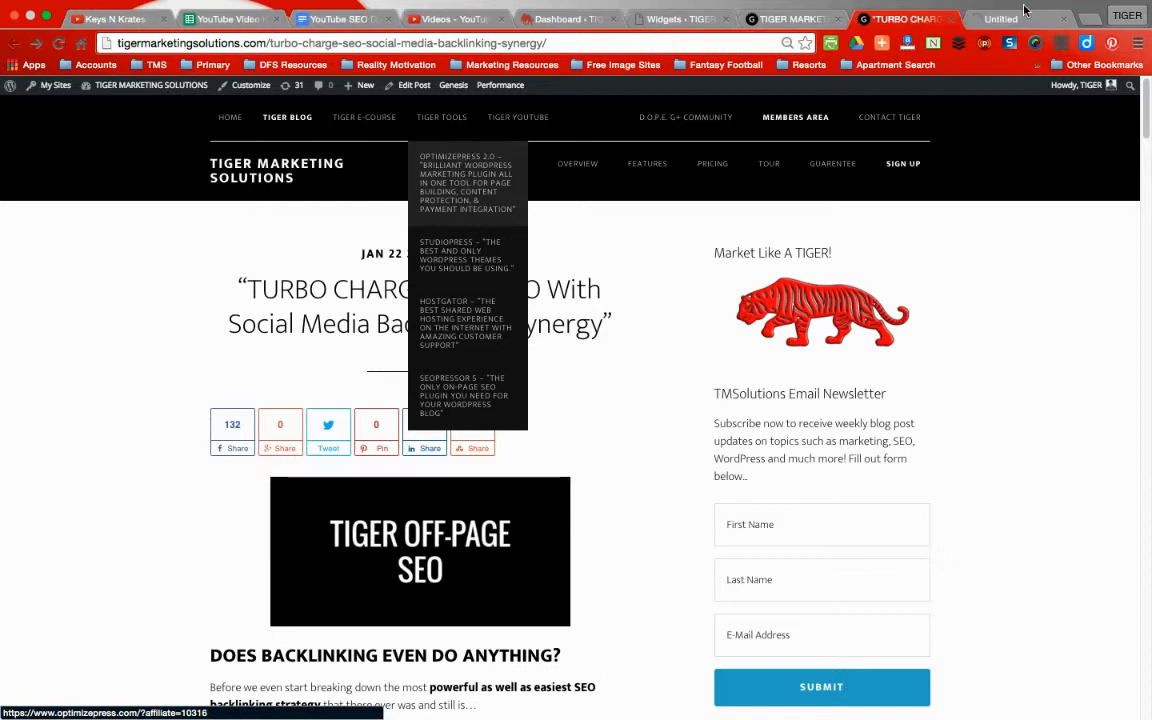
left_click(1010, 18)
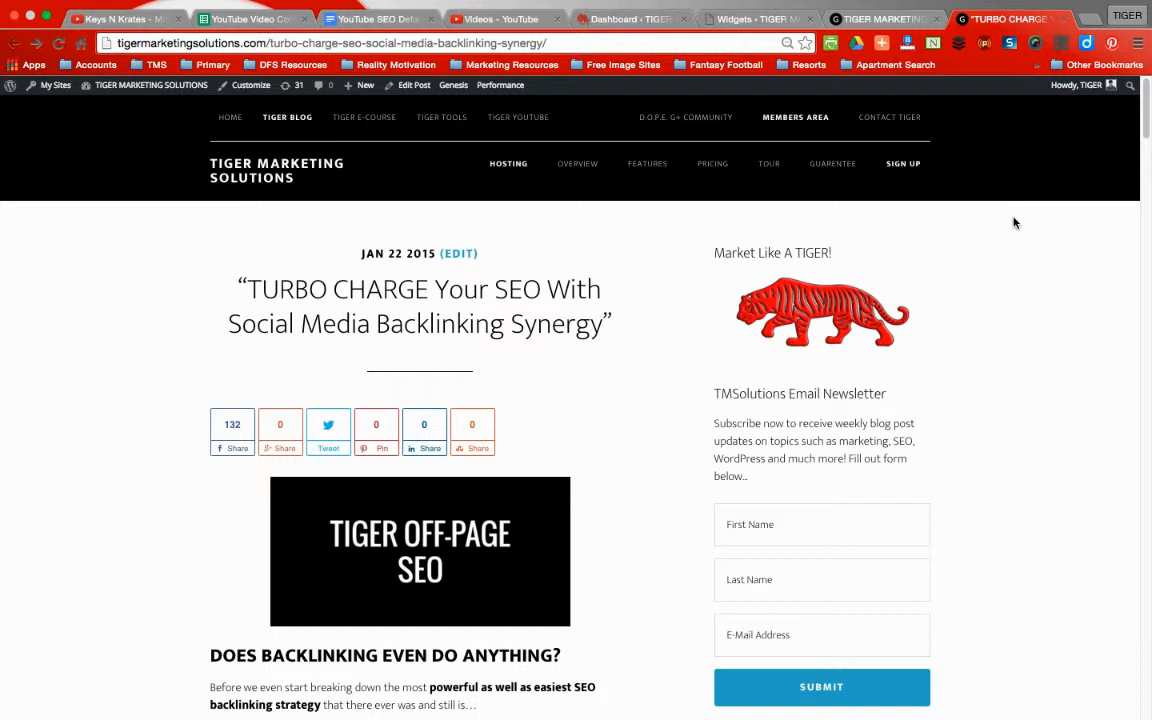
mouse_move(1024, 188)
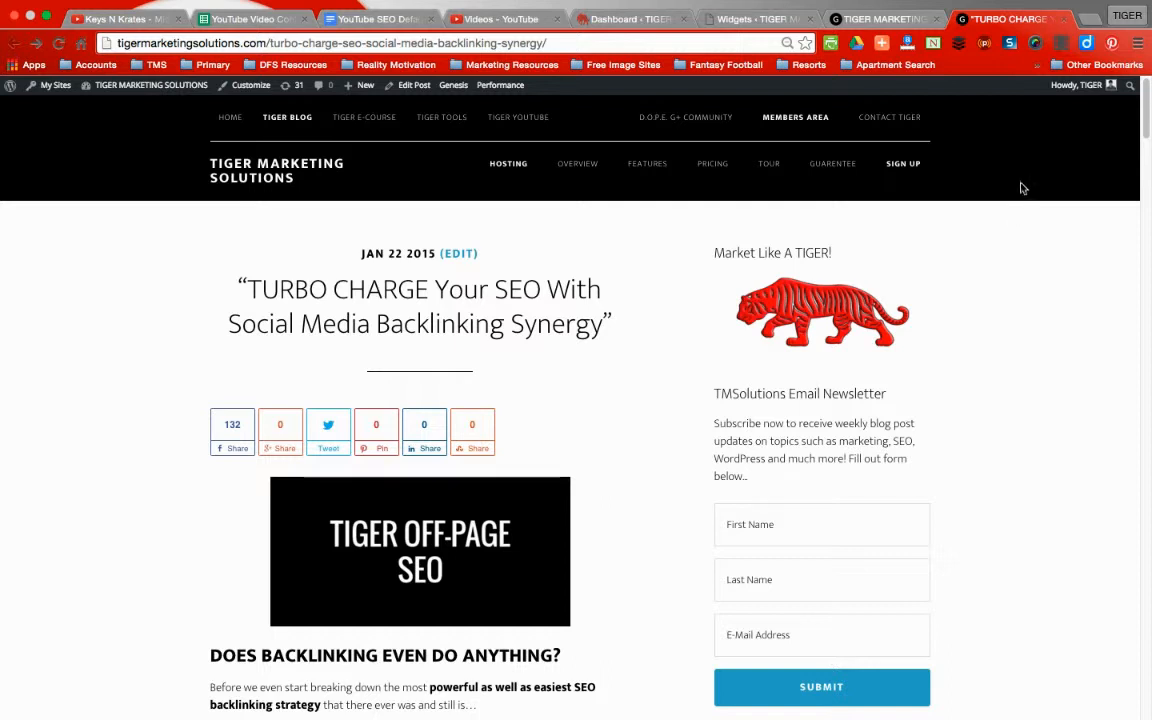
mouse_move(768, 164)
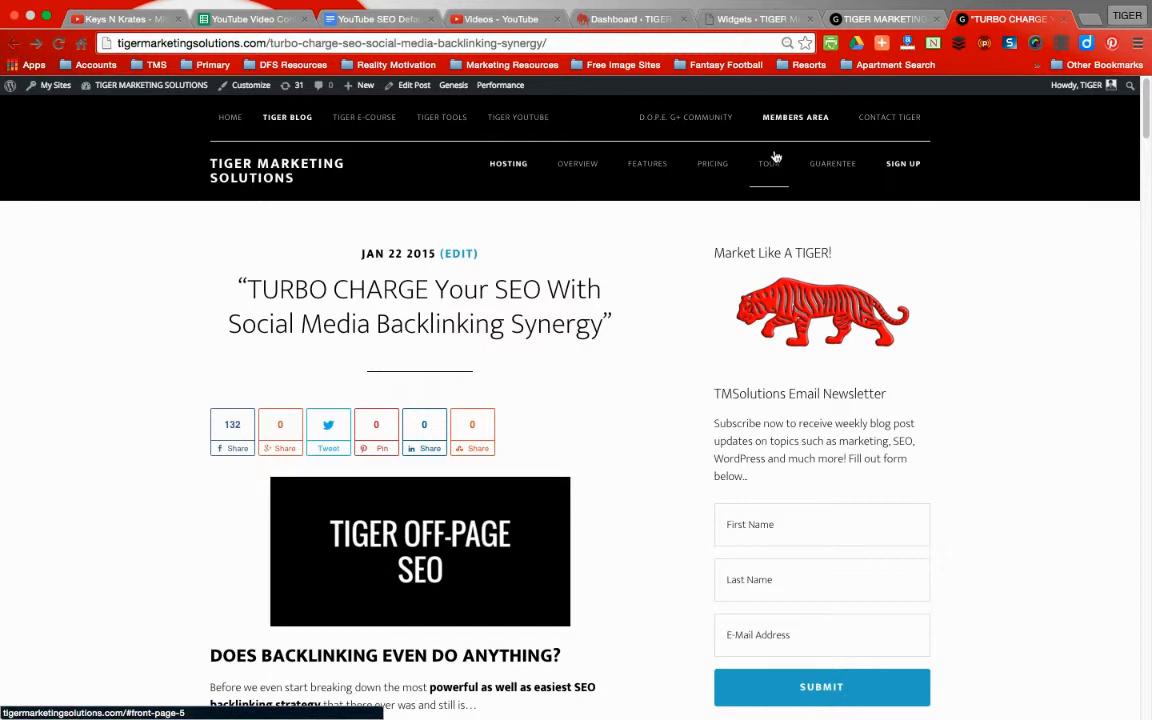
mouse_move(684, 116)
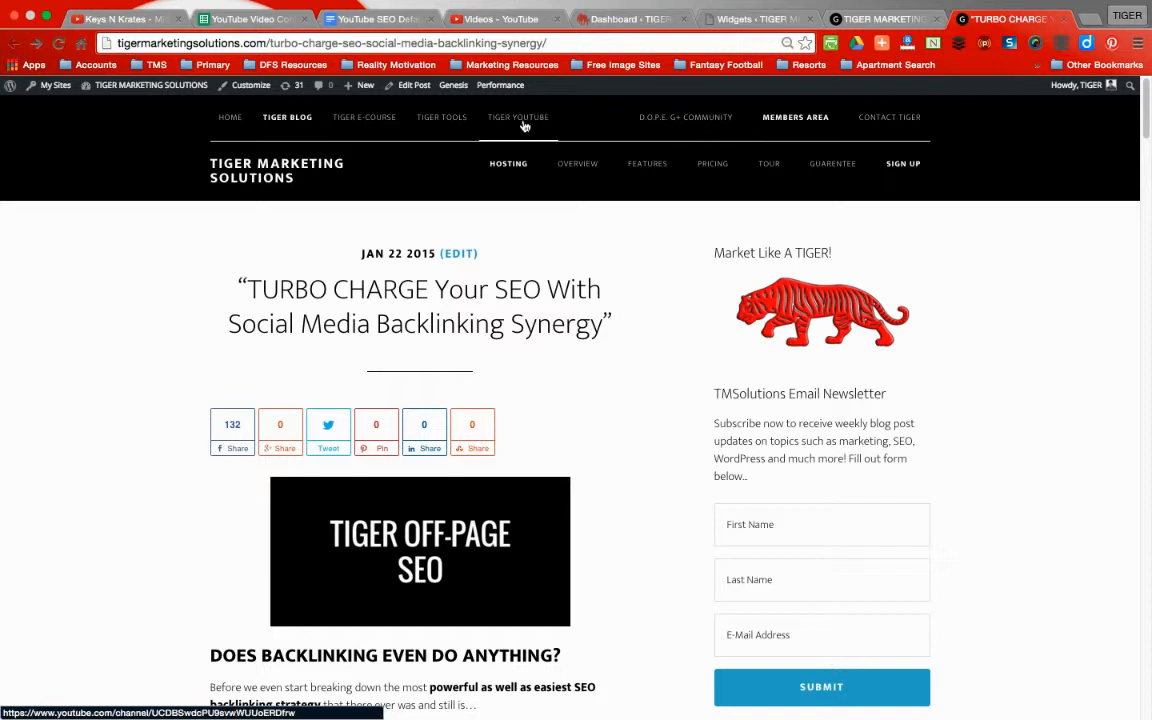
mouse_move(544, 122)
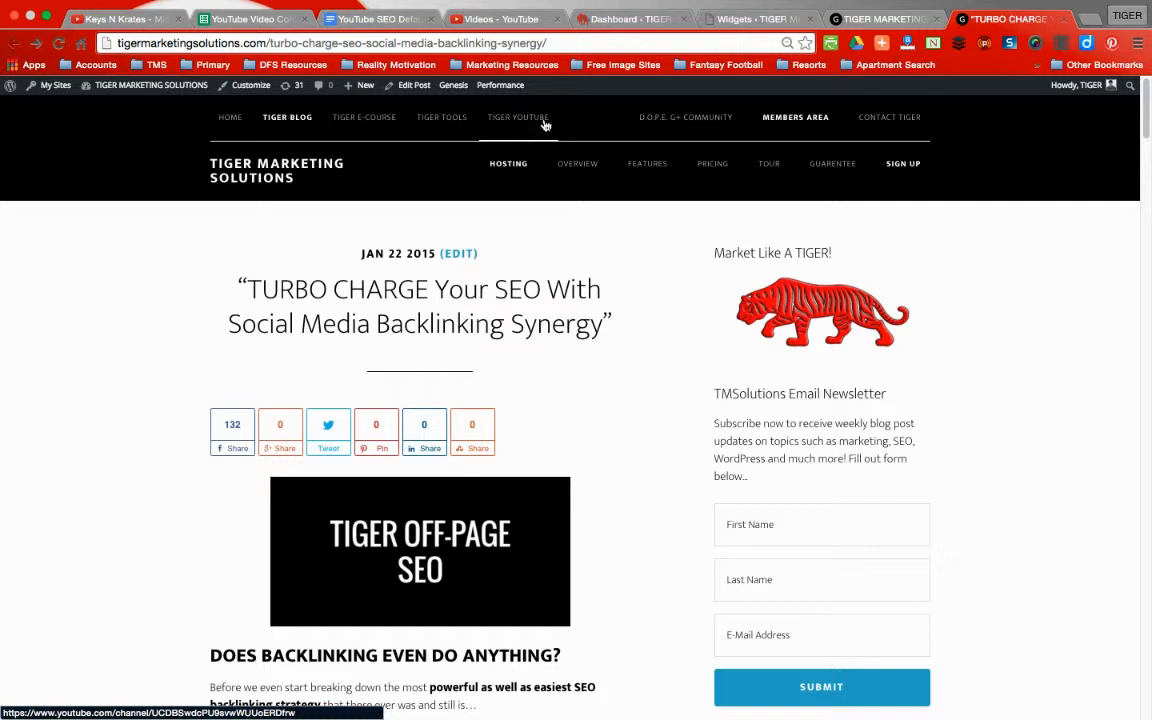
mouse_move(440, 116)
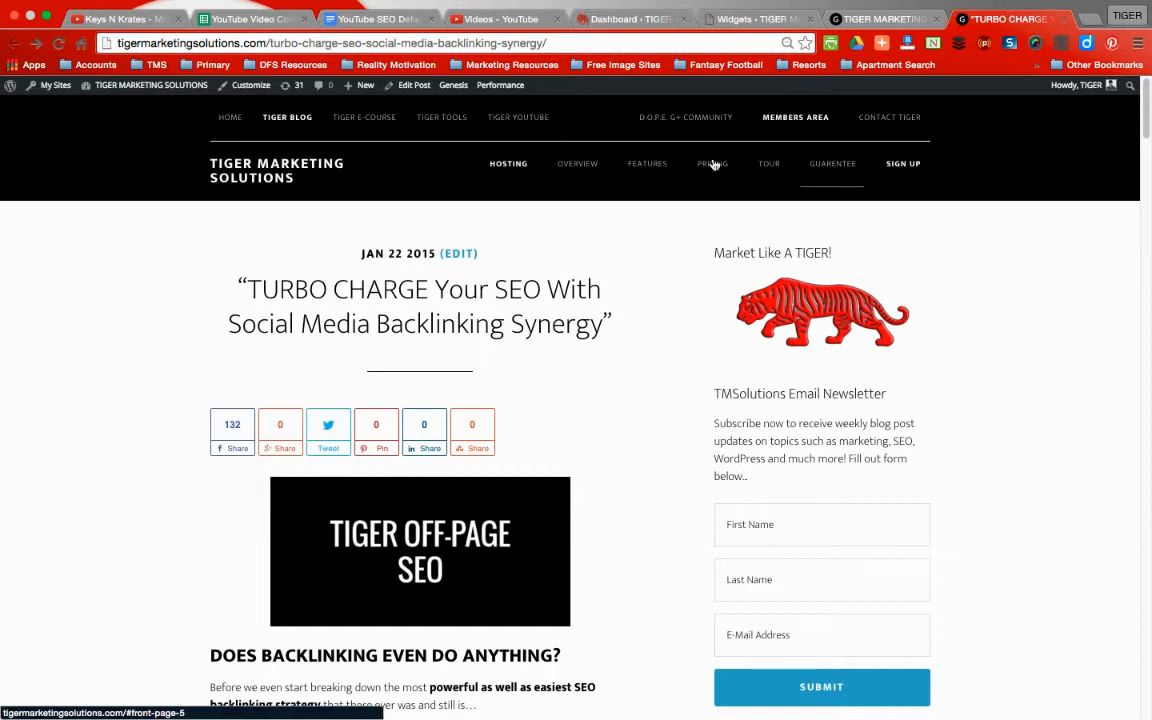
mouse_move(140, 200)
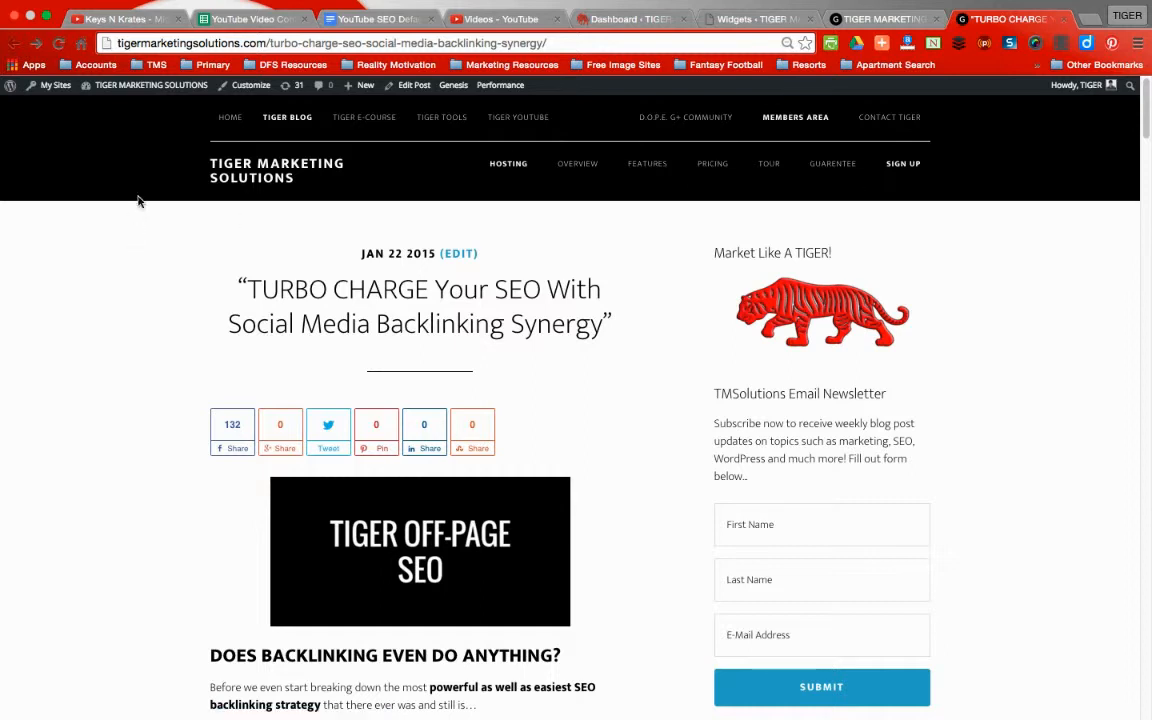
mouse_move(170, 268)
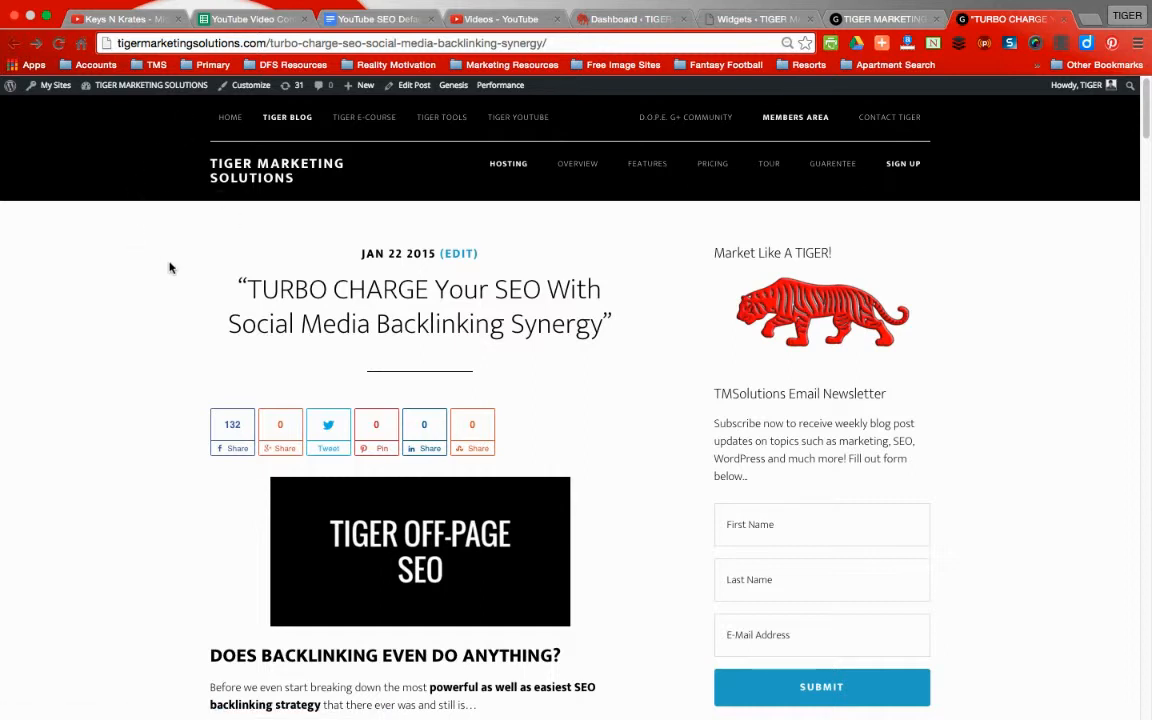
mouse_move(364, 116)
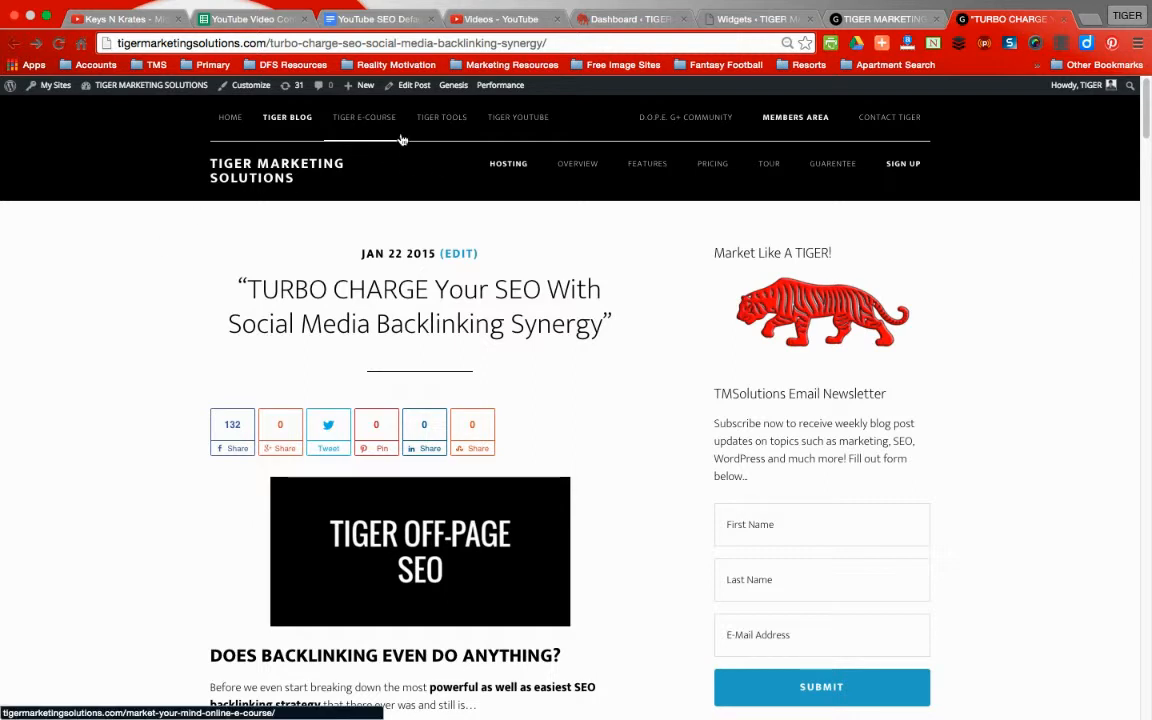
scroll("down", 3)
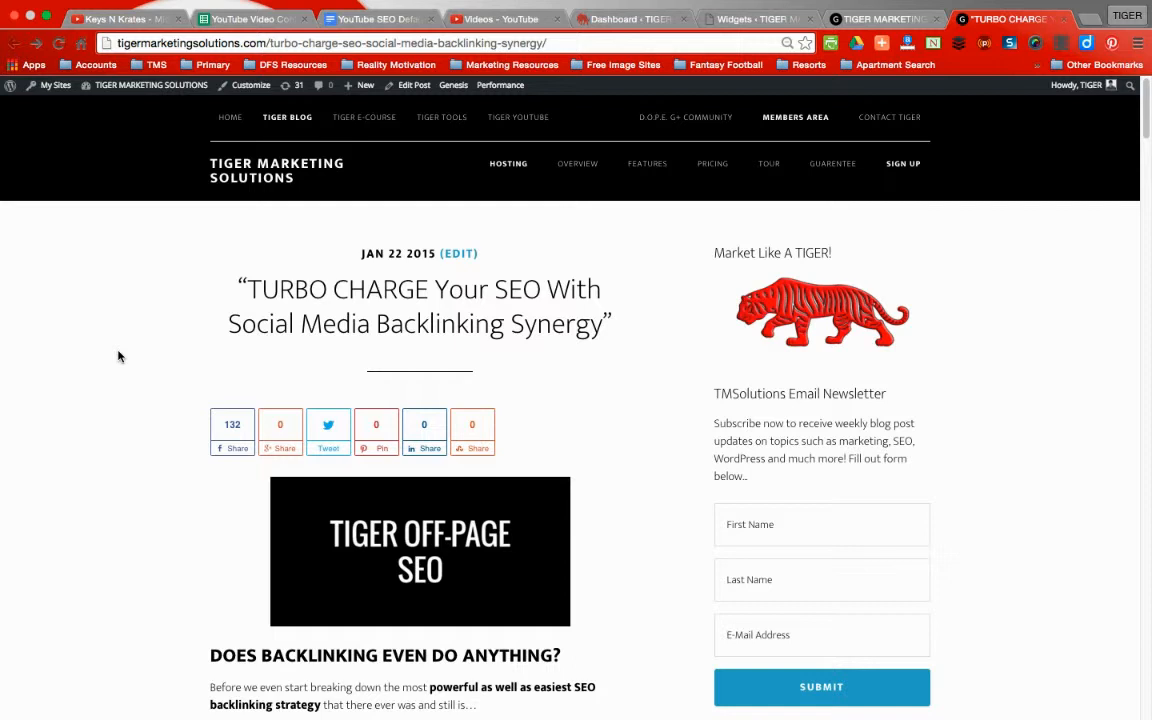
mouse_move(196, 172)
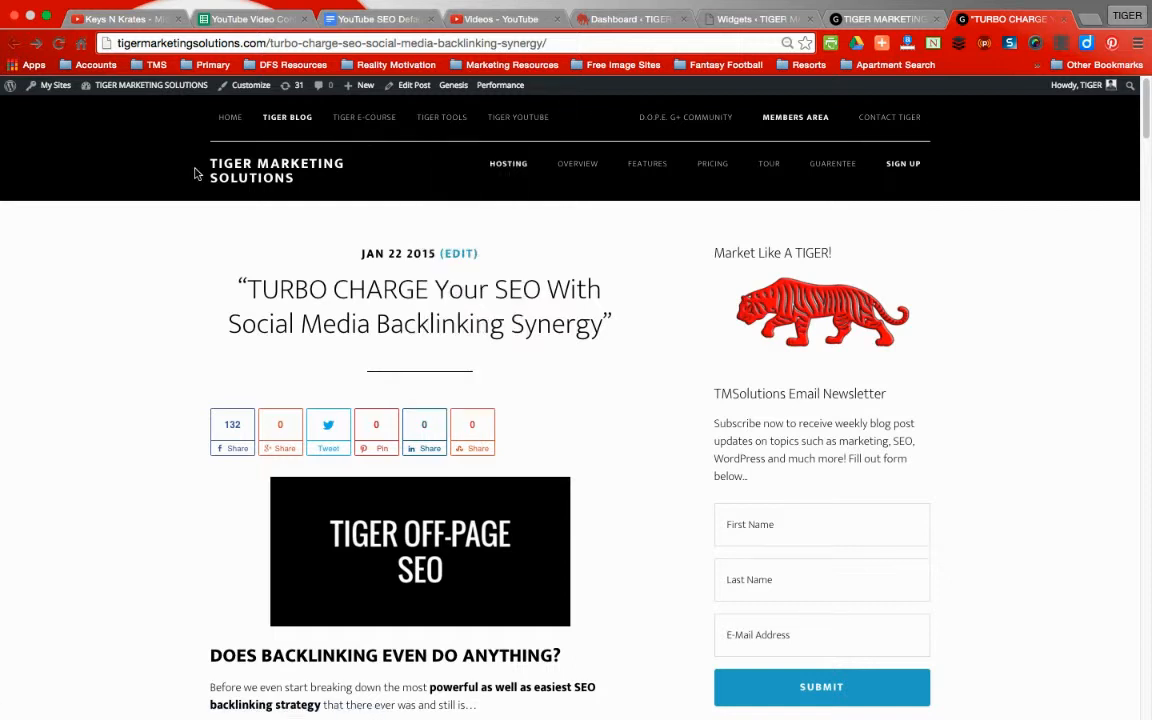
mouse_move(1016, 166)
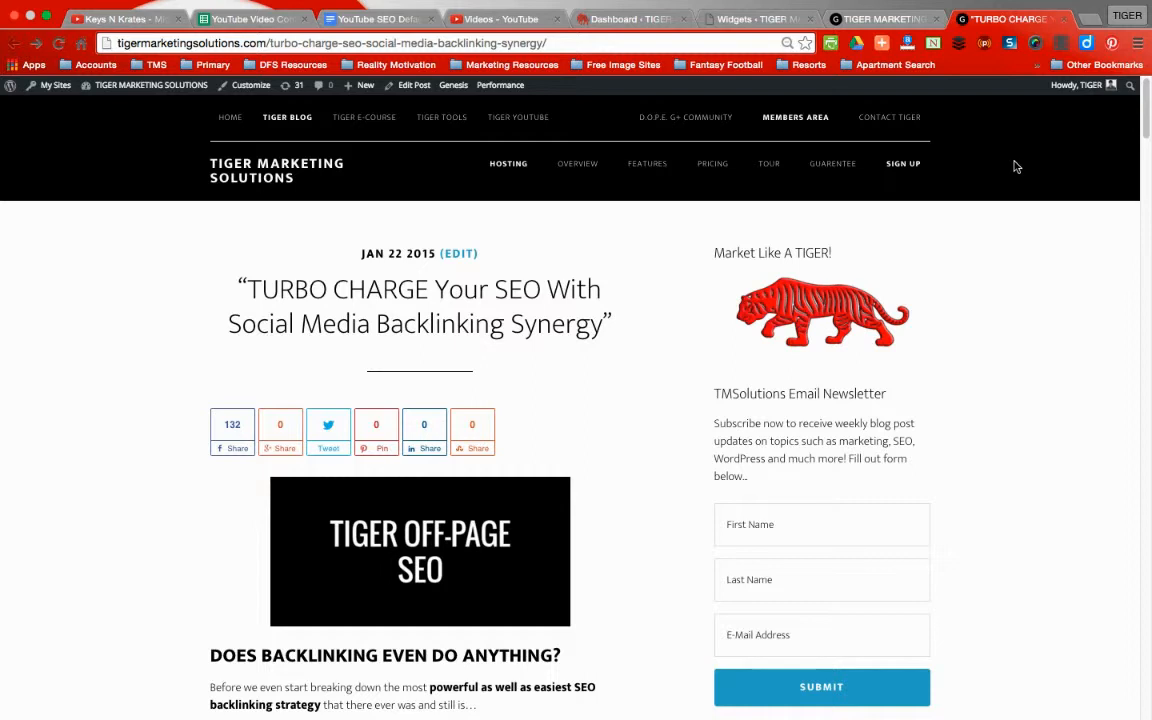
Step: Reveal the Tiger Blog menu's category submenu with the Tiger Marketing and Tiger Design post lists
left_click(288, 116)
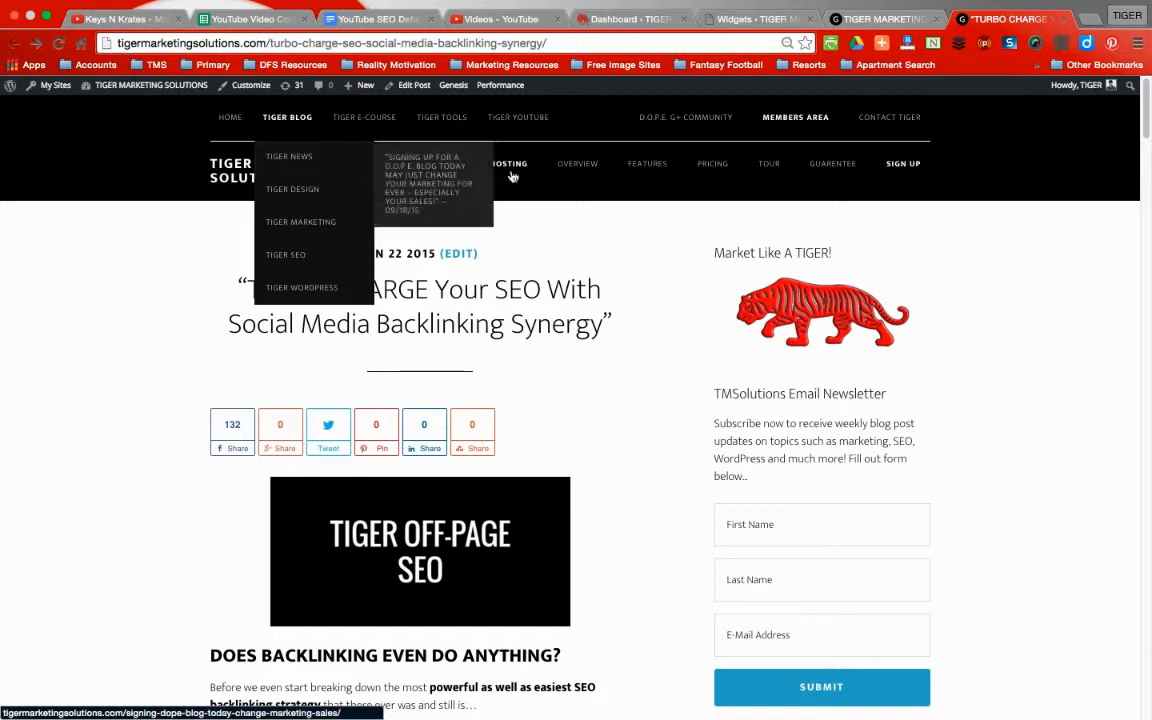
mouse_move(648, 168)
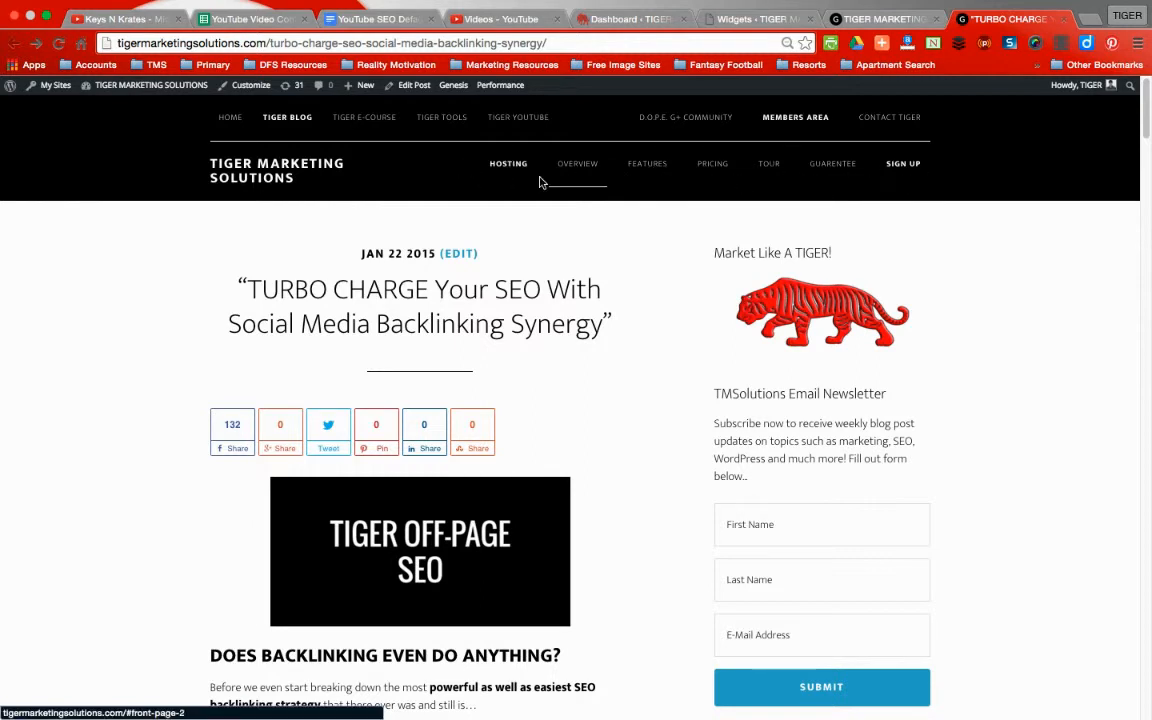
mouse_move(518, 116)
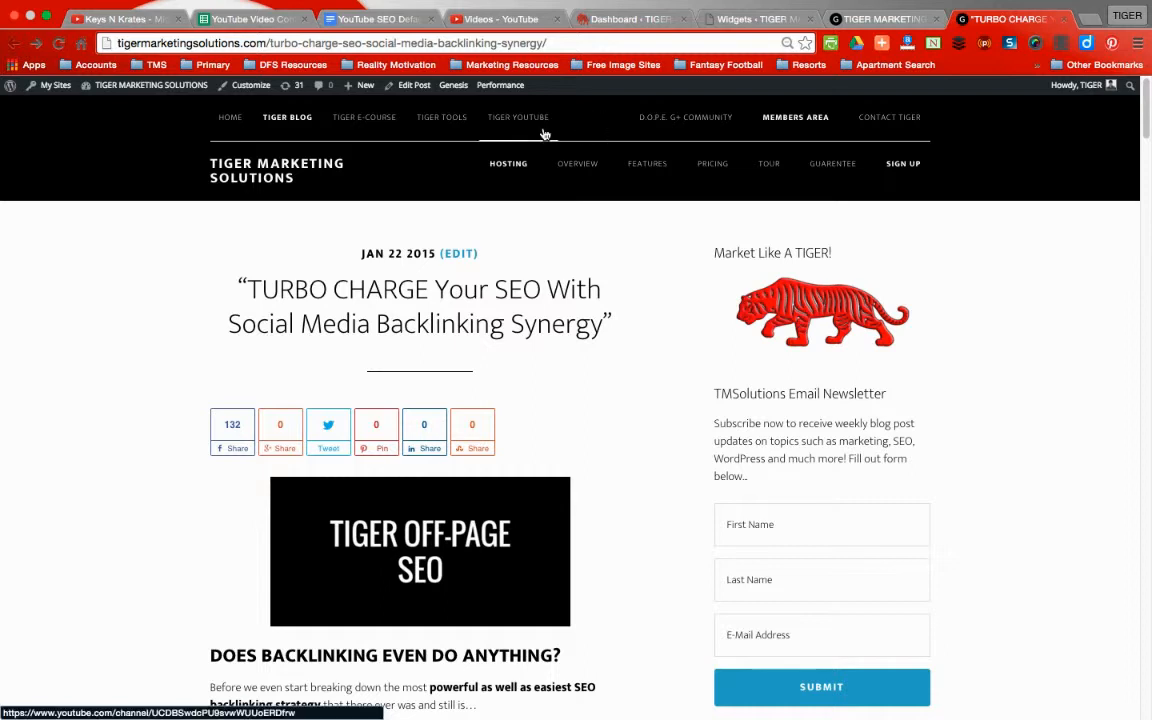
left_click(288, 116)
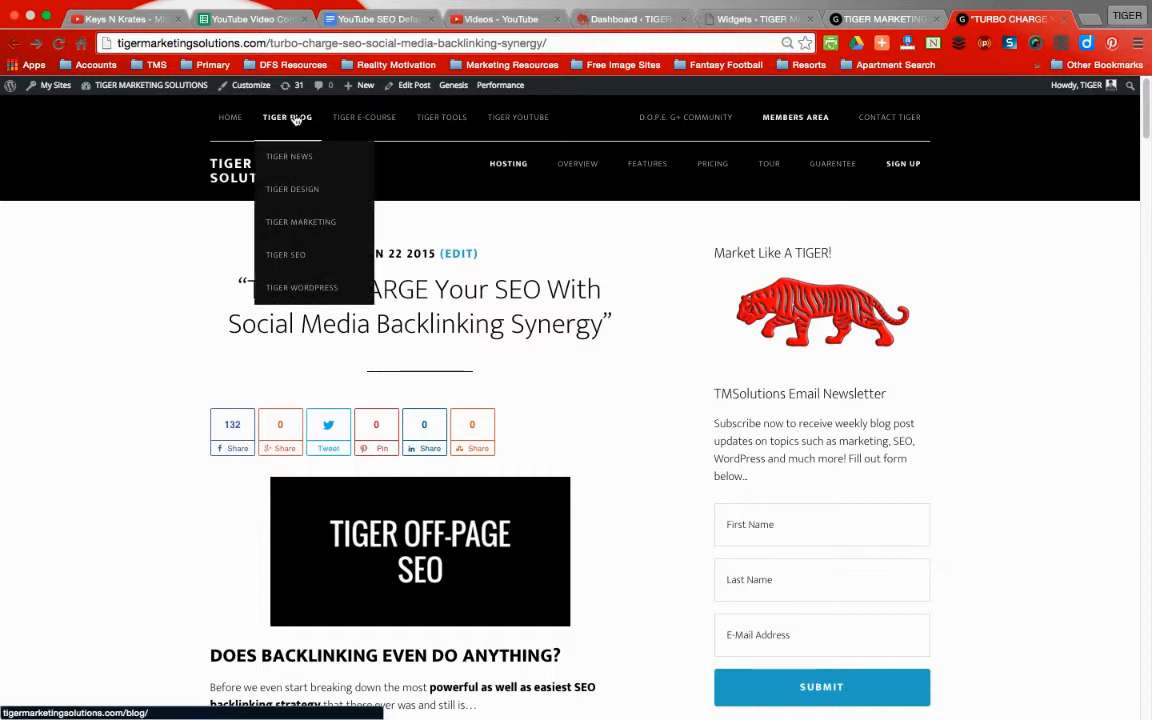
mouse_move(292, 188)
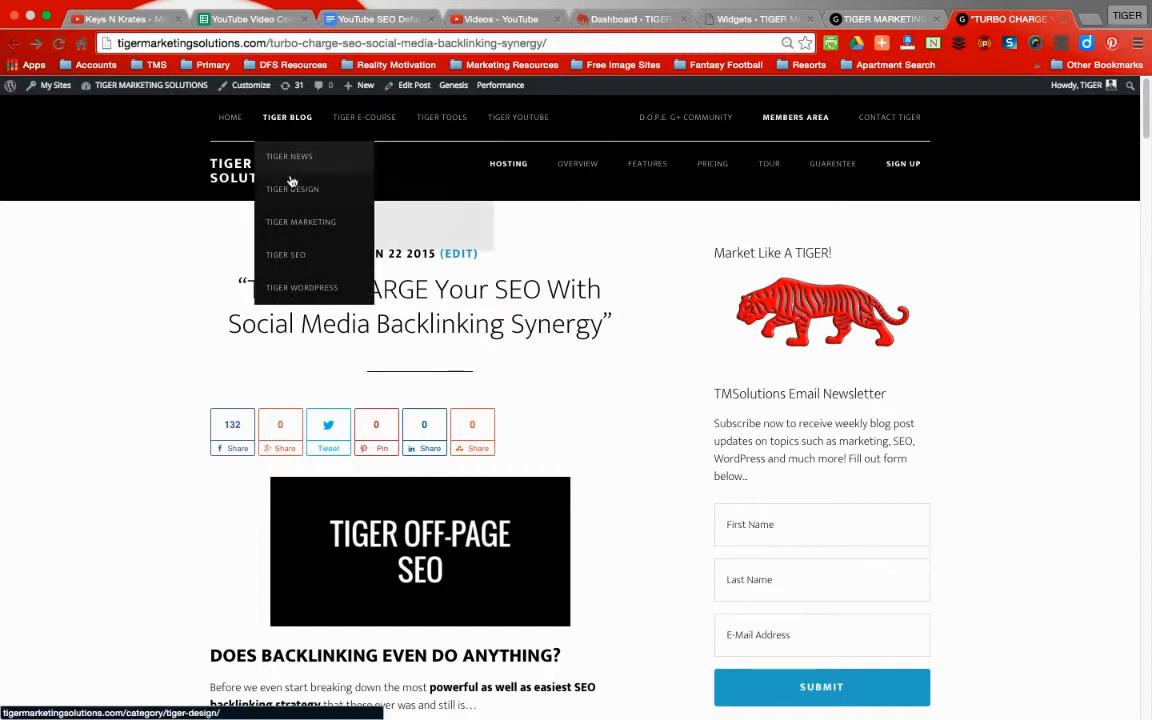
mouse_move(300, 220)
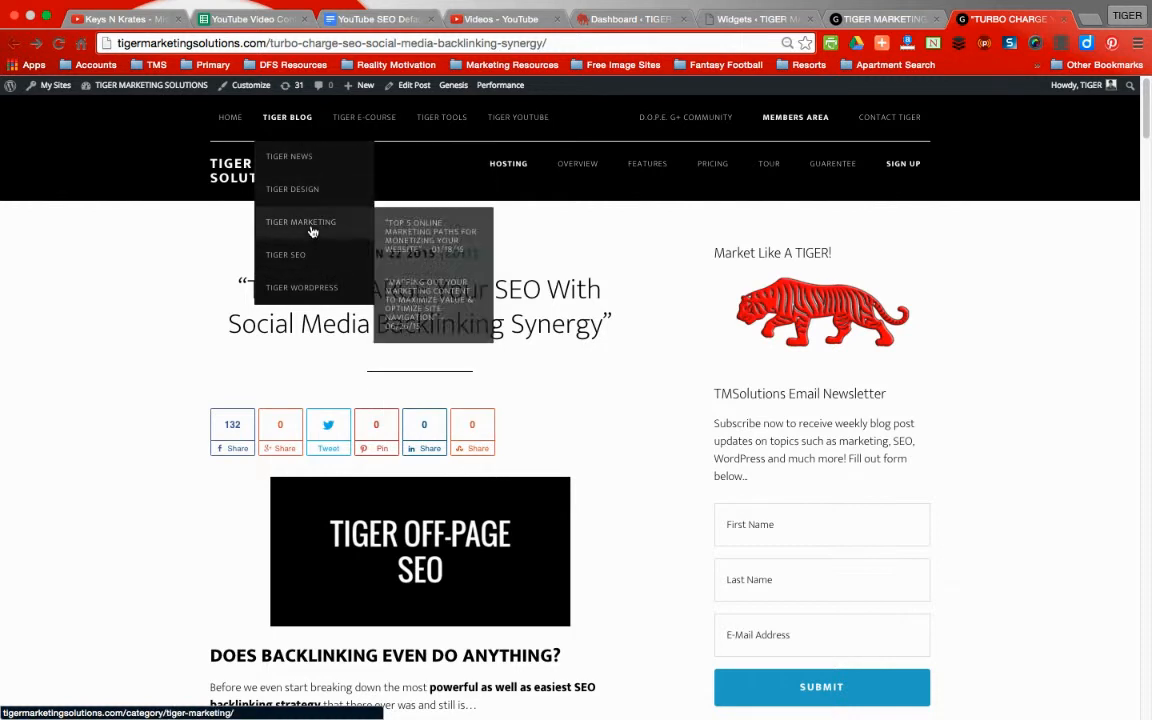
mouse_move(292, 188)
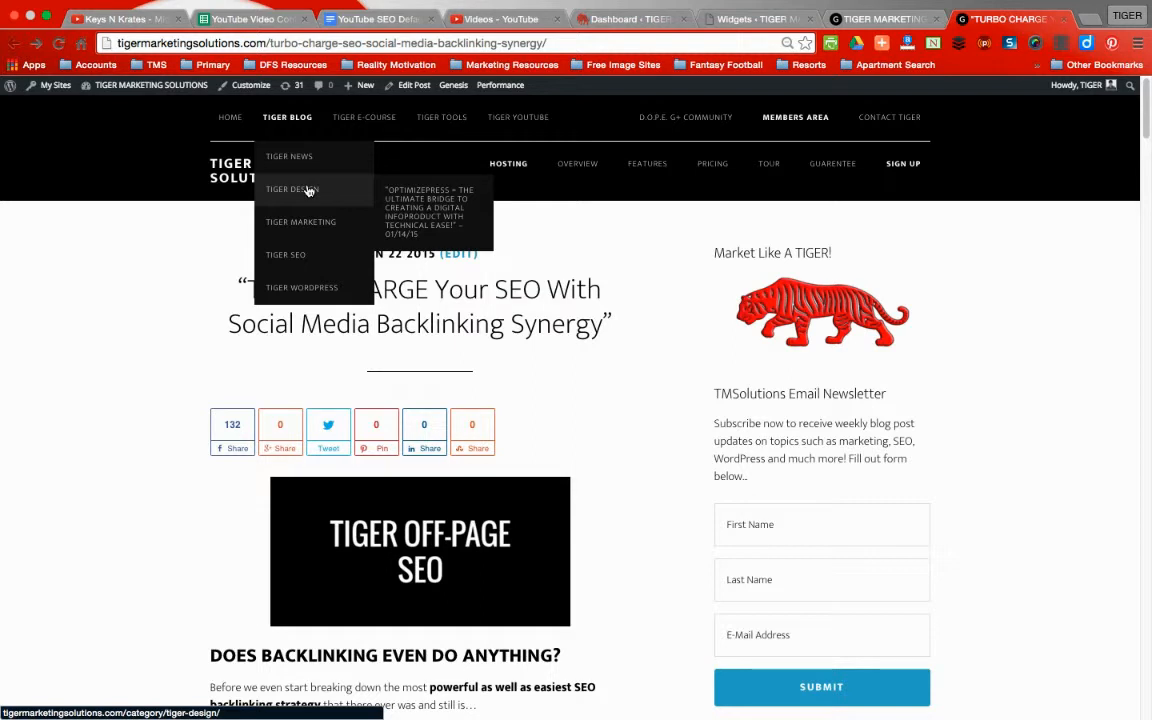
scroll("down", 3)
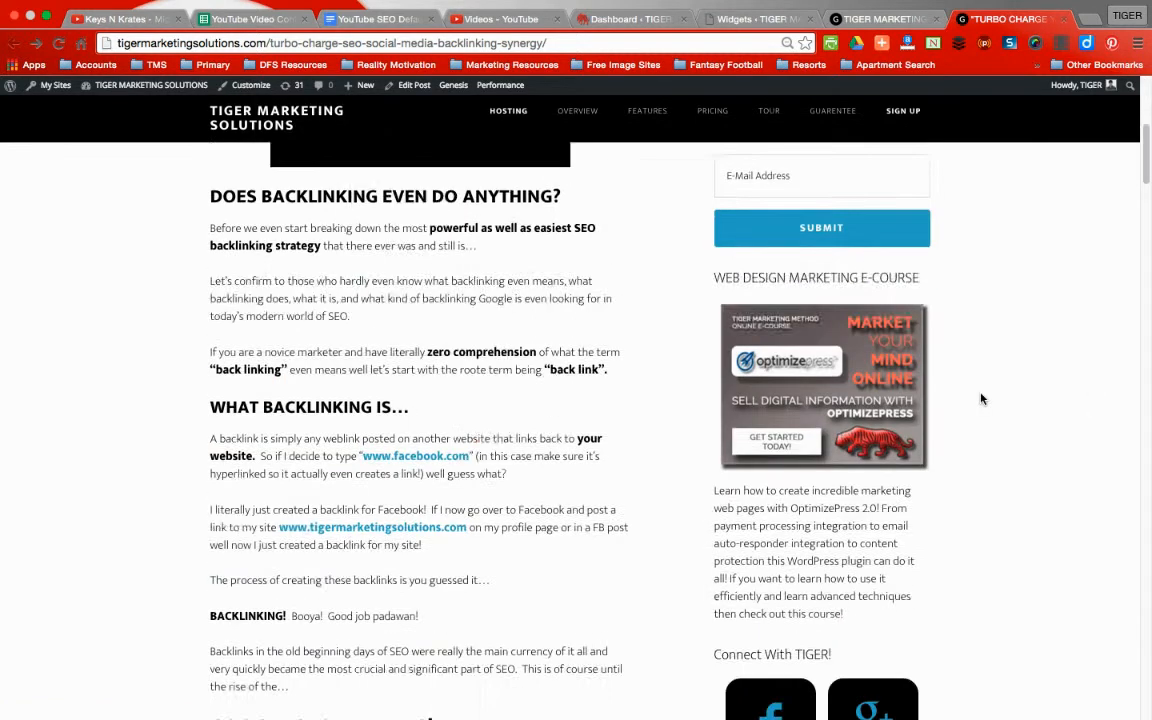
scroll("down", 3)
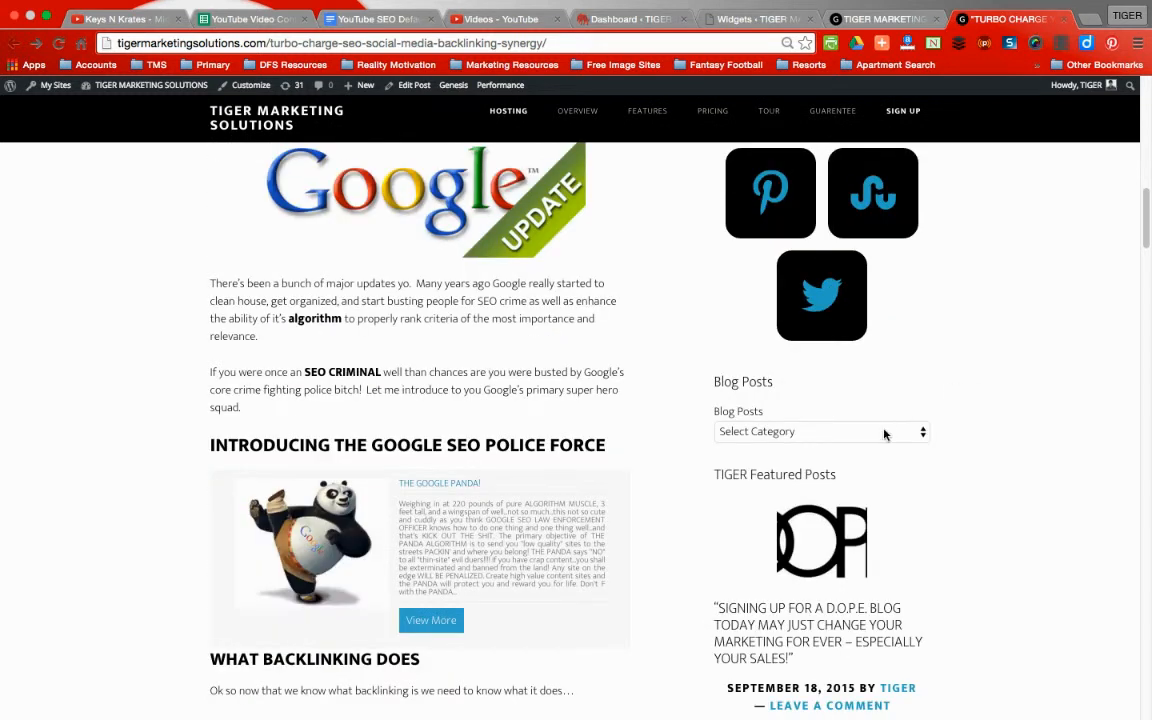
left_click(820, 432)
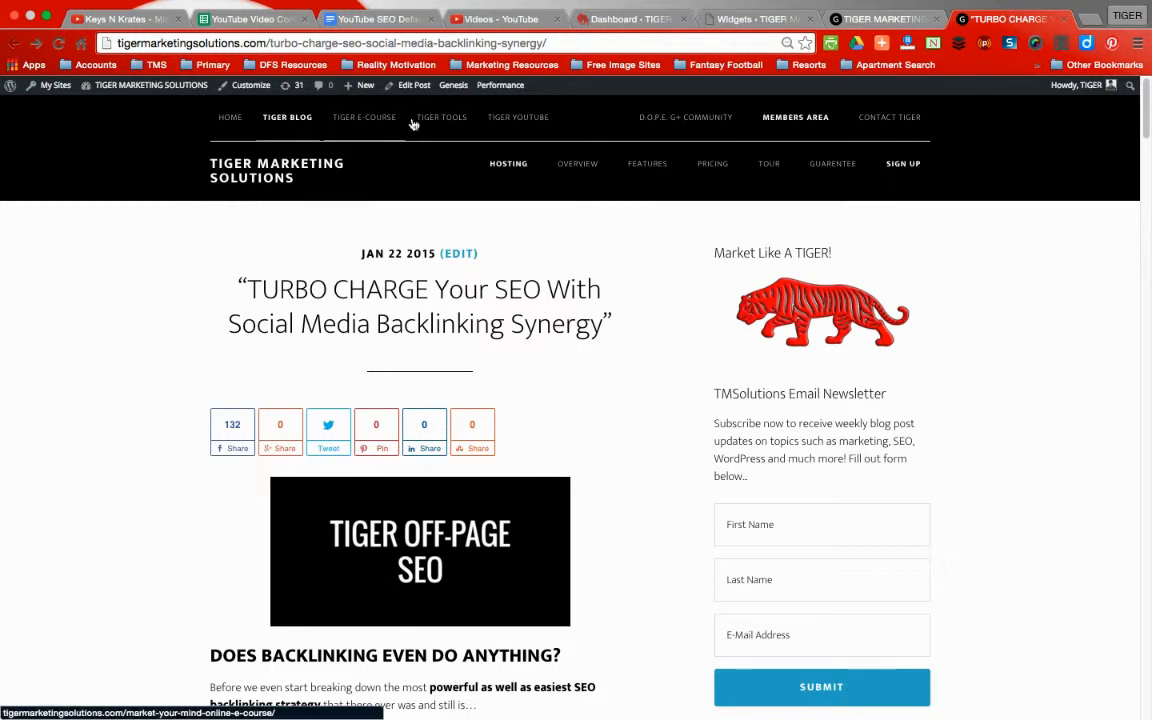
mouse_move(364, 116)
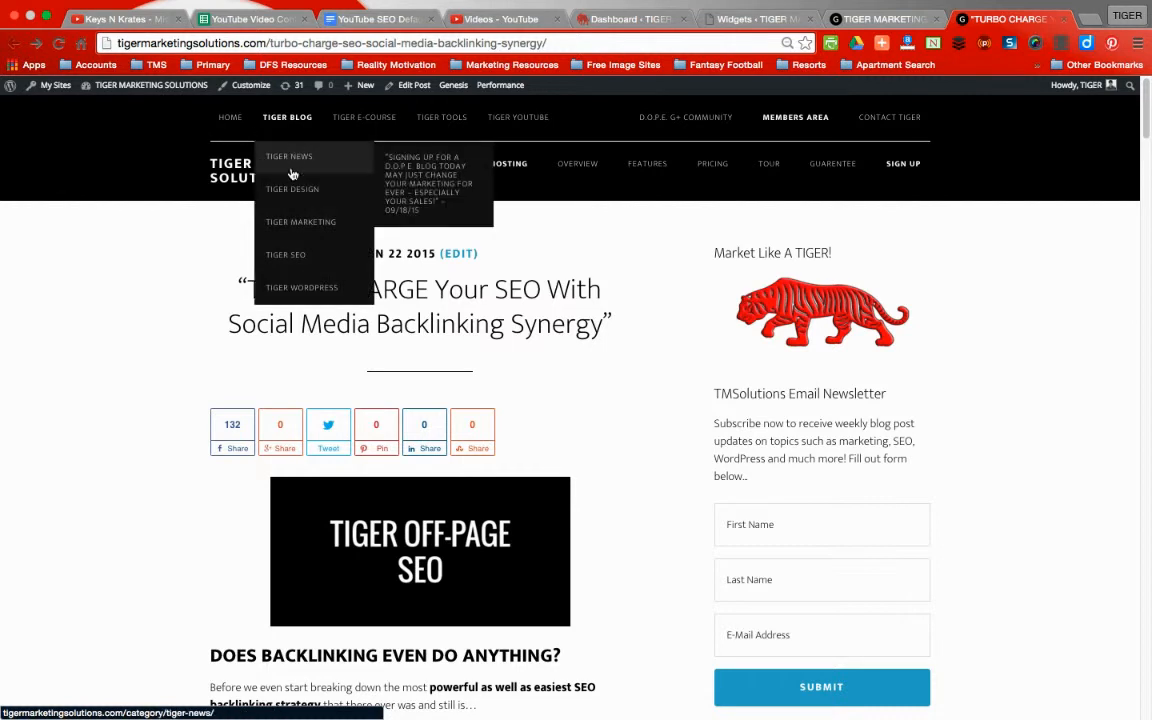
mouse_move(290, 236)
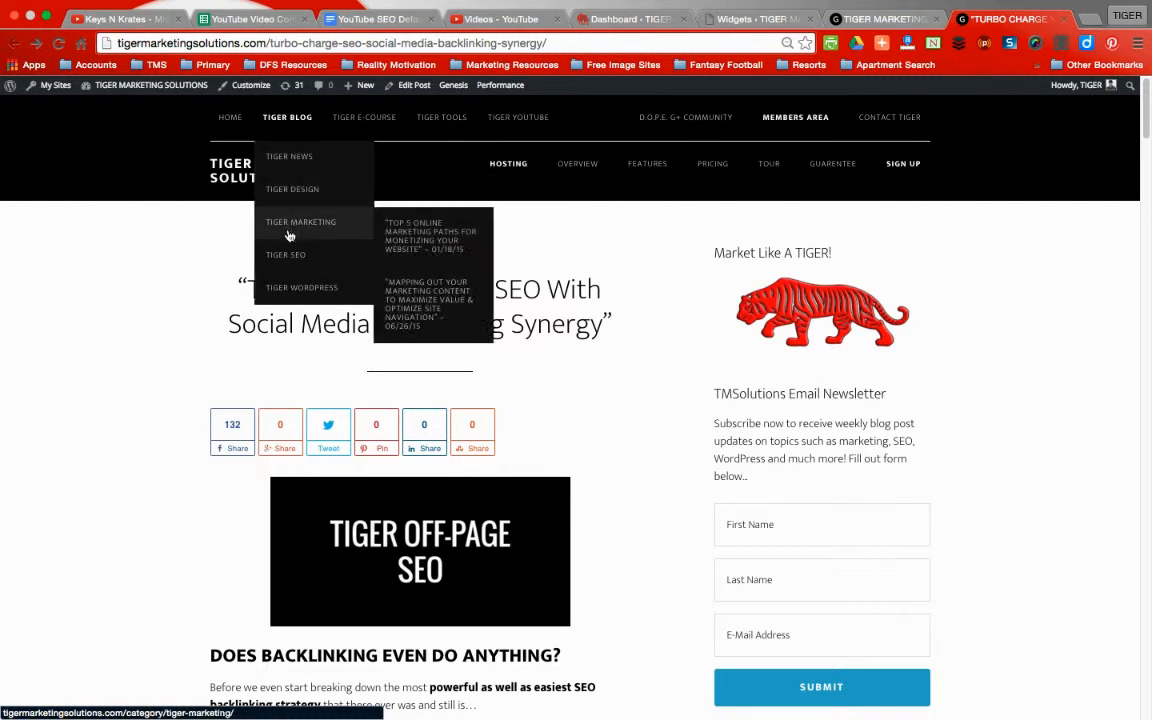
mouse_move(300, 288)
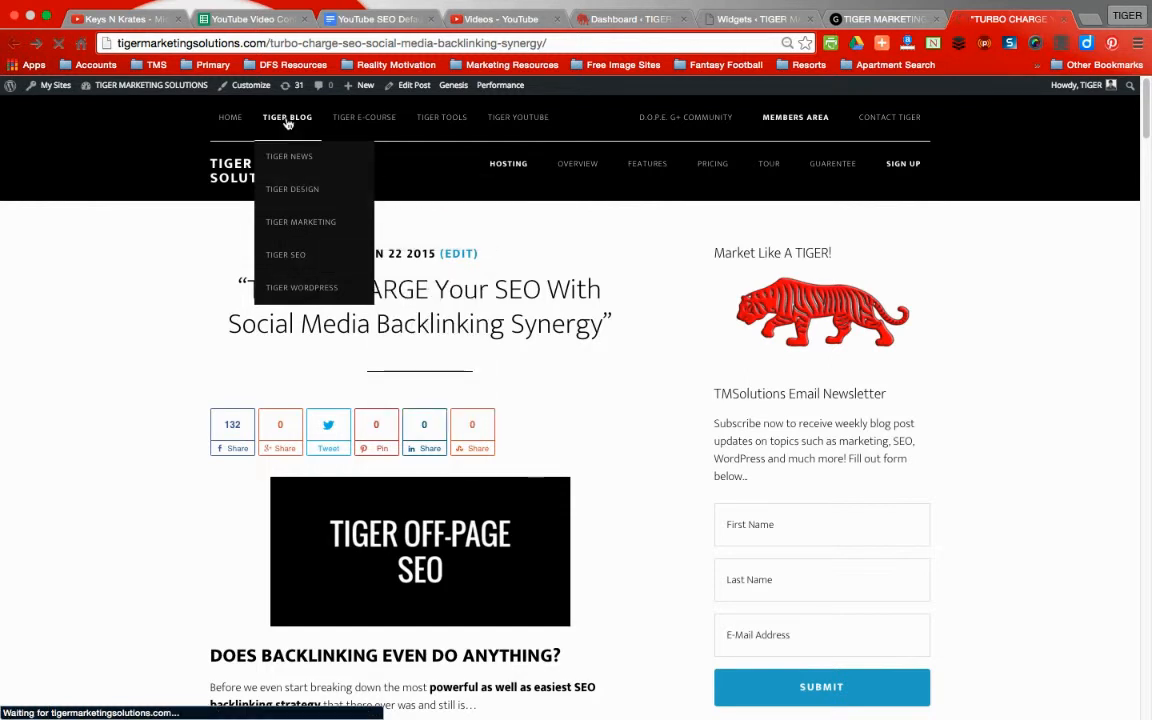
mouse_move(156, 164)
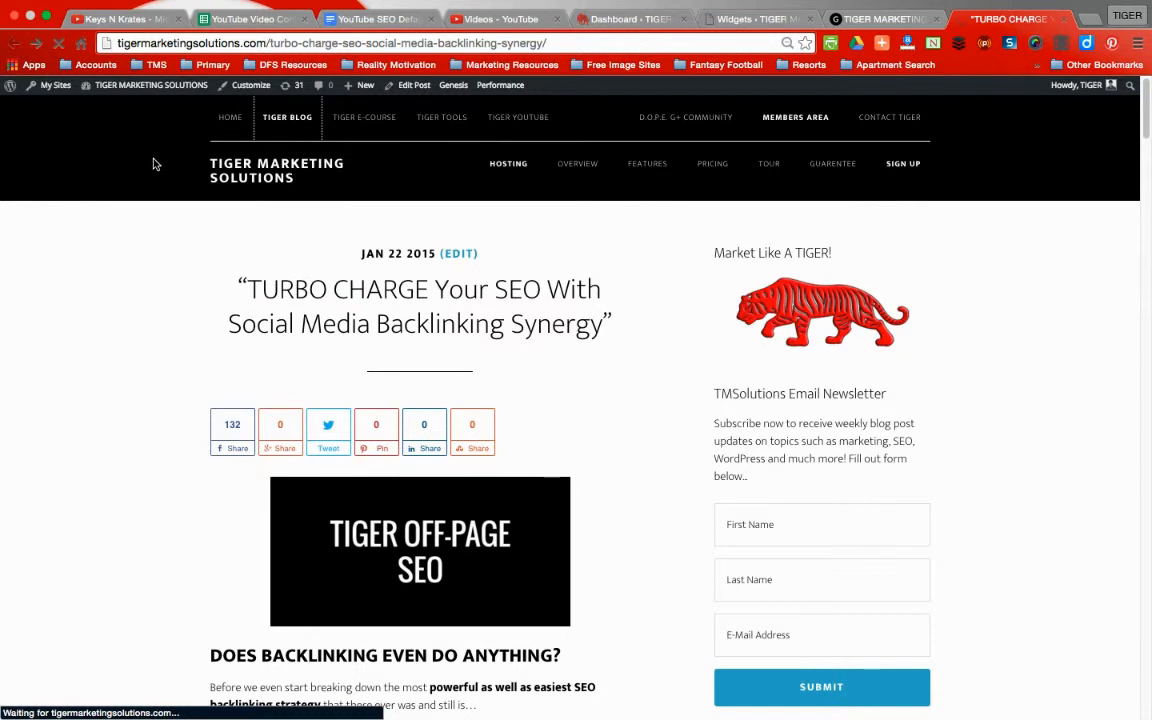
Step: Go to the Tiger Blog index page and scroll its post listing down to the pagination and back
left_click(288, 116)
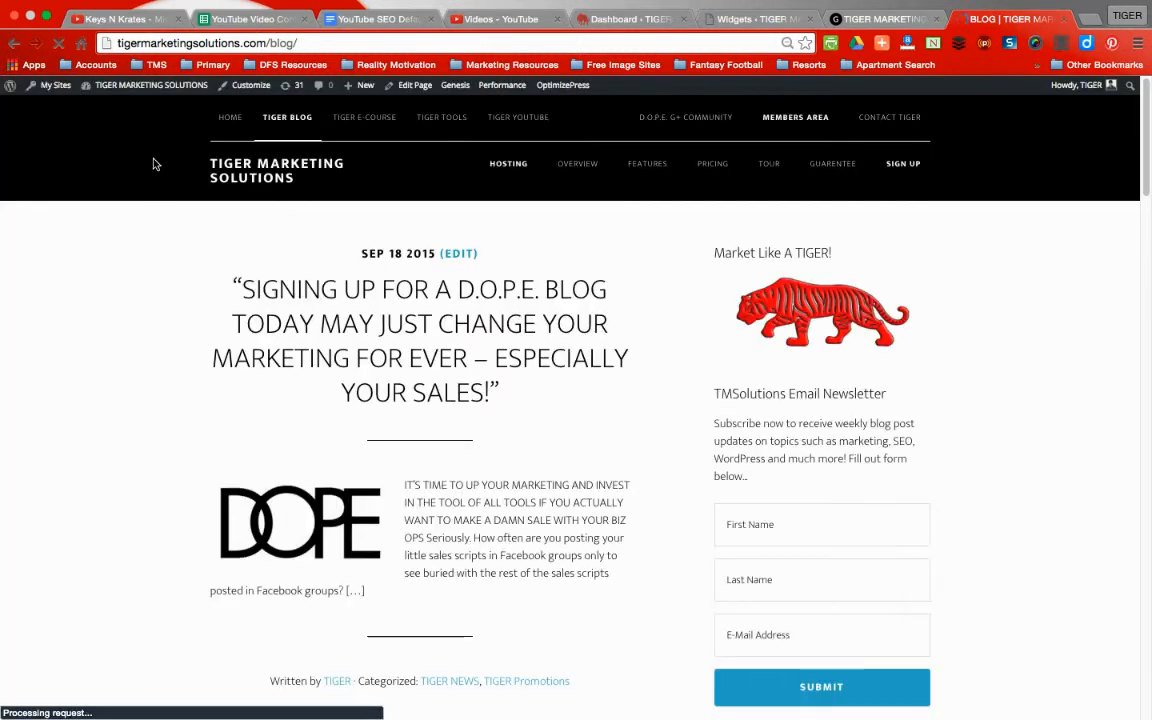
scroll("down", 3)
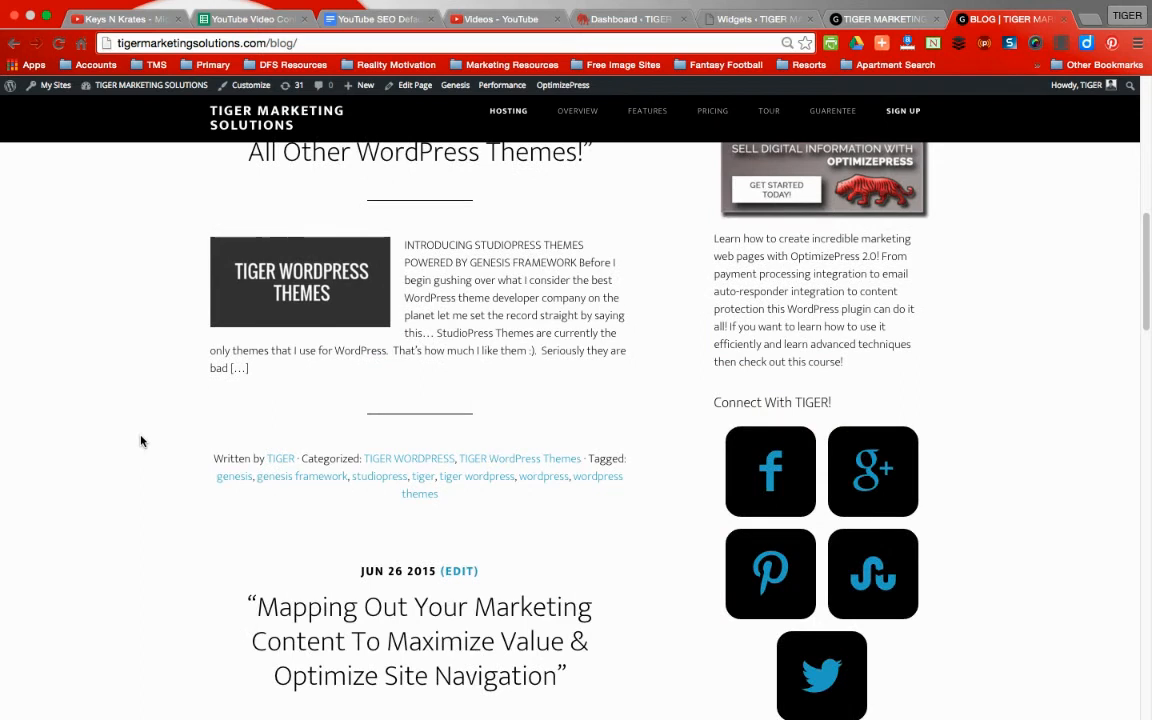
scroll("down", 3)
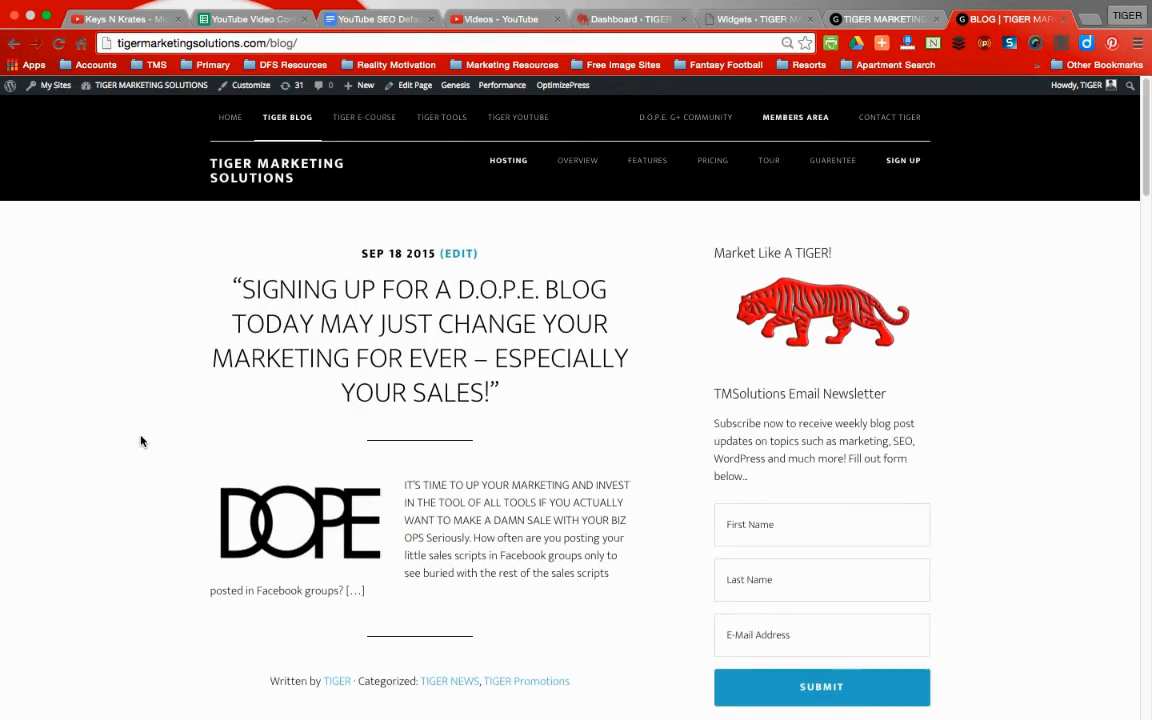
mouse_move(164, 420)
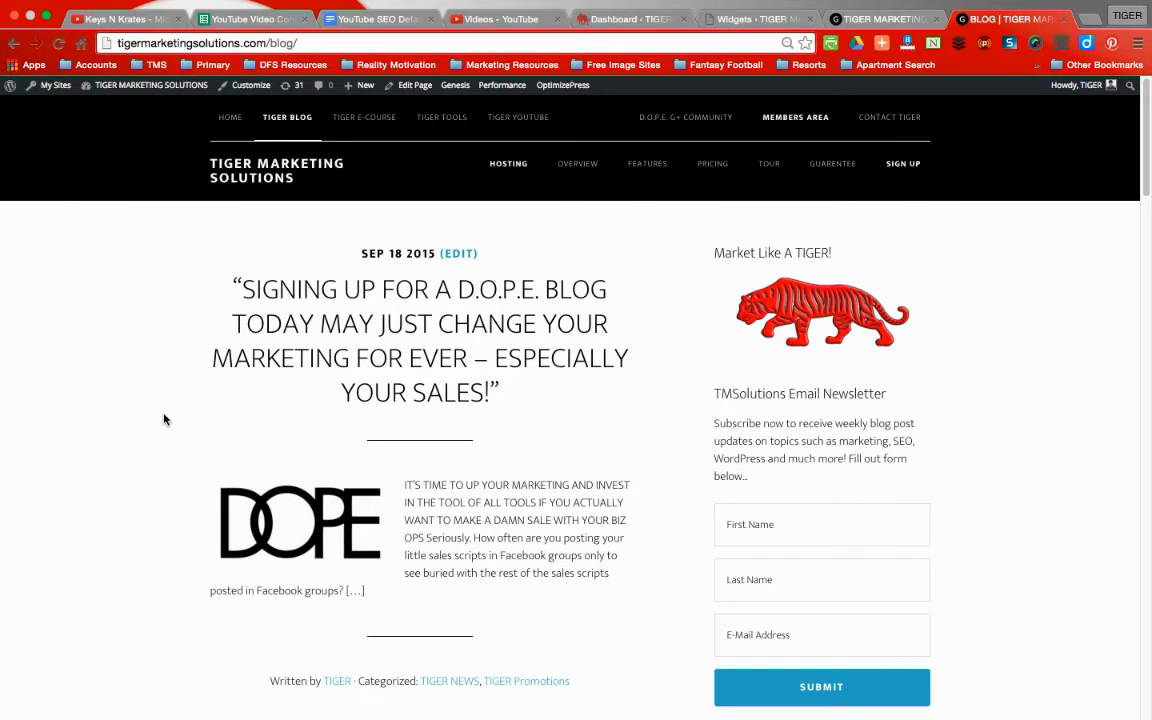
mouse_move(156, 472)
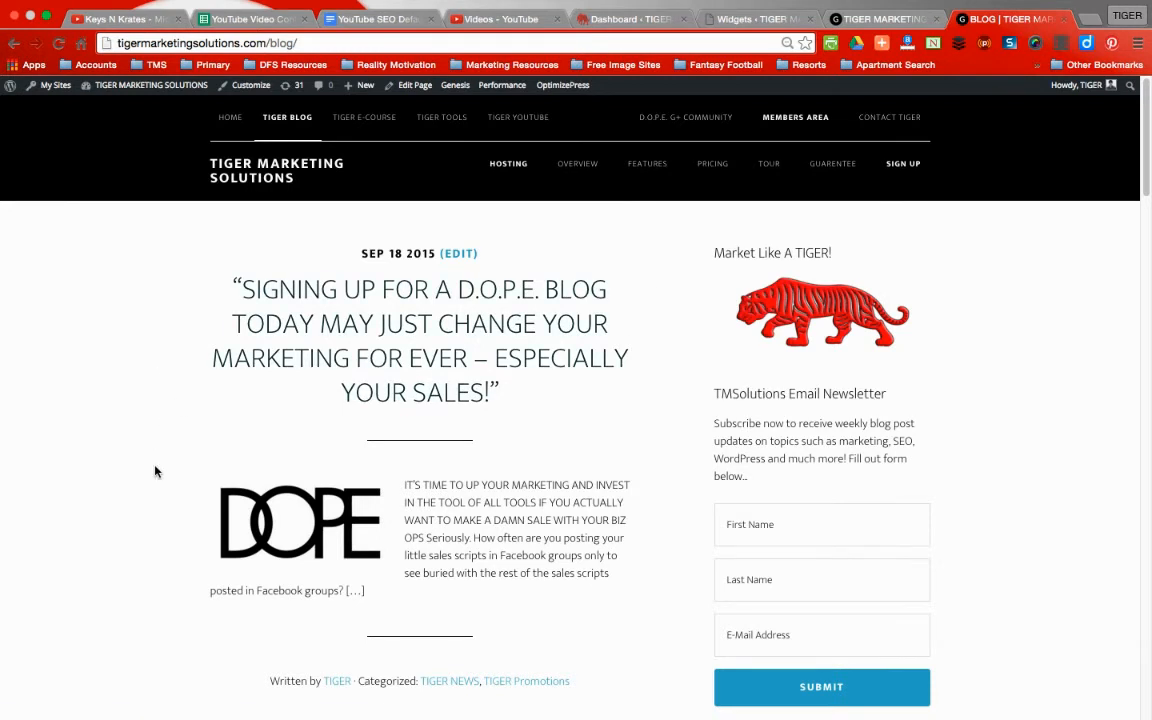
scroll("down", 3)
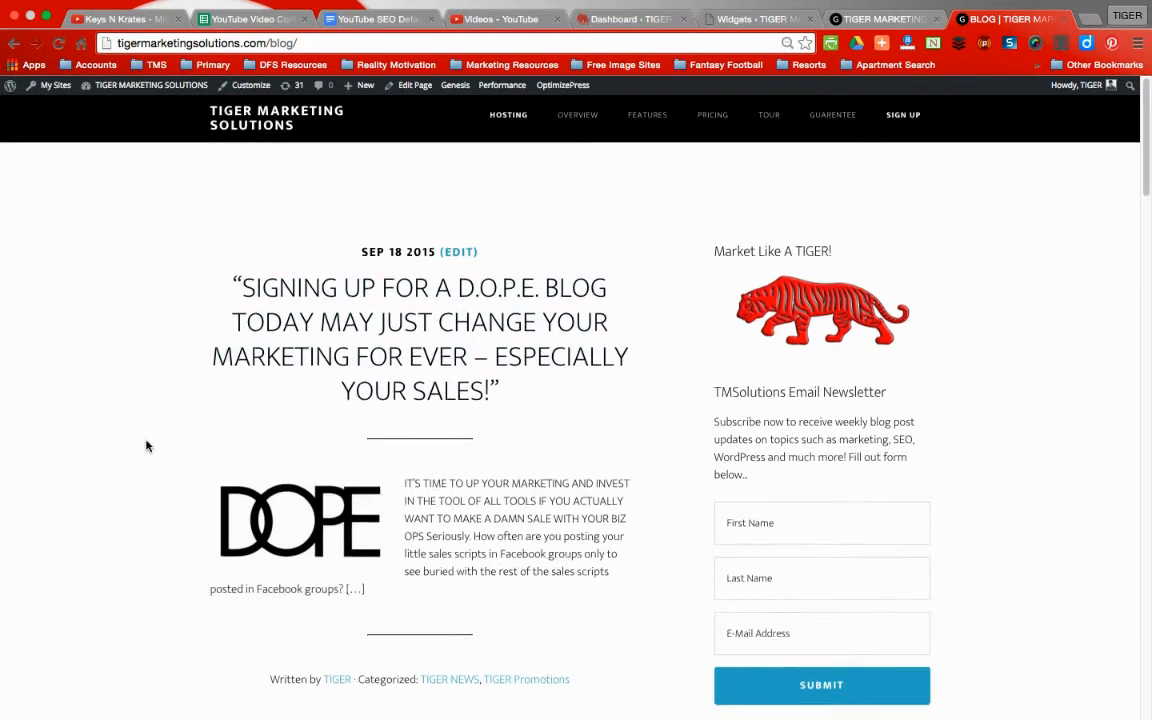
scroll("down", 3)
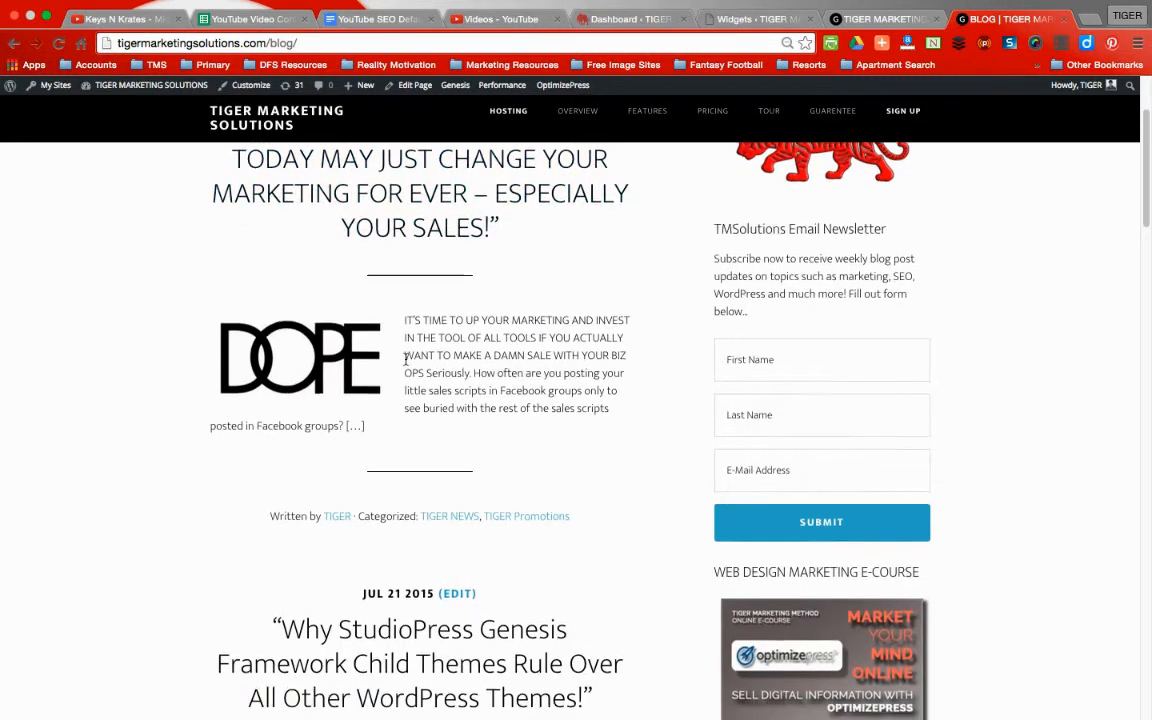
scroll("down", 3)
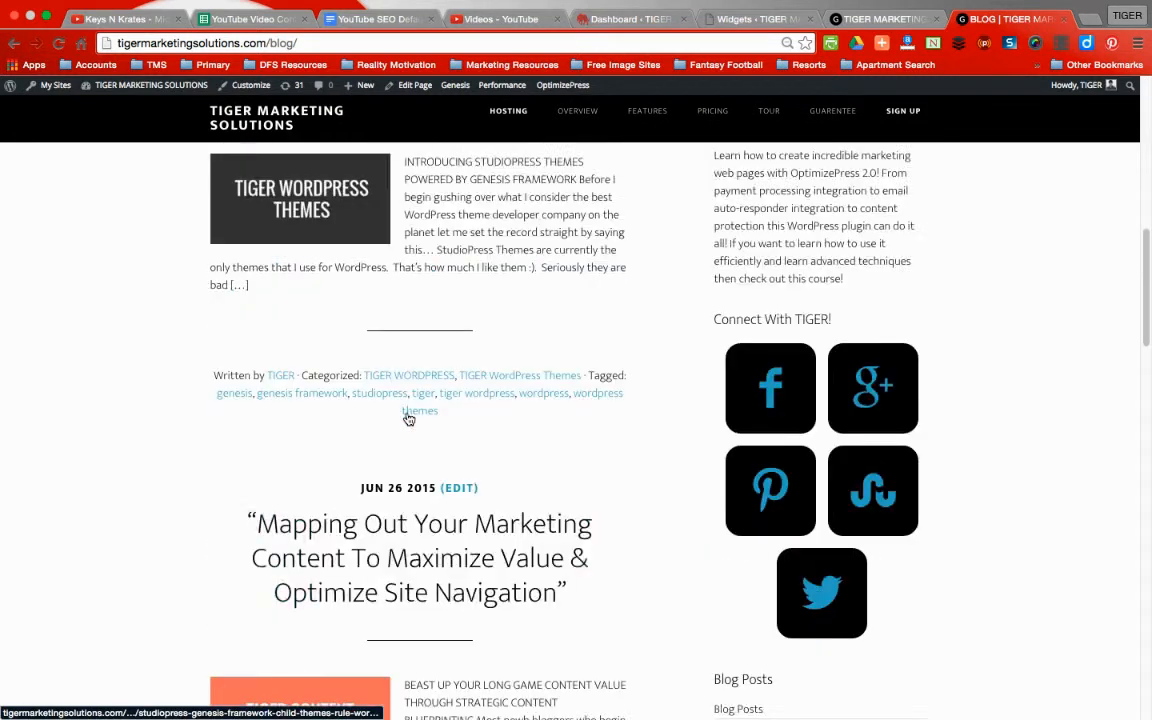
scroll("down", 3)
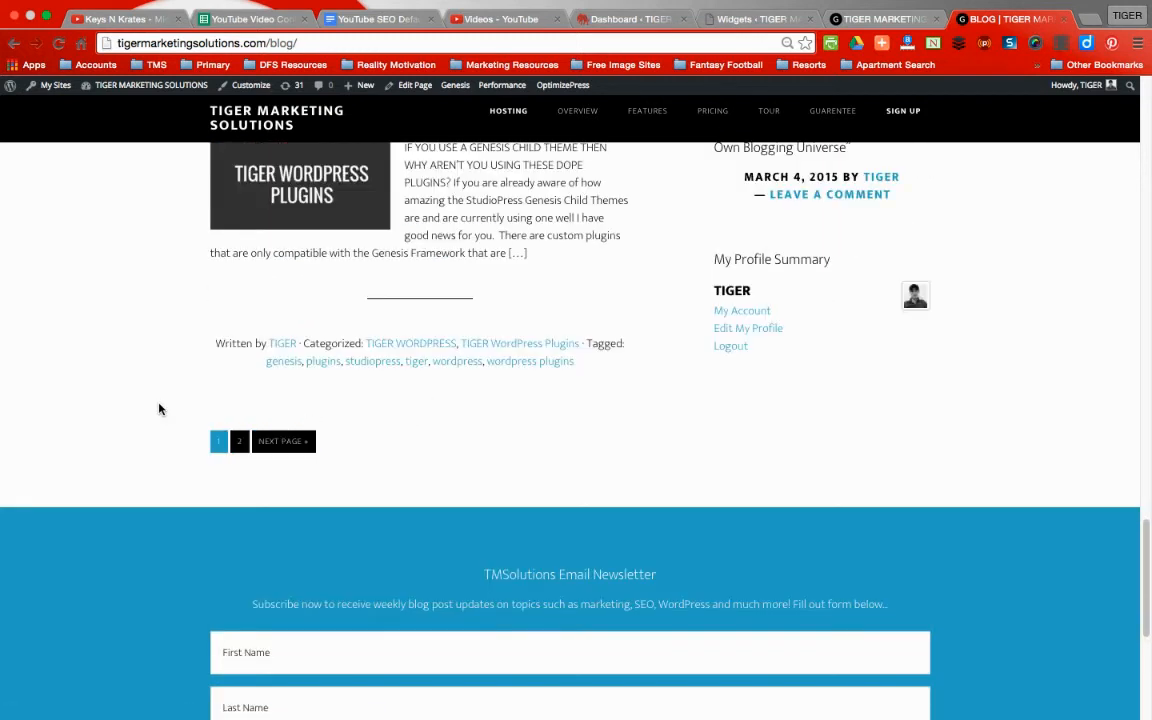
scroll("up", 3)
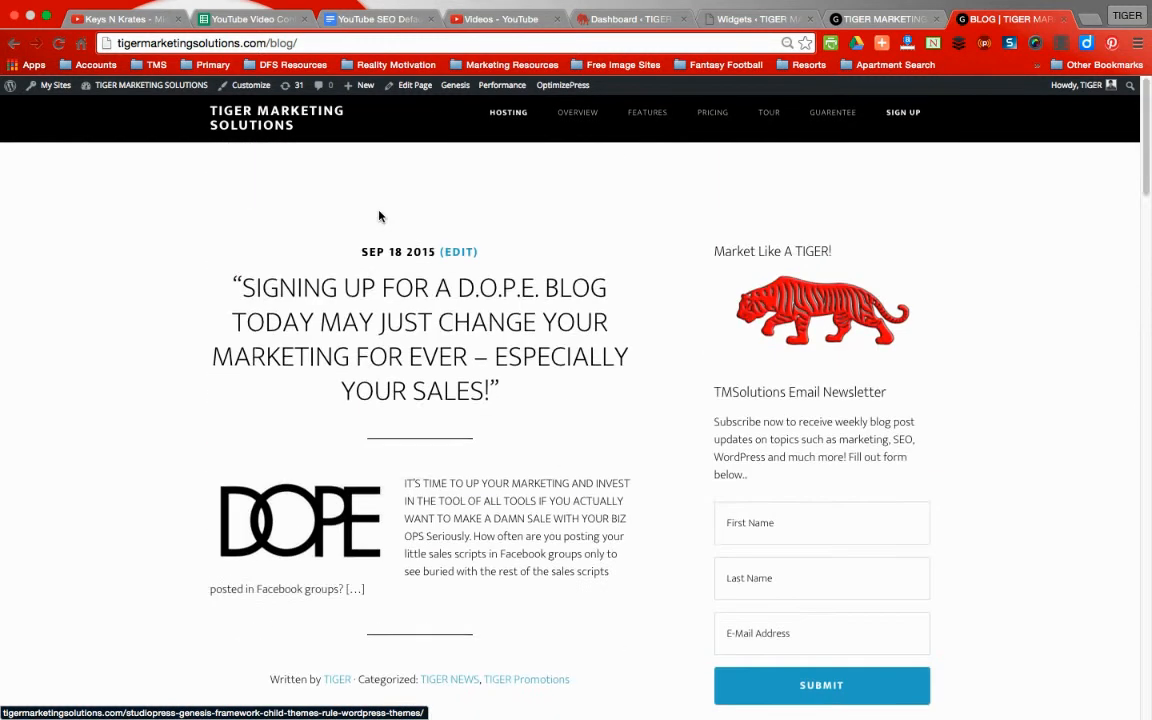
Step: Return to the Widgets admin page with the Primary Sidebar's Blog Posts categories widget expanded
left_click(288, 116)
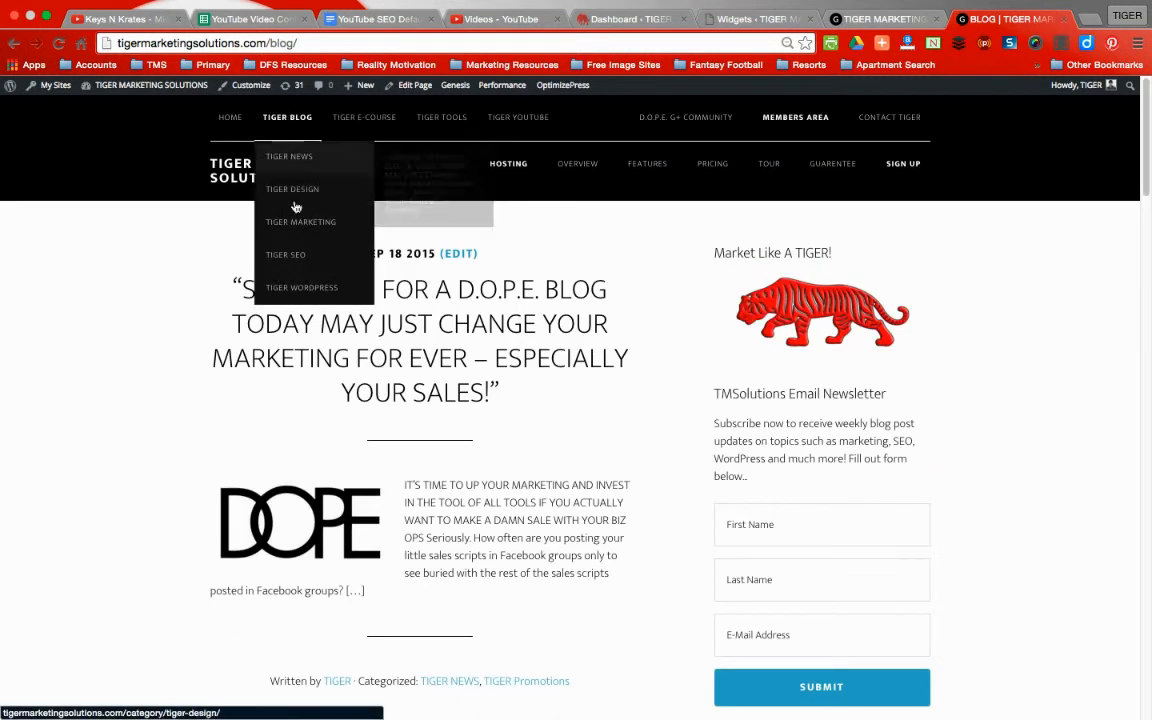
mouse_move(300, 220)
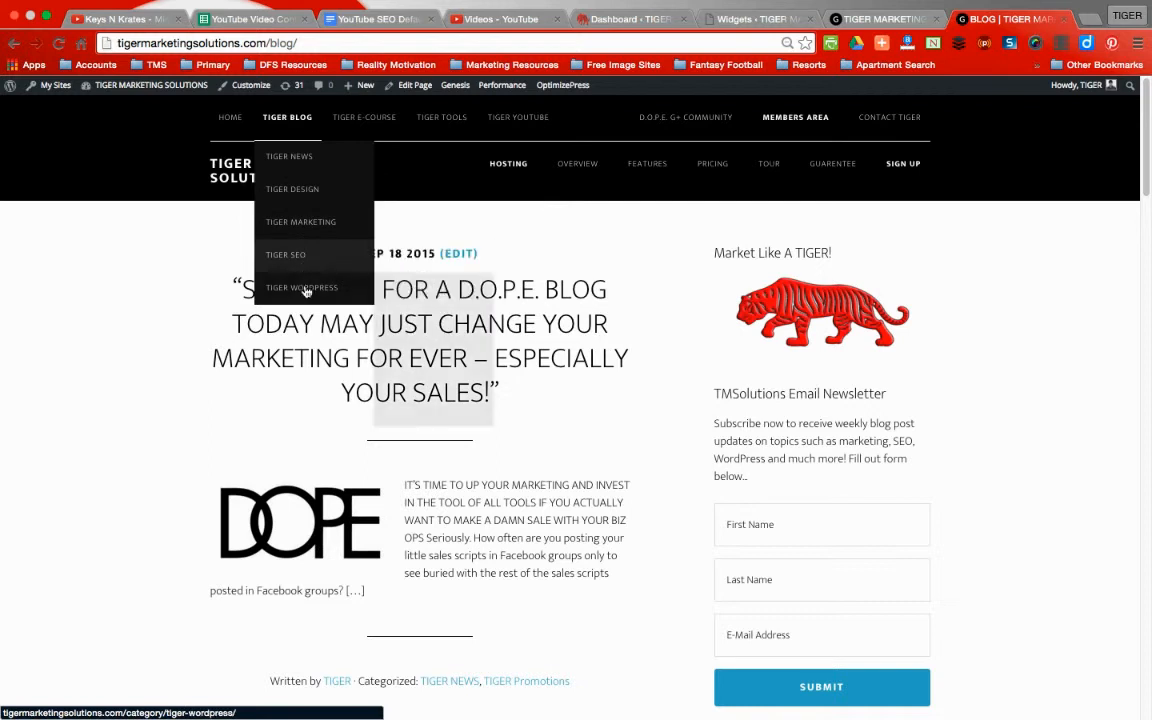
mouse_move(610, 130)
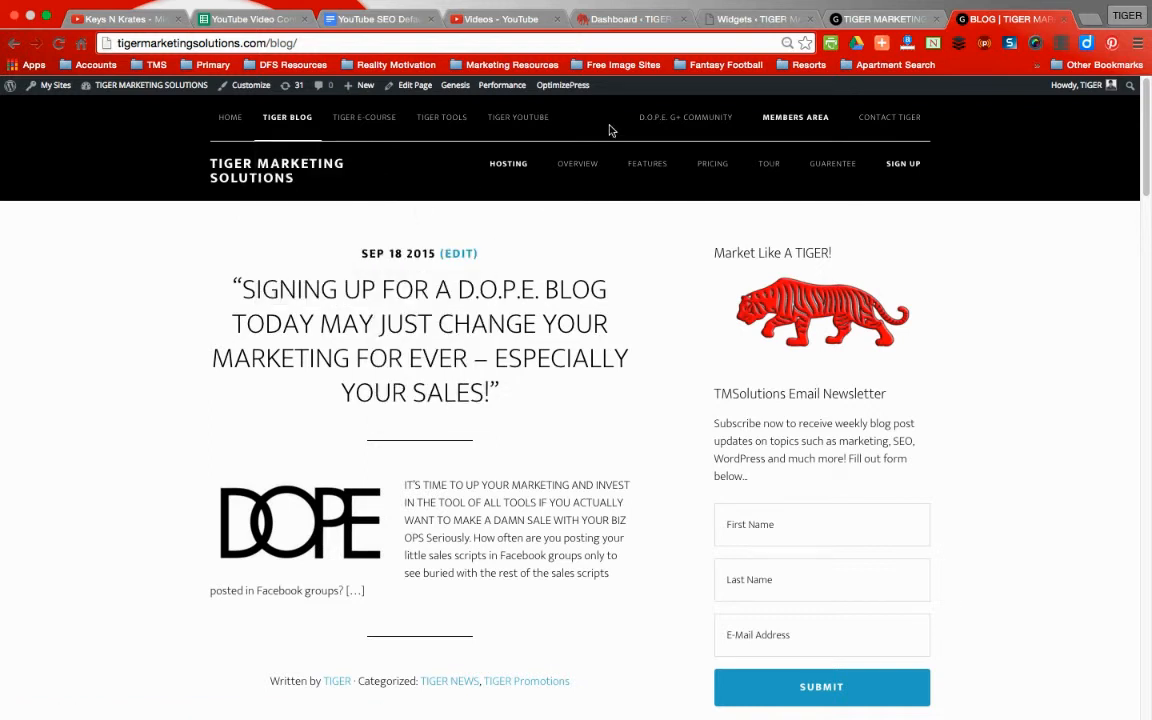
scroll("down", 3)
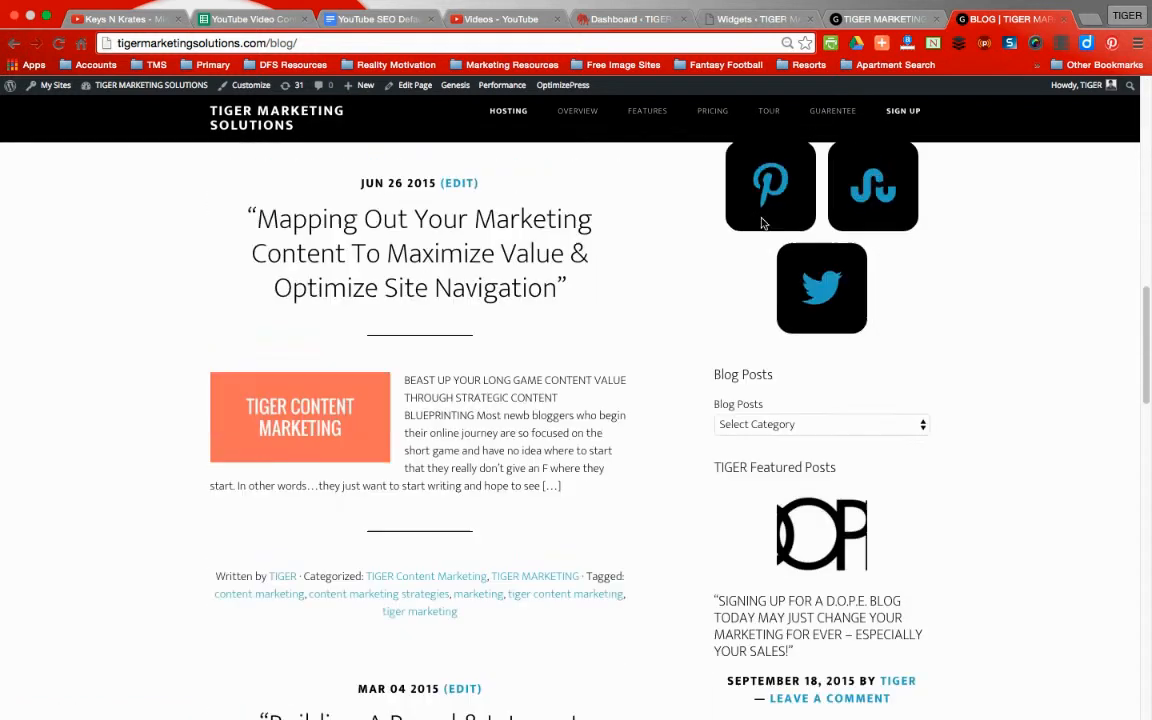
left_click(818, 424)
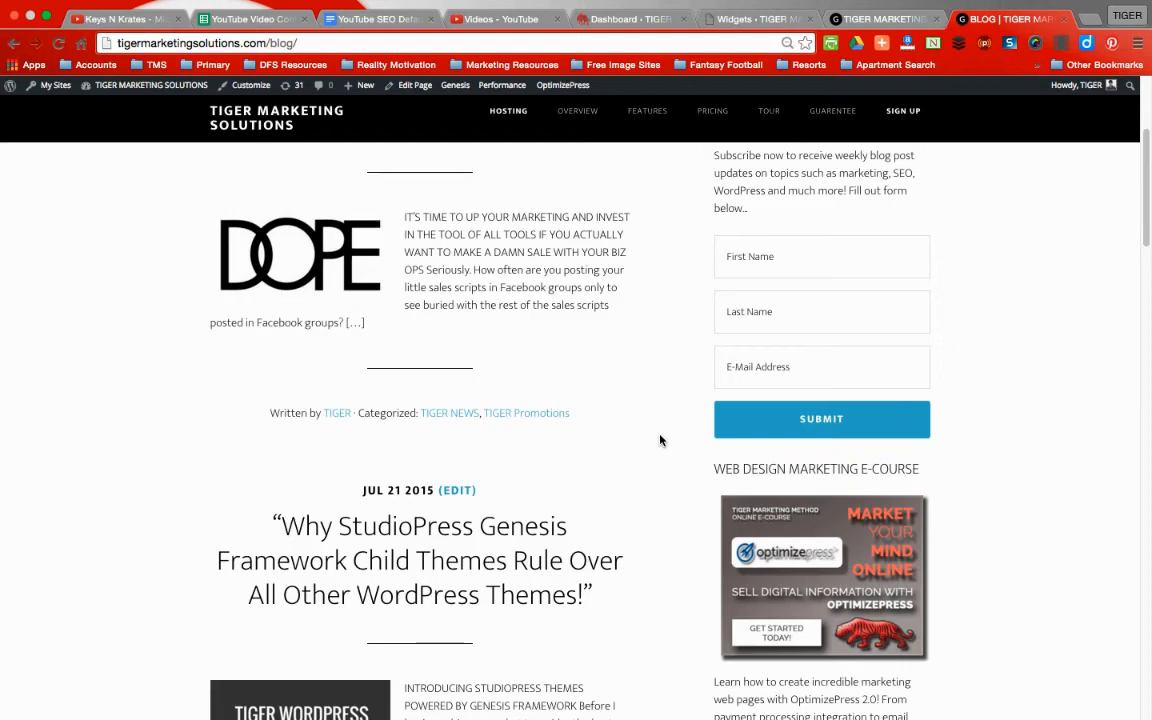
left_click(820, 262)
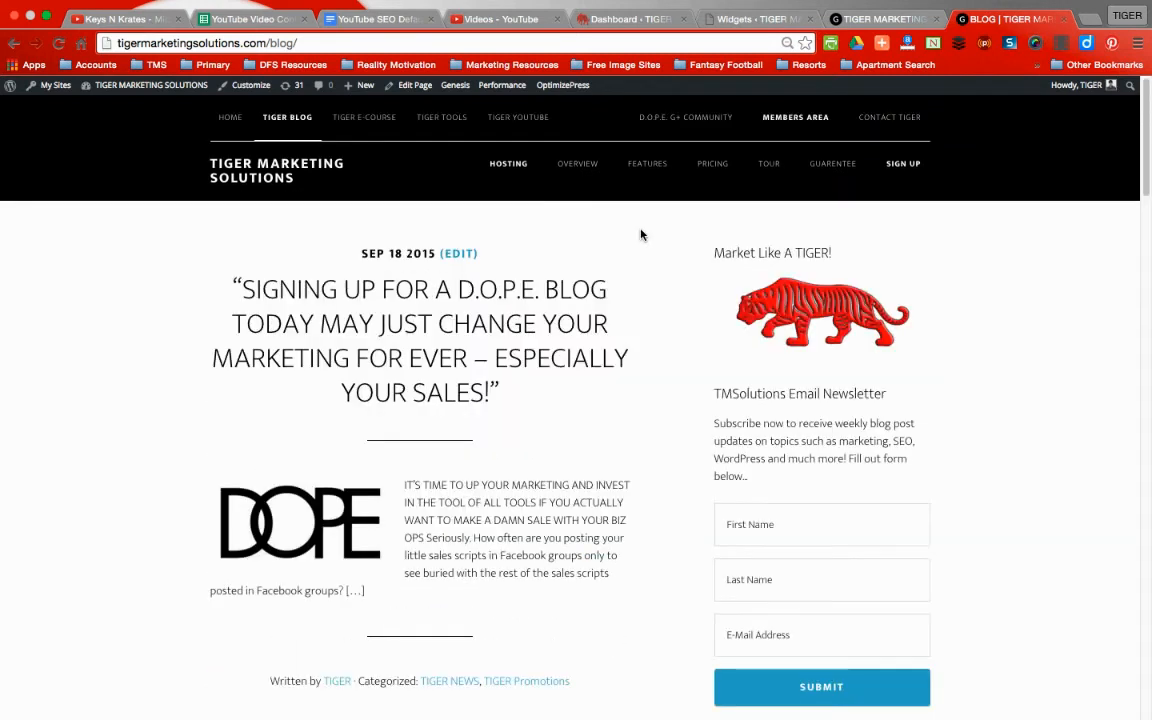
mouse_move(154, 214)
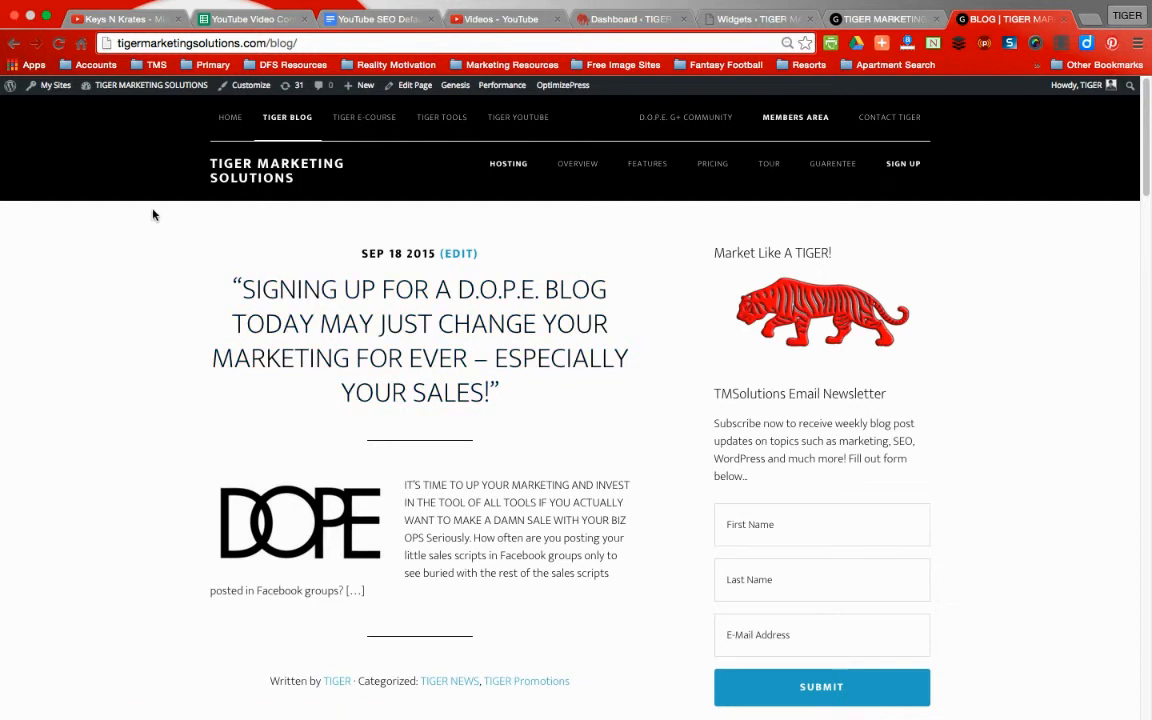
mouse_move(146, 154)
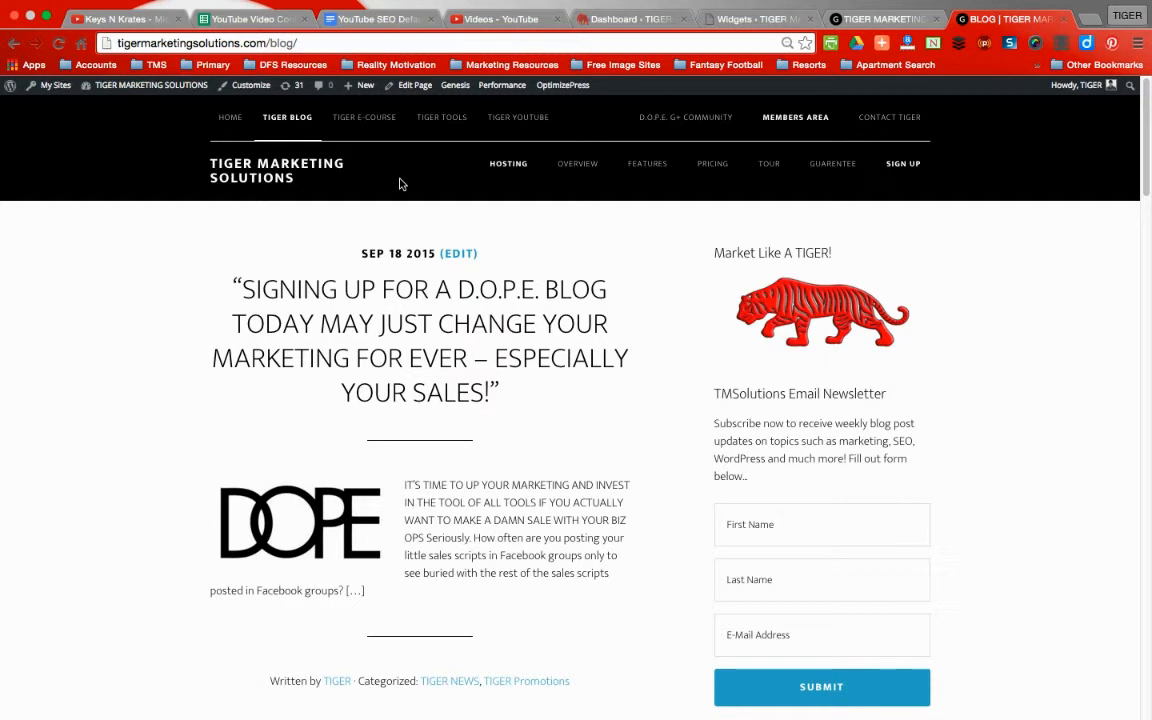
mouse_move(168, 358)
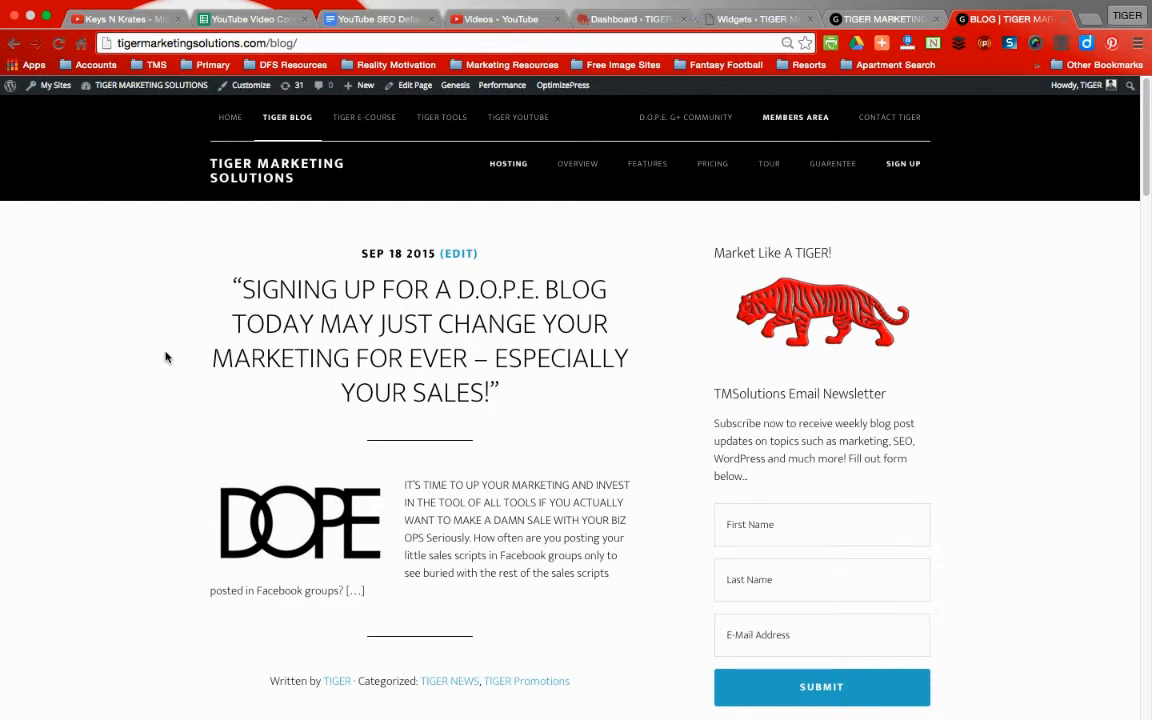
scroll("down", 3)
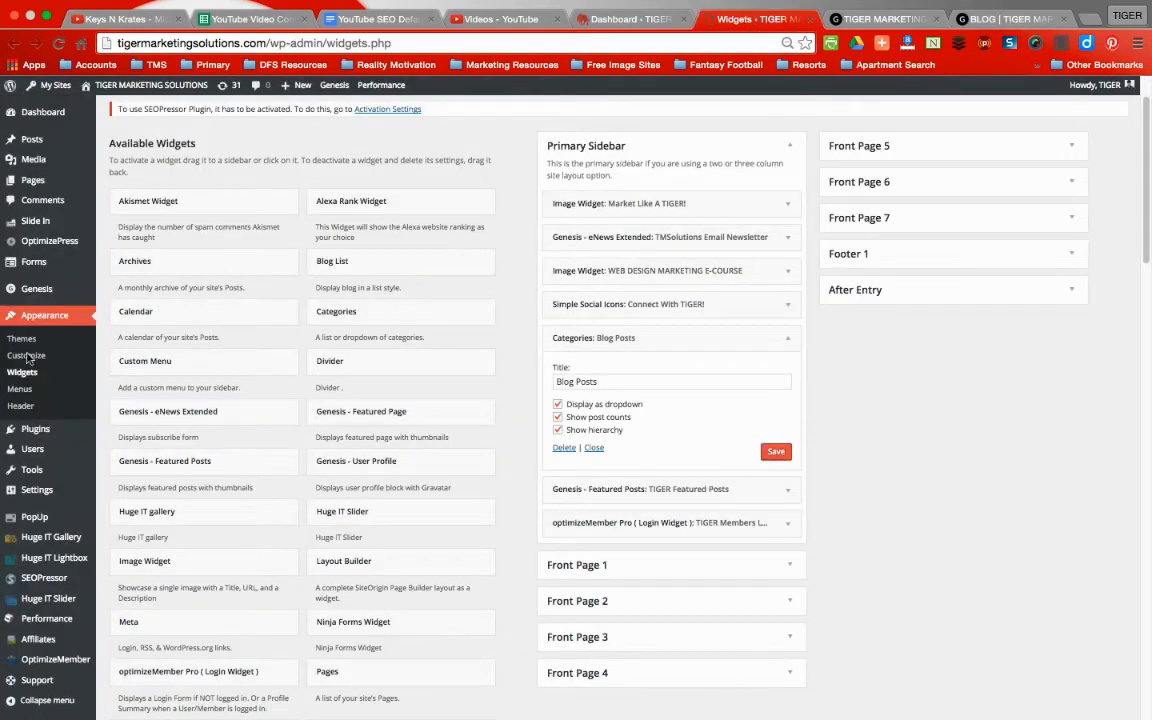
Step: Go to Appearance > Menus to show the Content Menu structure with Tiger Blog categories and posts
left_click(18, 388)
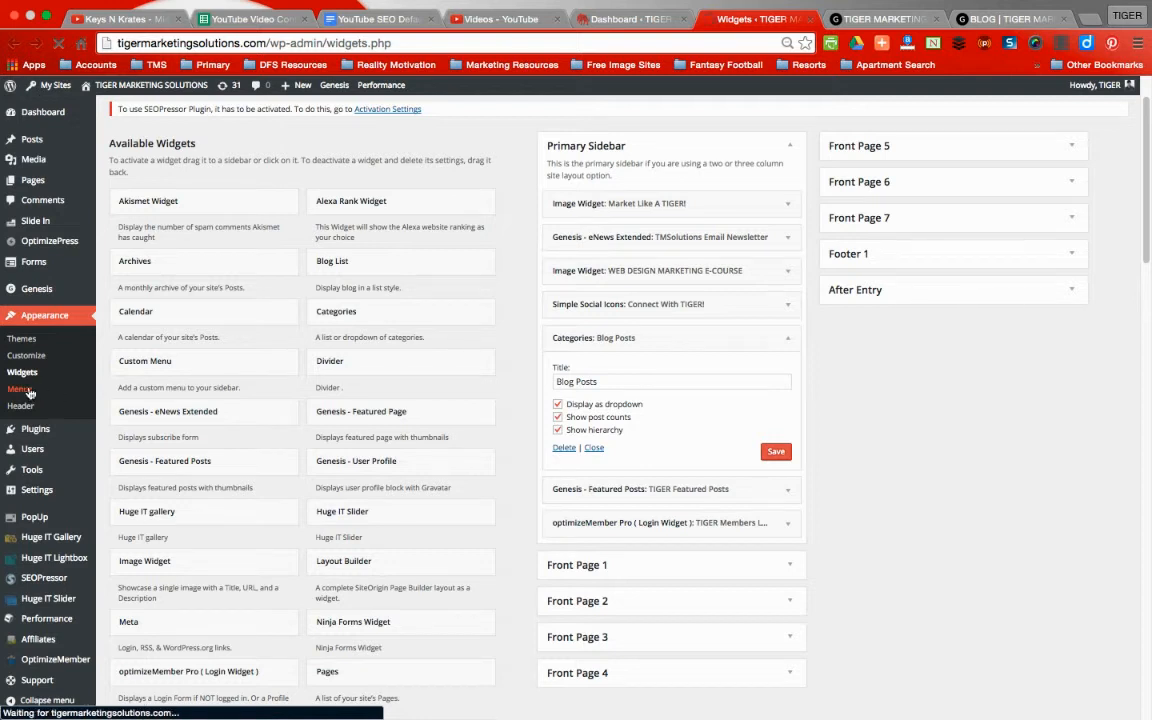
left_click(20, 388)
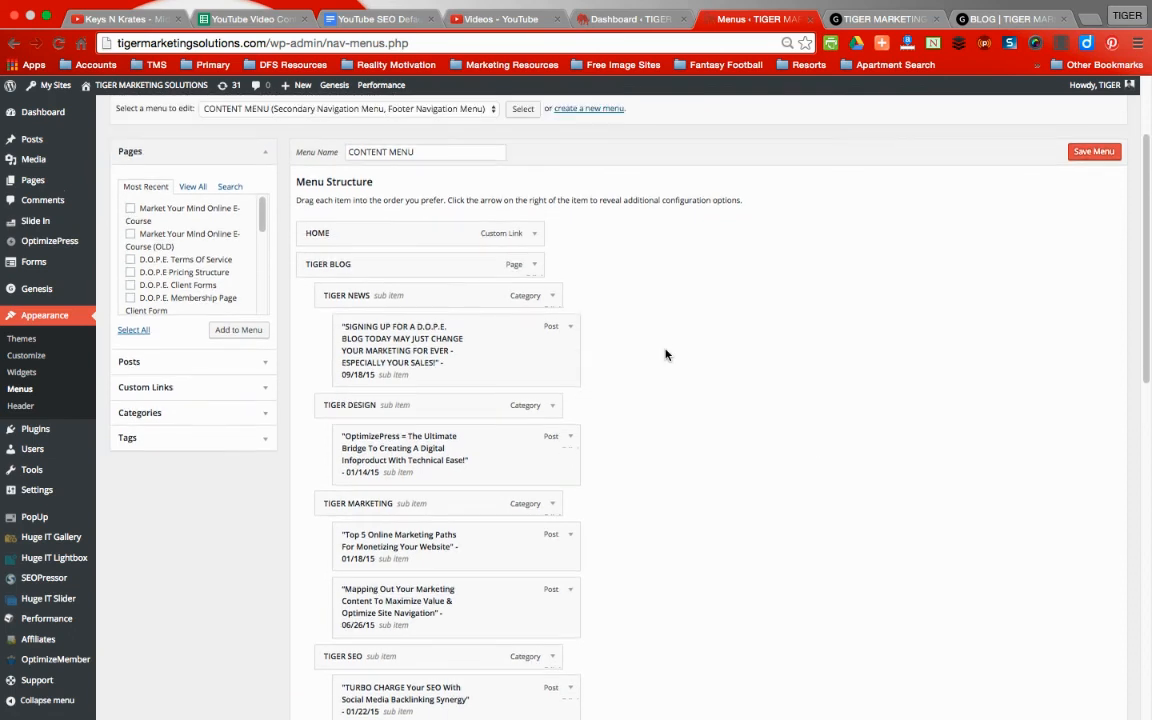
scroll("down", 3)
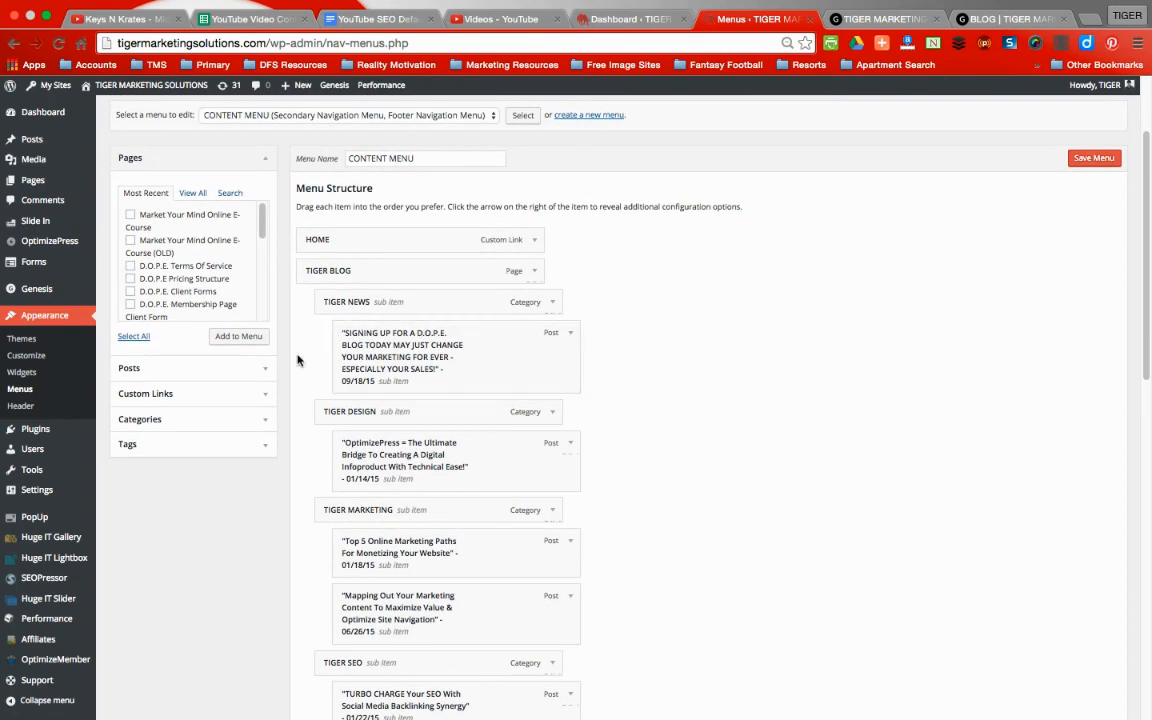
mouse_move(752, 300)
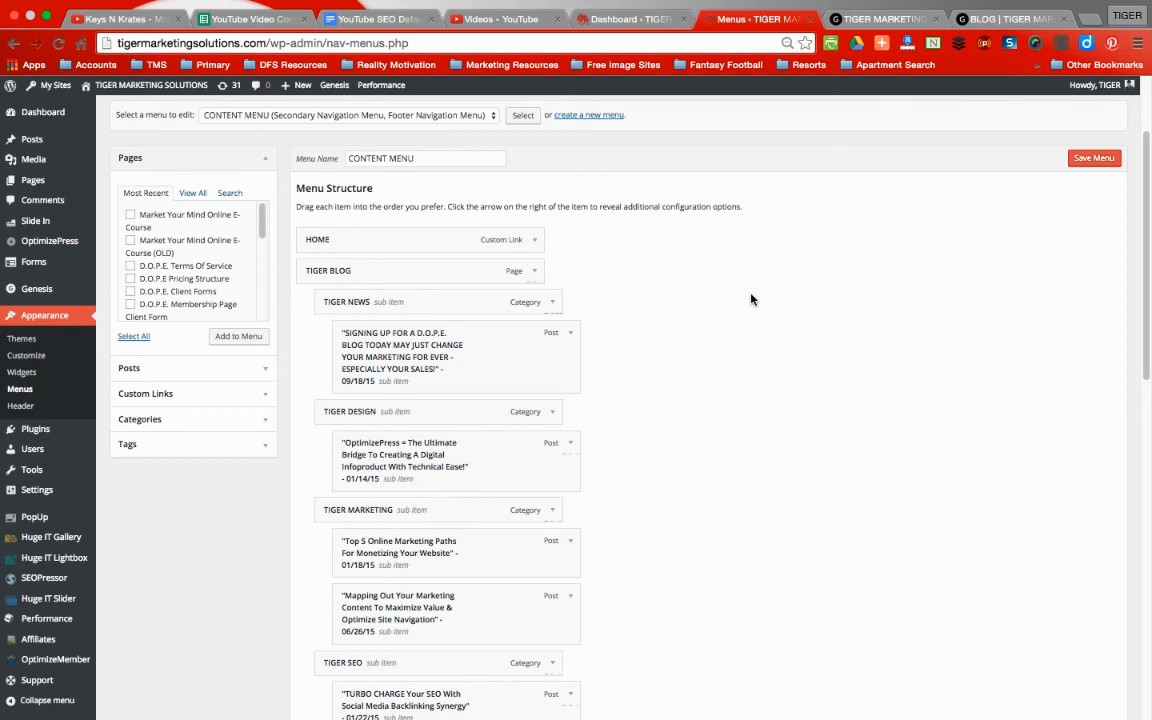